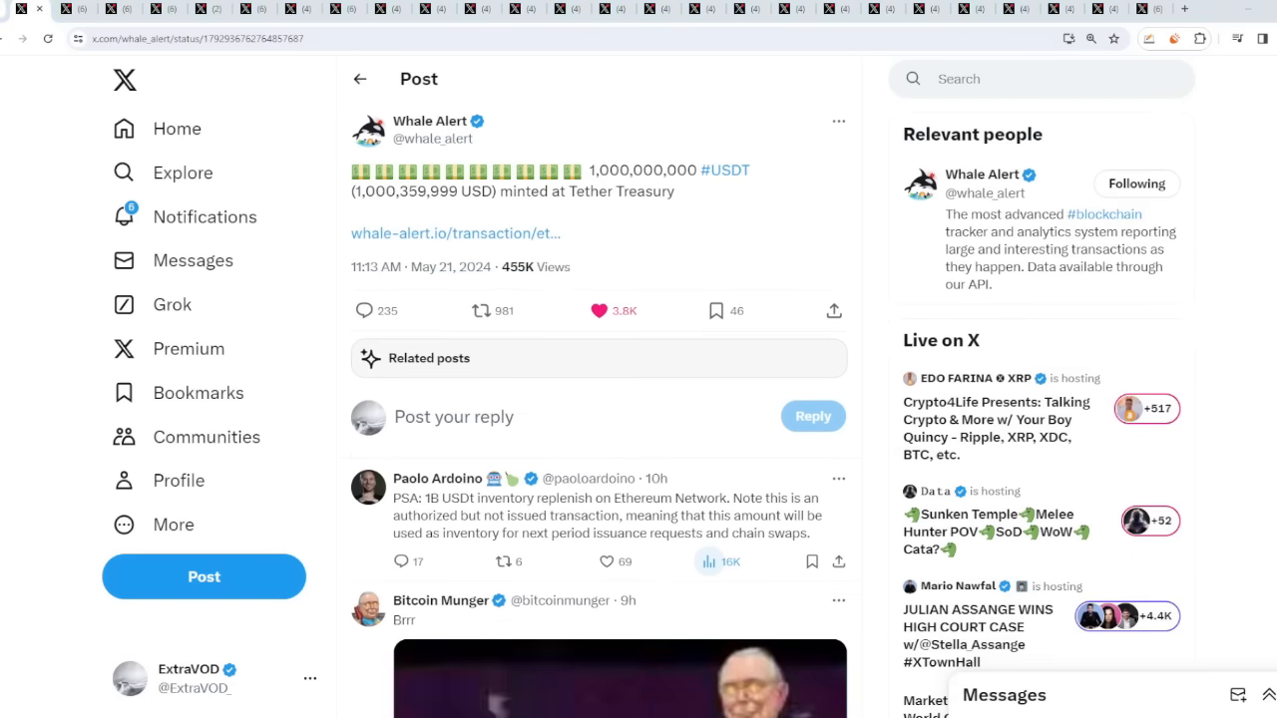
pyautogui.moveTo(868, 244)
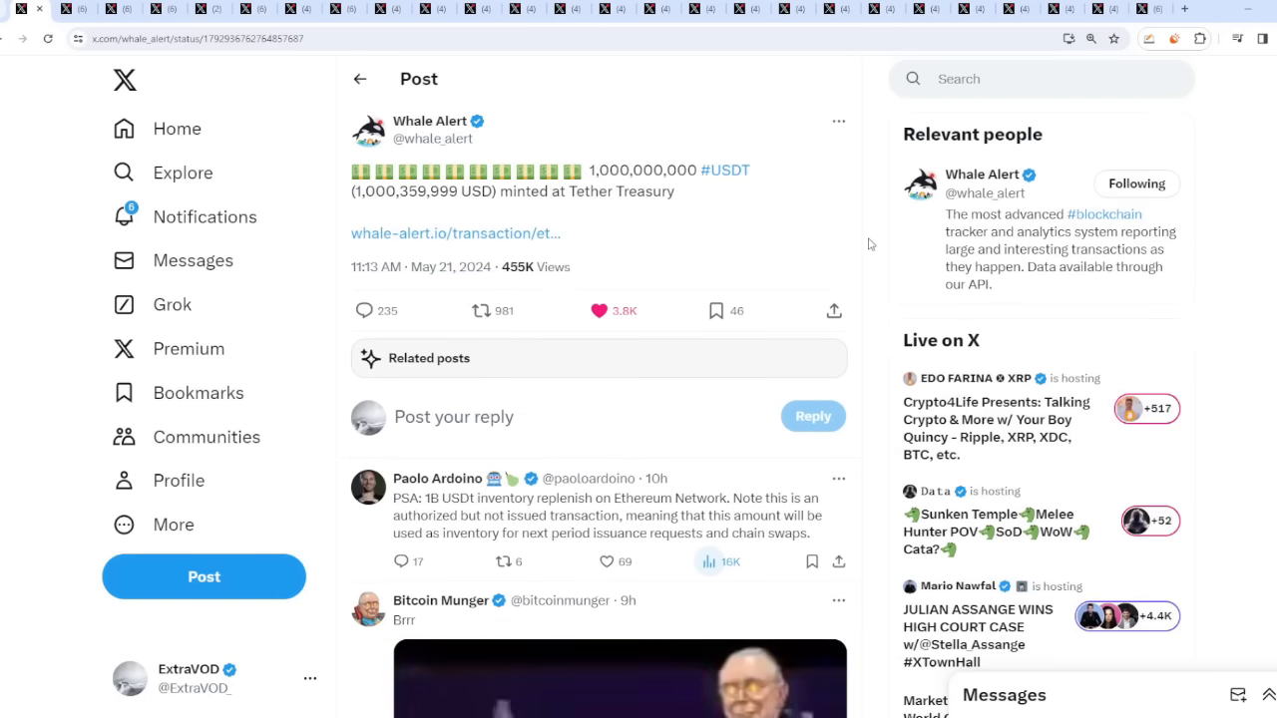
pyautogui.moveTo(874, 331)
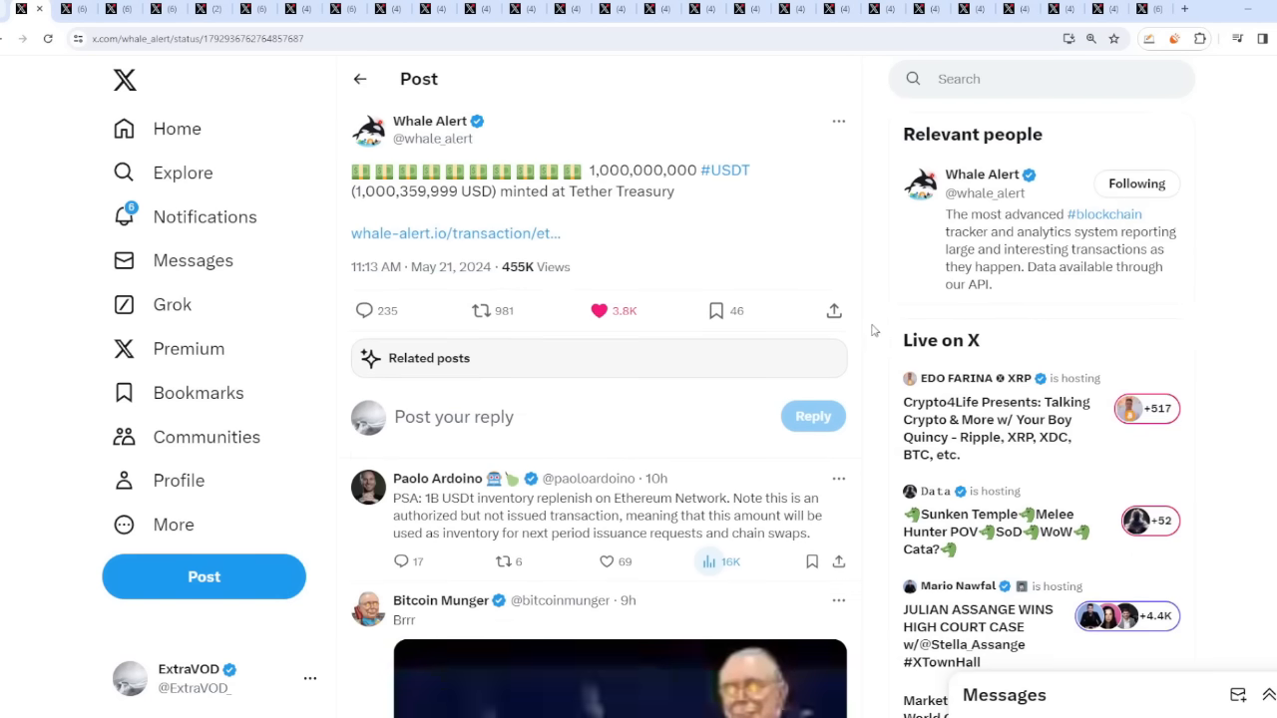
# - Scroll through the replies under the 1,000,000,000 USDT mint alert toward the 250,000,000 USDC Whale Alert post
pyautogui.scroll(-3)
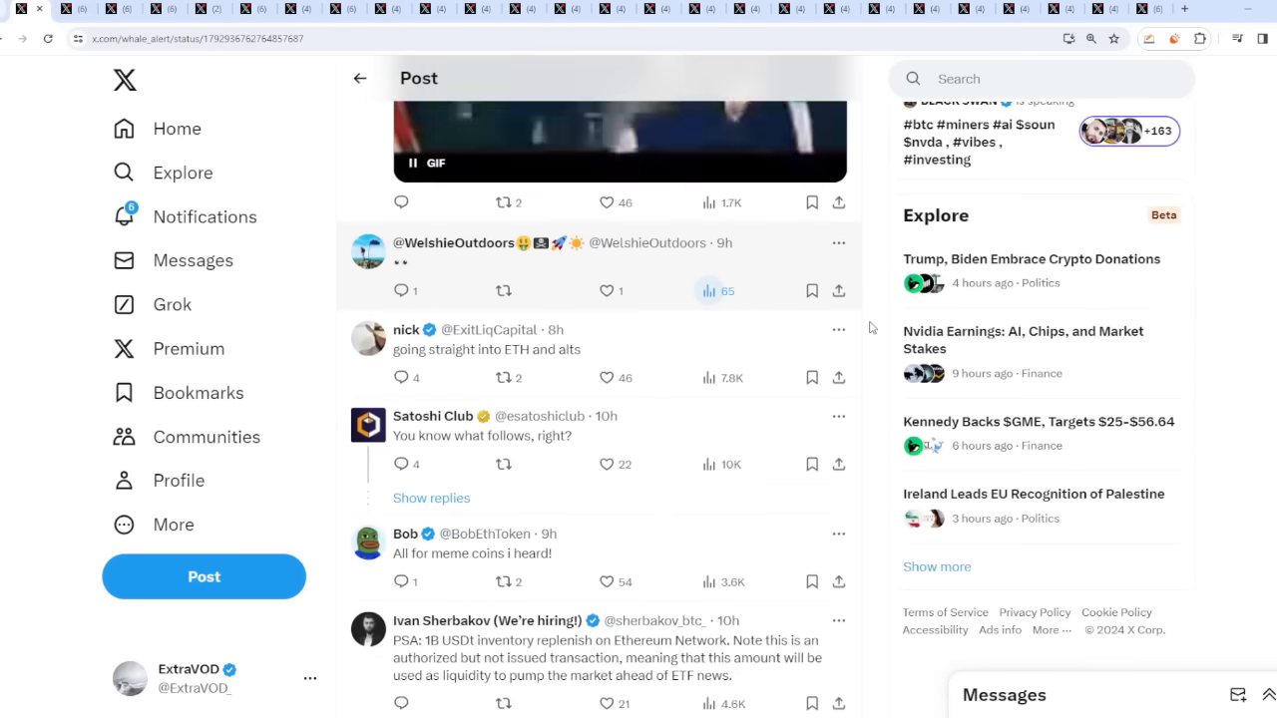
pyautogui.scroll(-3)
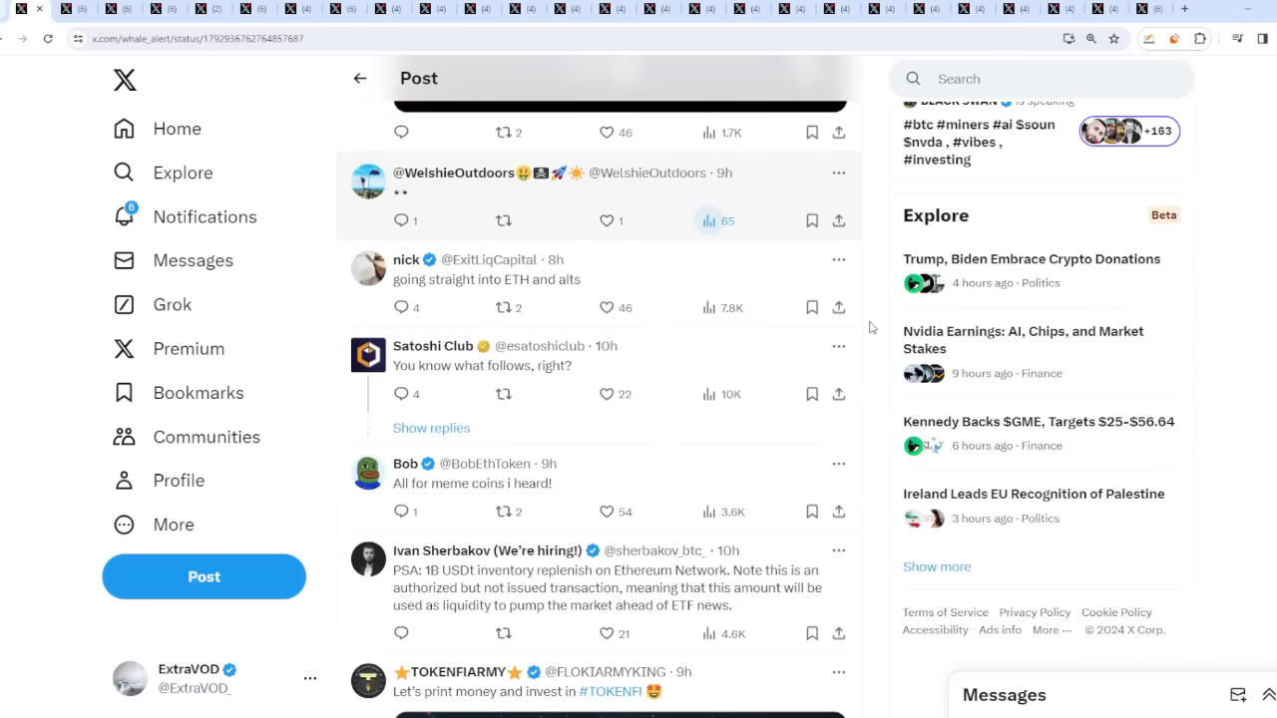
pyautogui.moveTo(479, 287)
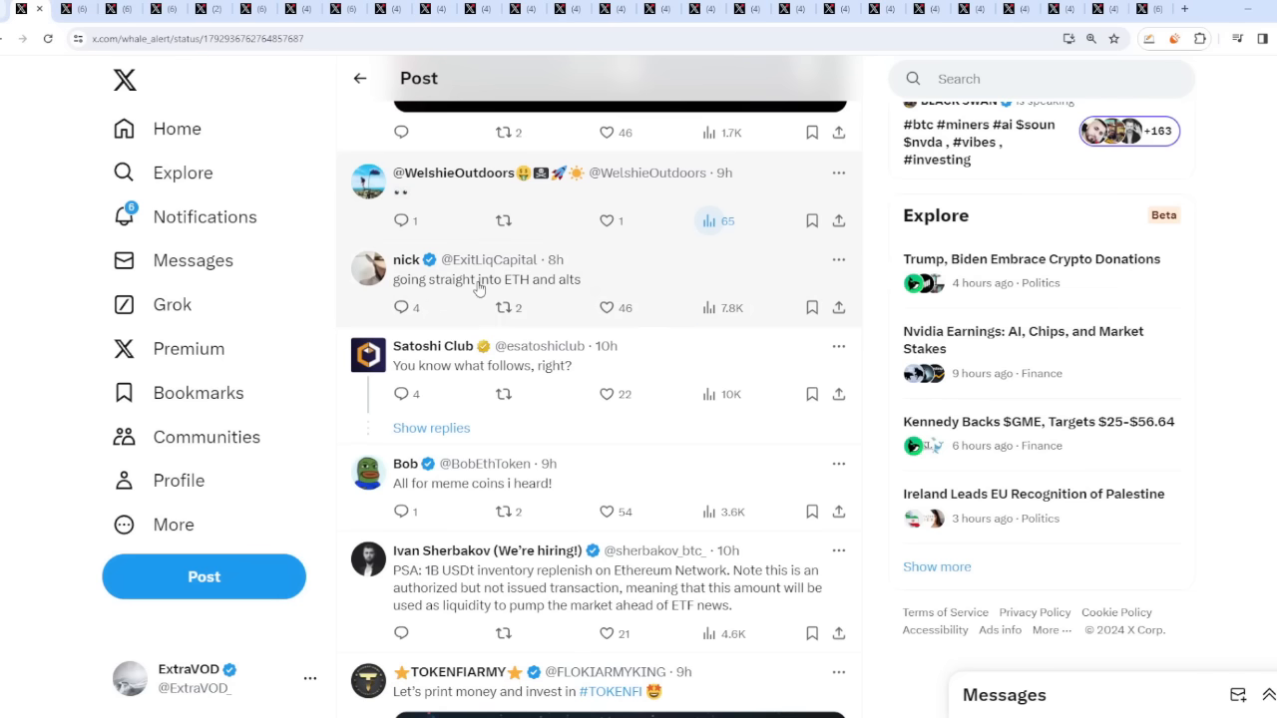
pyautogui.moveTo(858, 292)
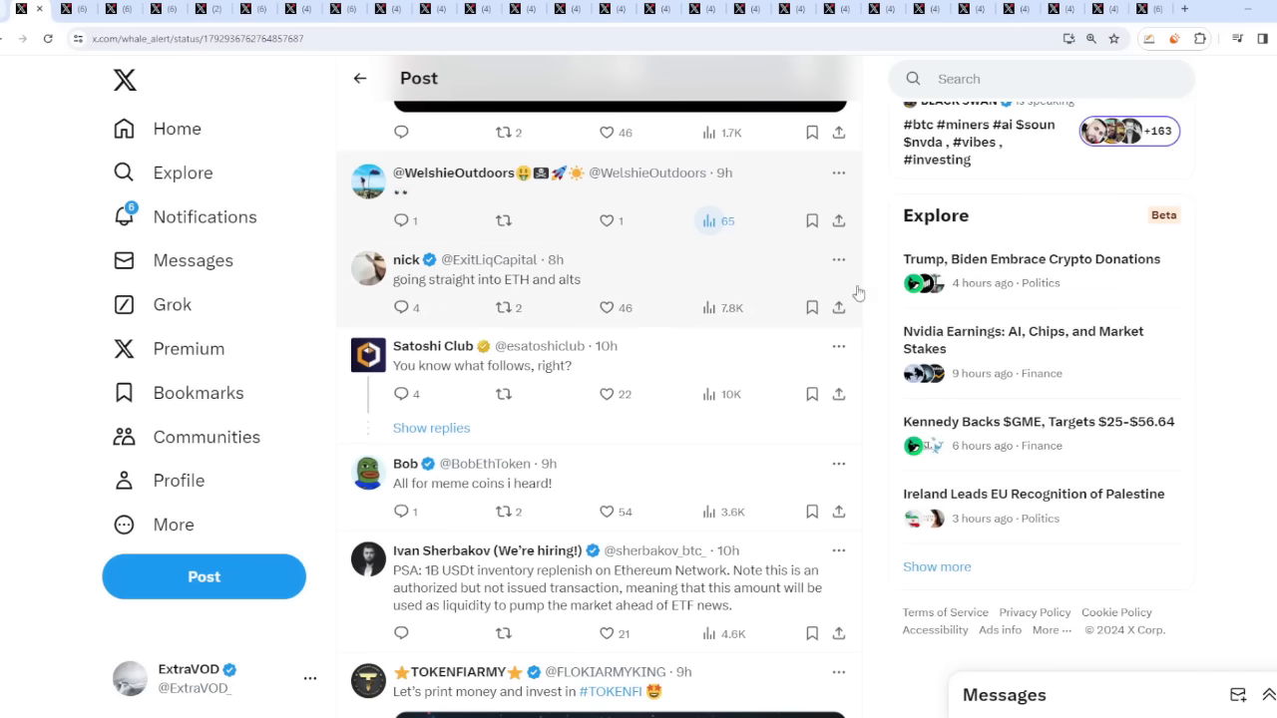
pyautogui.scroll(-3)
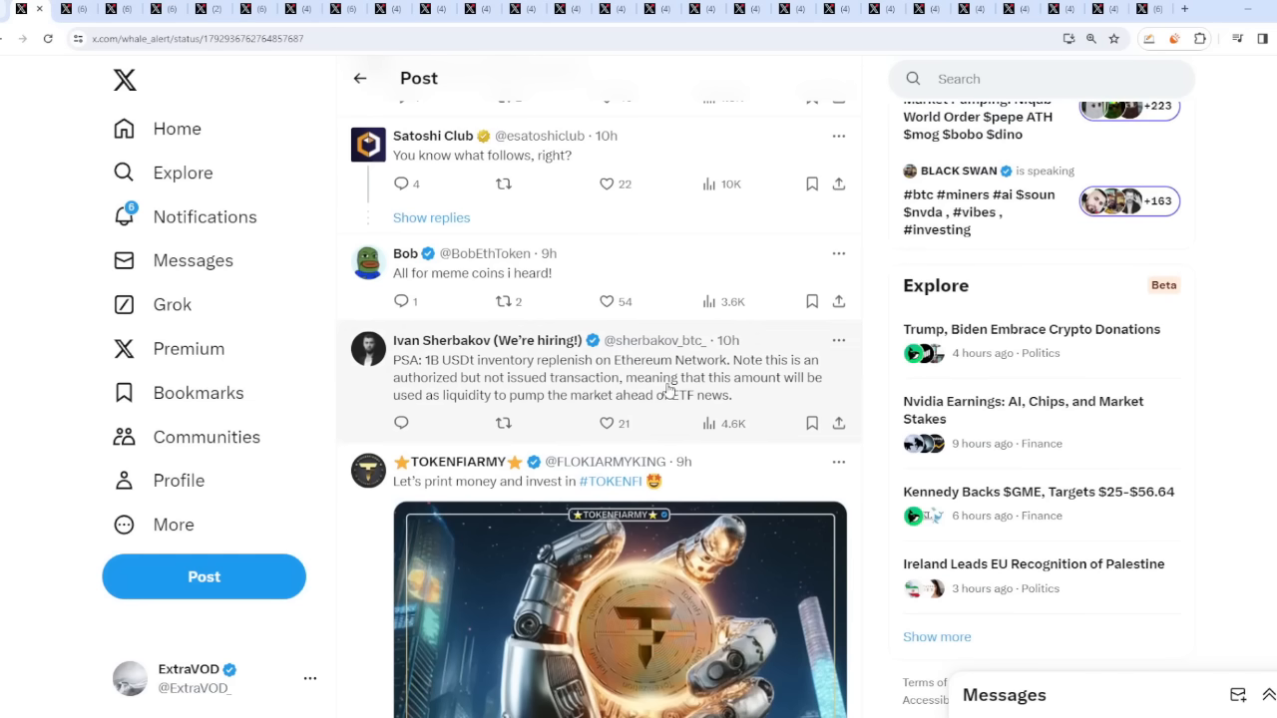
pyautogui.moveTo(483, 411)
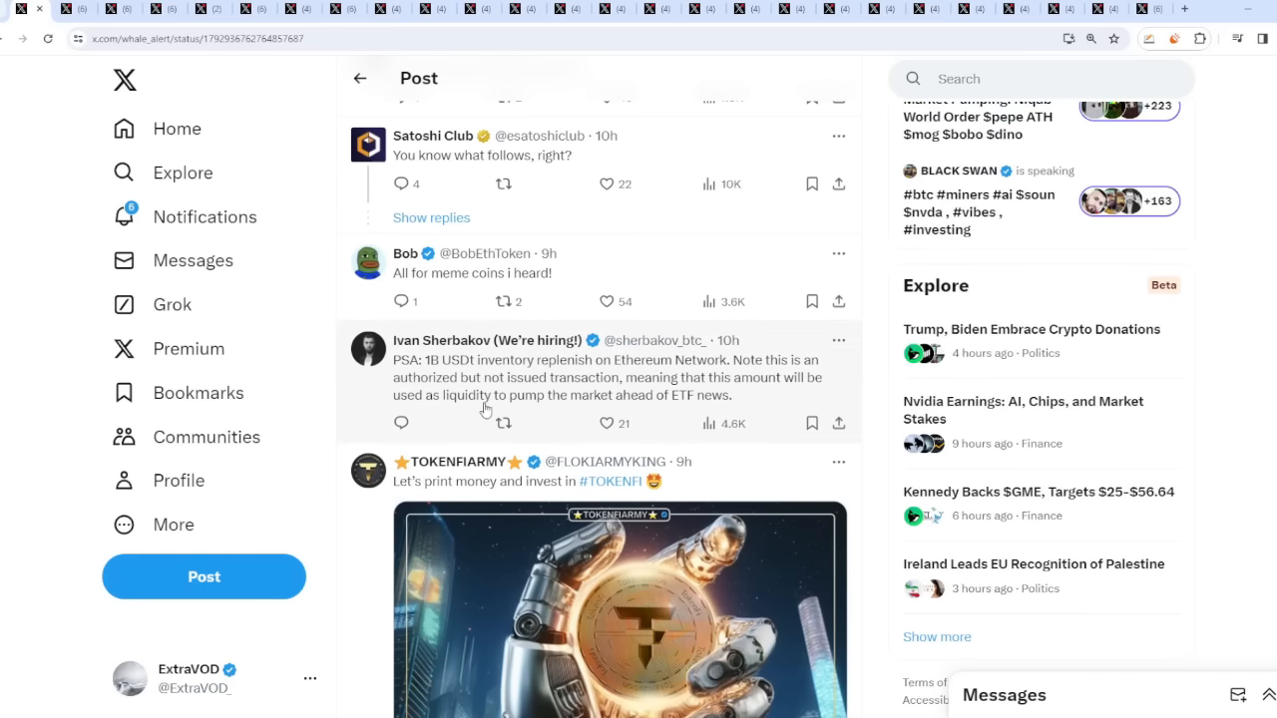
pyautogui.moveTo(870, 383)
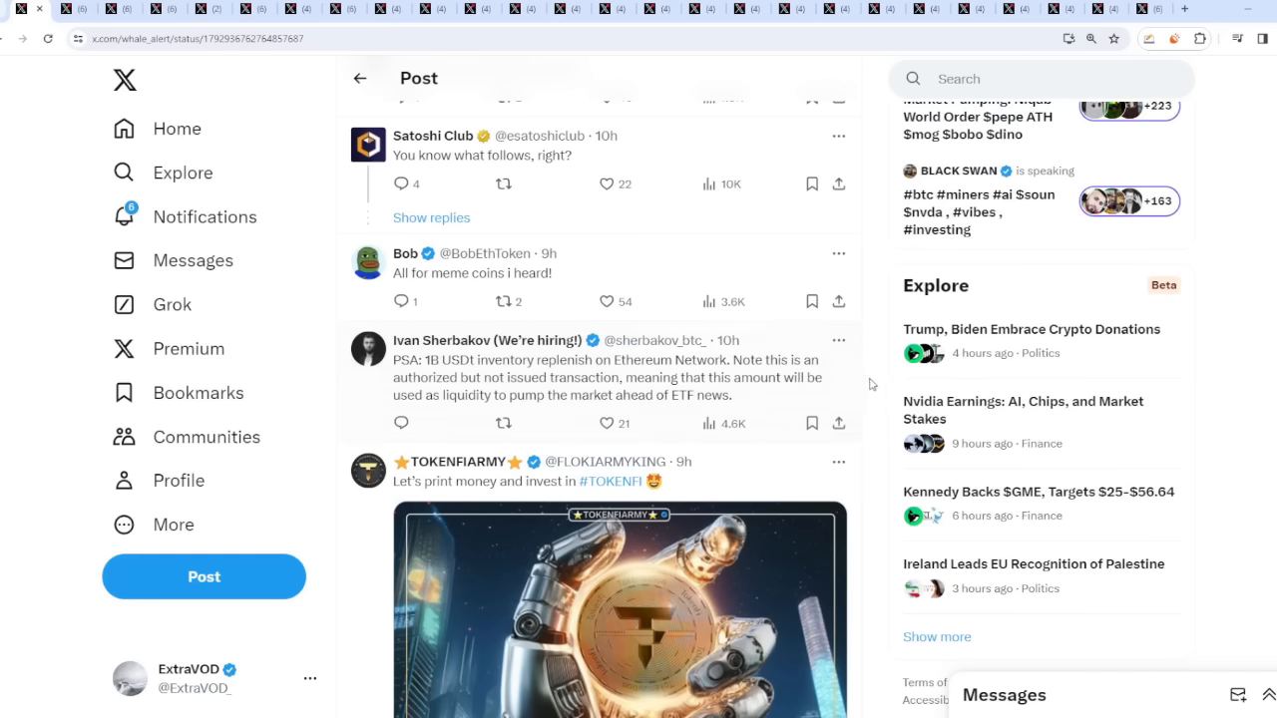
pyautogui.scroll(-3)
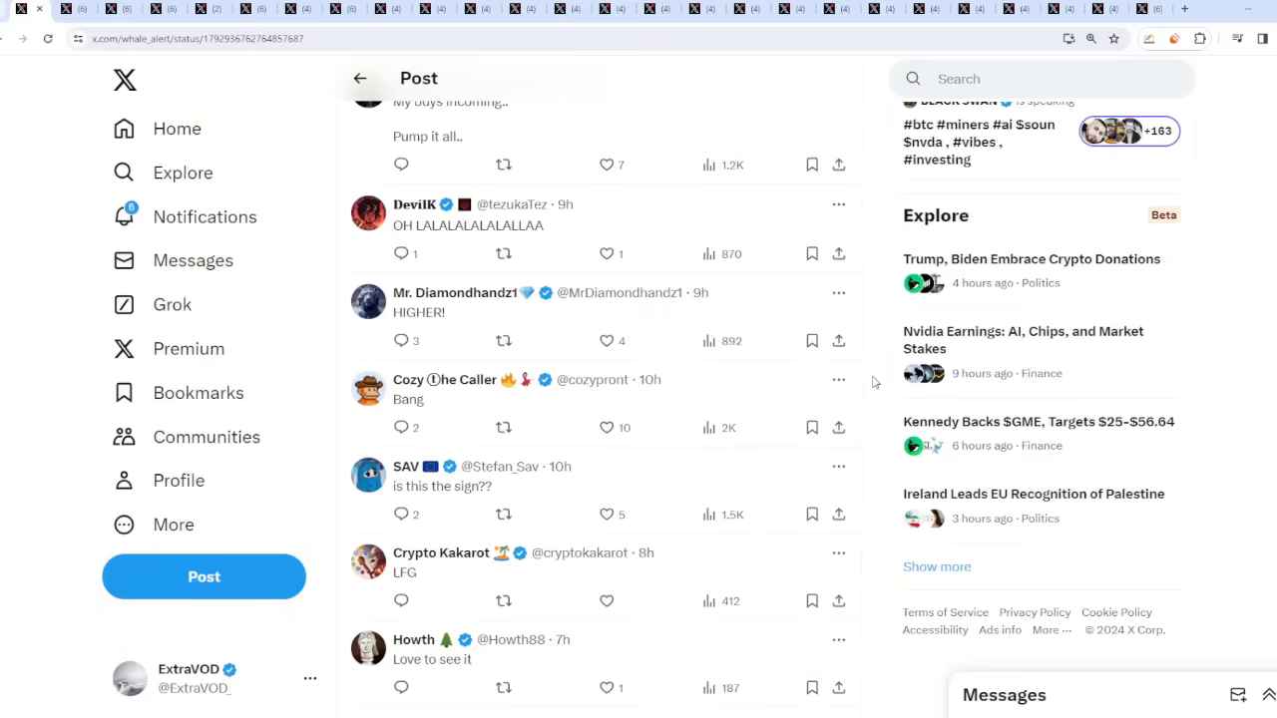
pyautogui.scroll(-3)
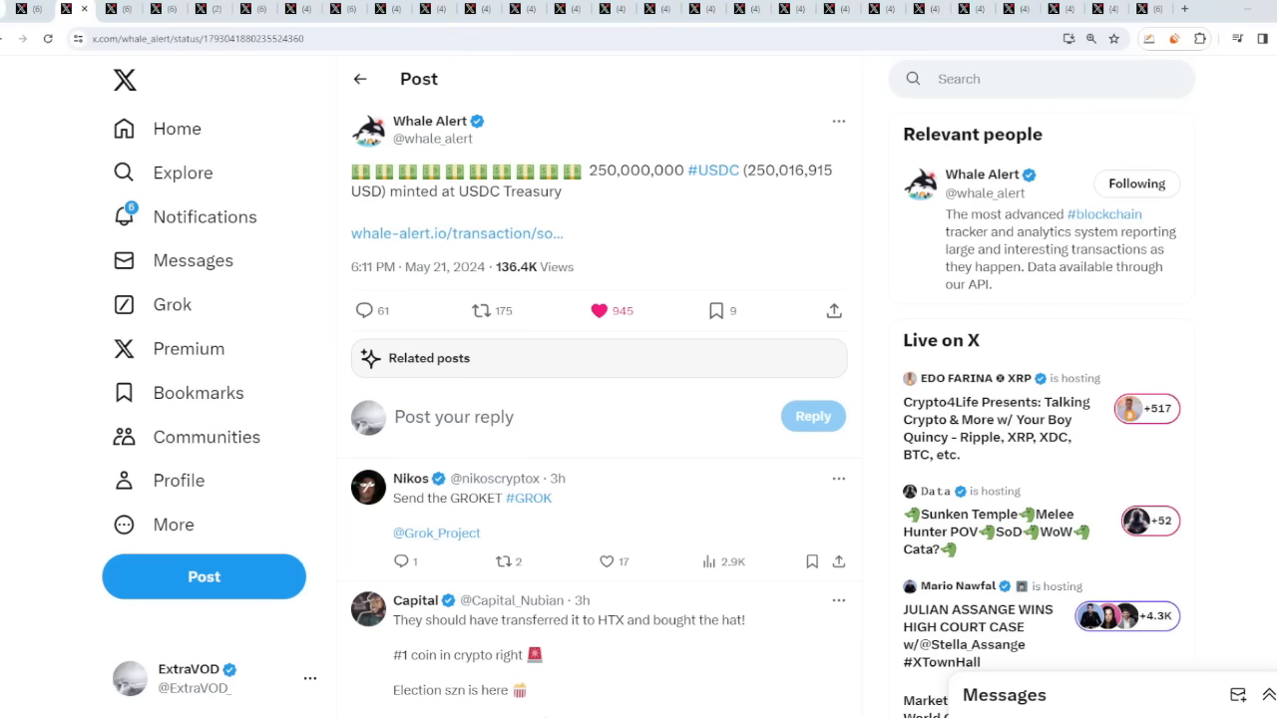
pyautogui.moveTo(866, 209)
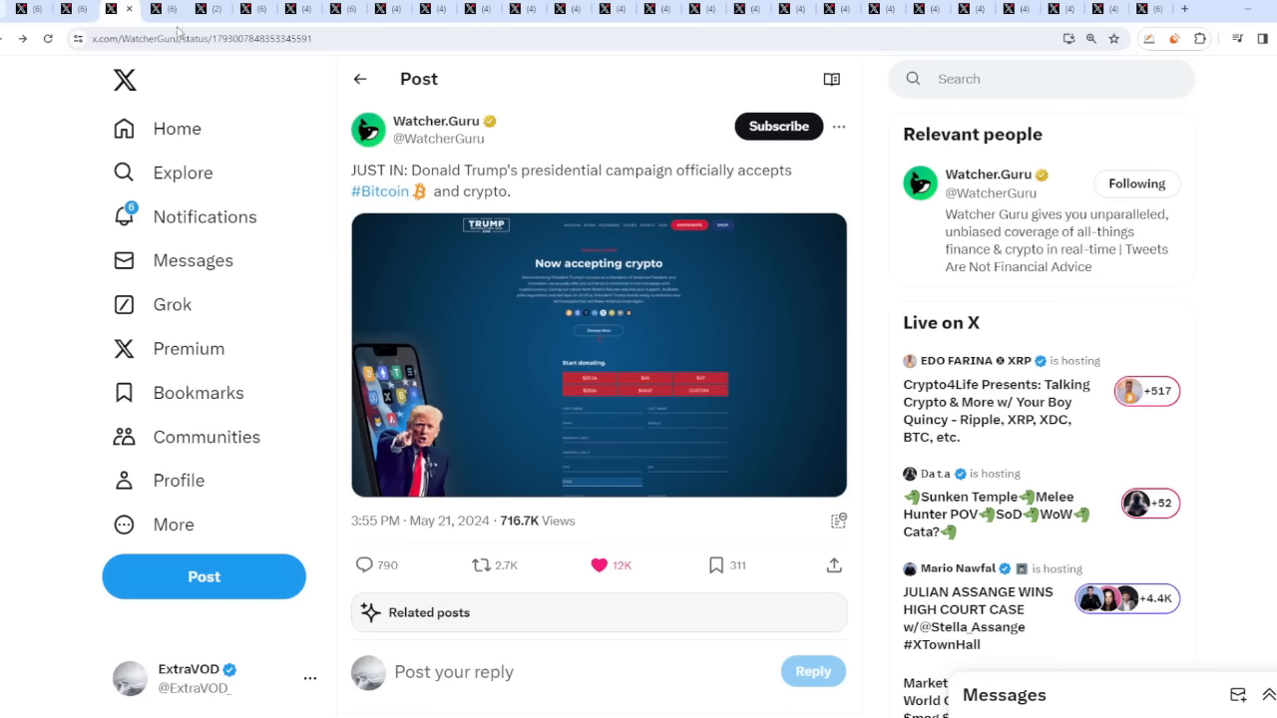
pyautogui.moveTo(658, 211)
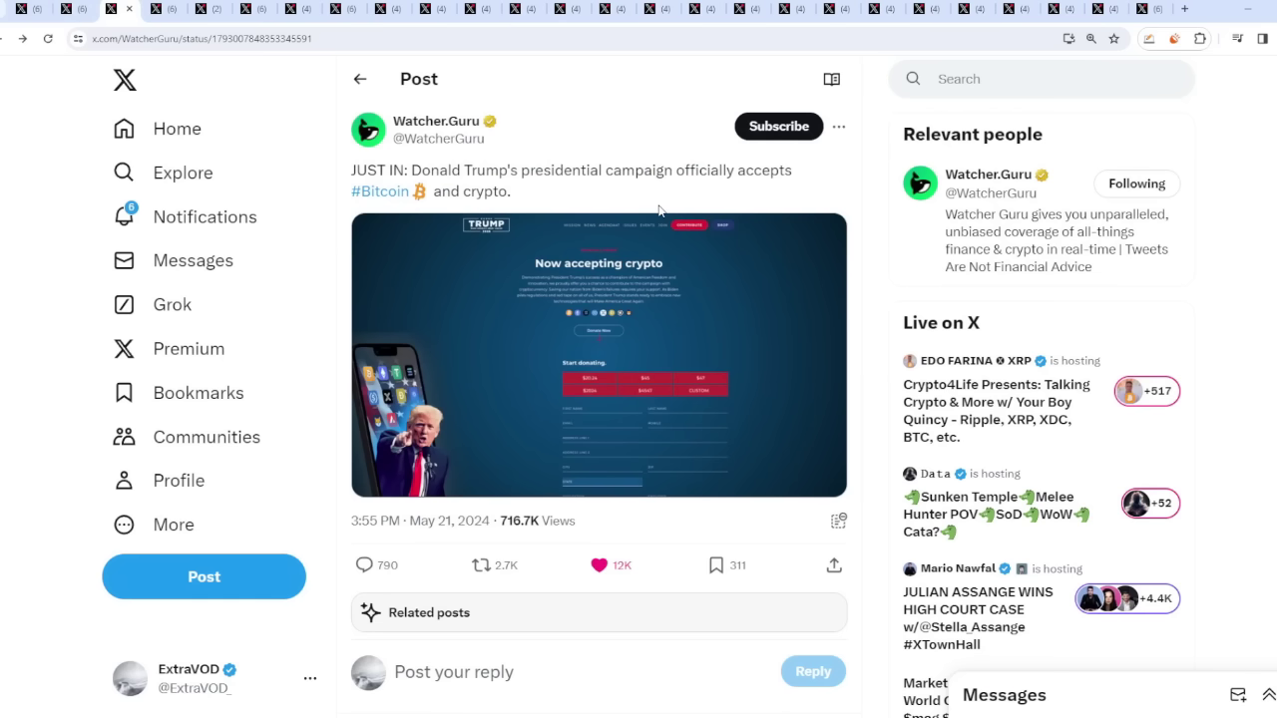
pyautogui.moveTo(631, 187)
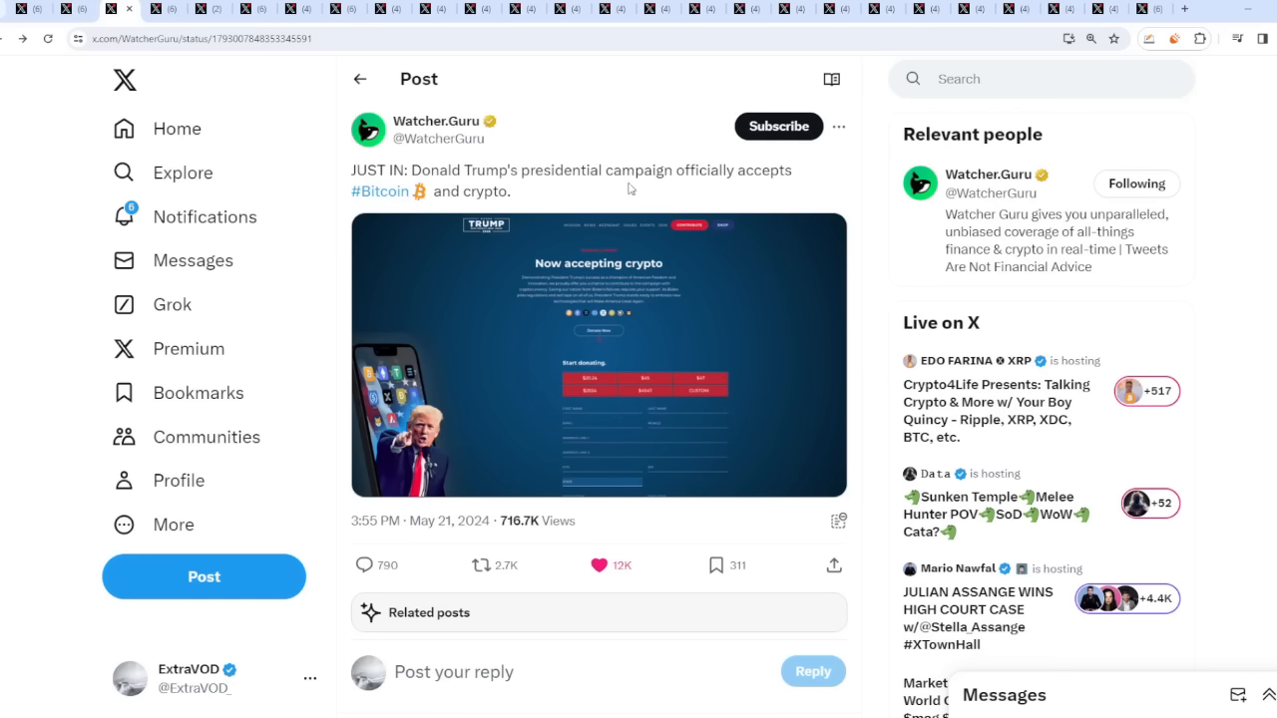
# - Enlarge the Watcher.Guru post's 'Now accepting crypto' campaign screenshot
pyautogui.click(599, 355)
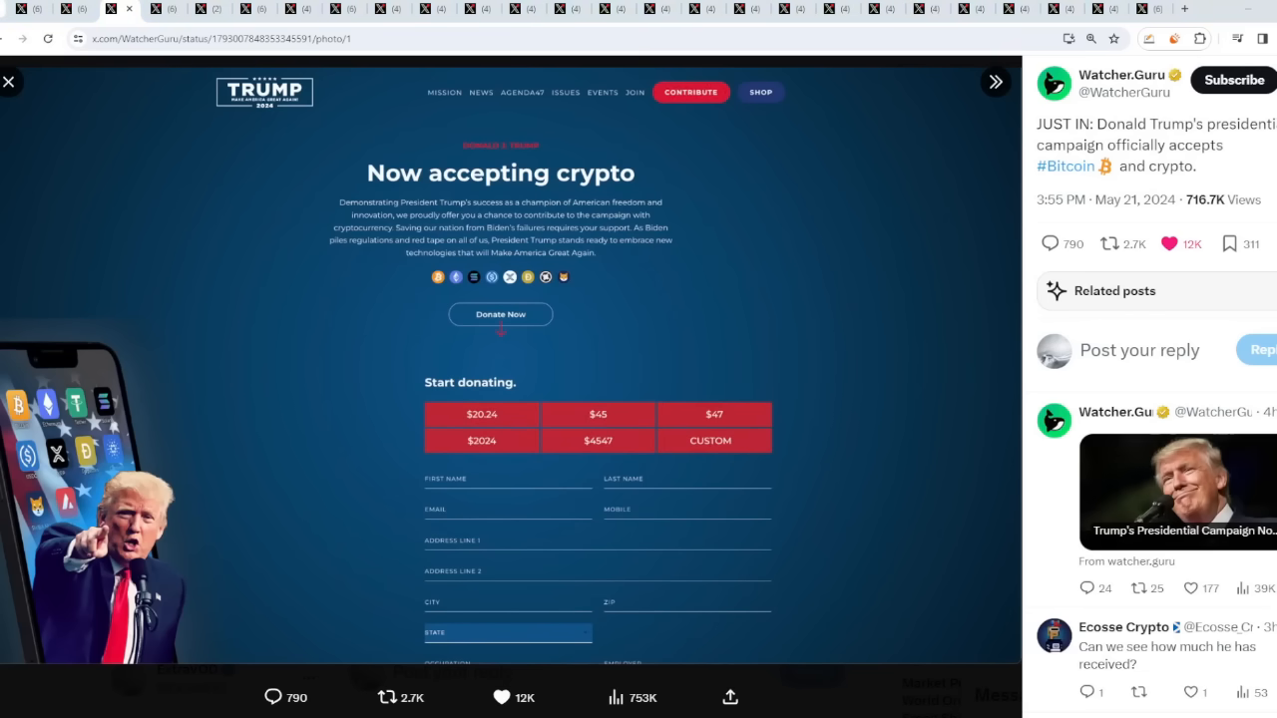
pyautogui.moveTo(884, 547)
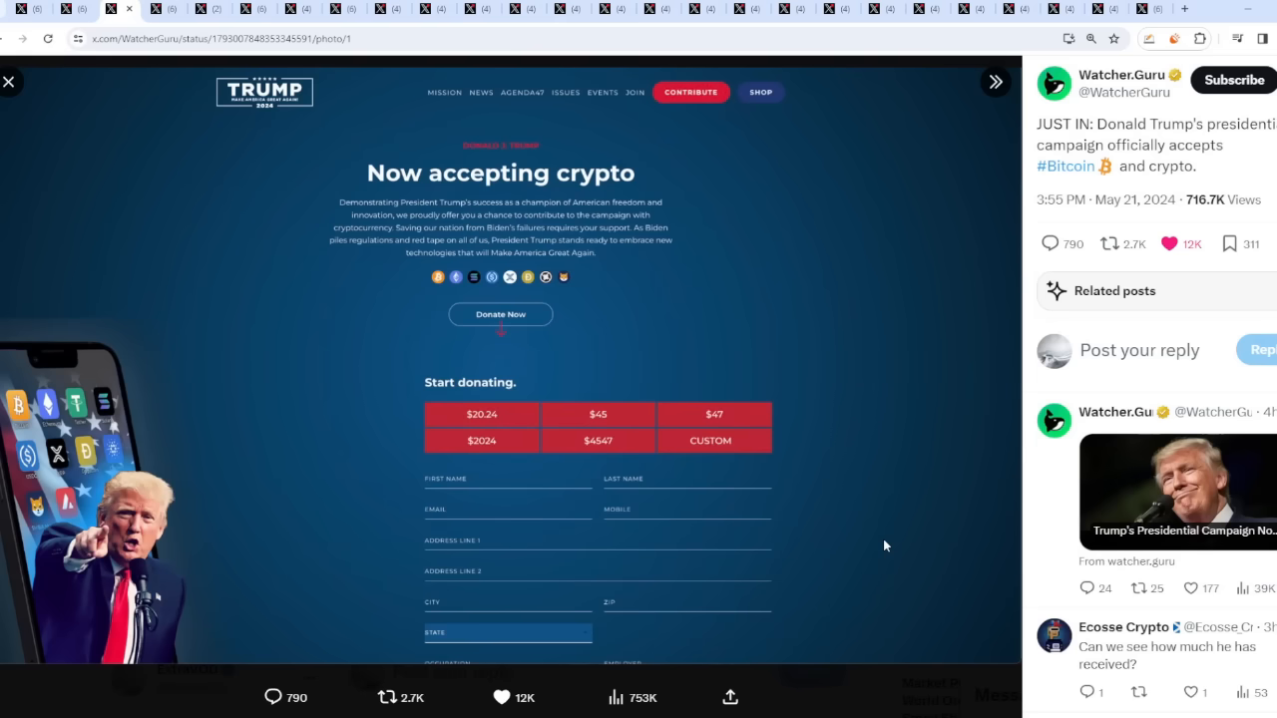
pyautogui.moveTo(886, 300)
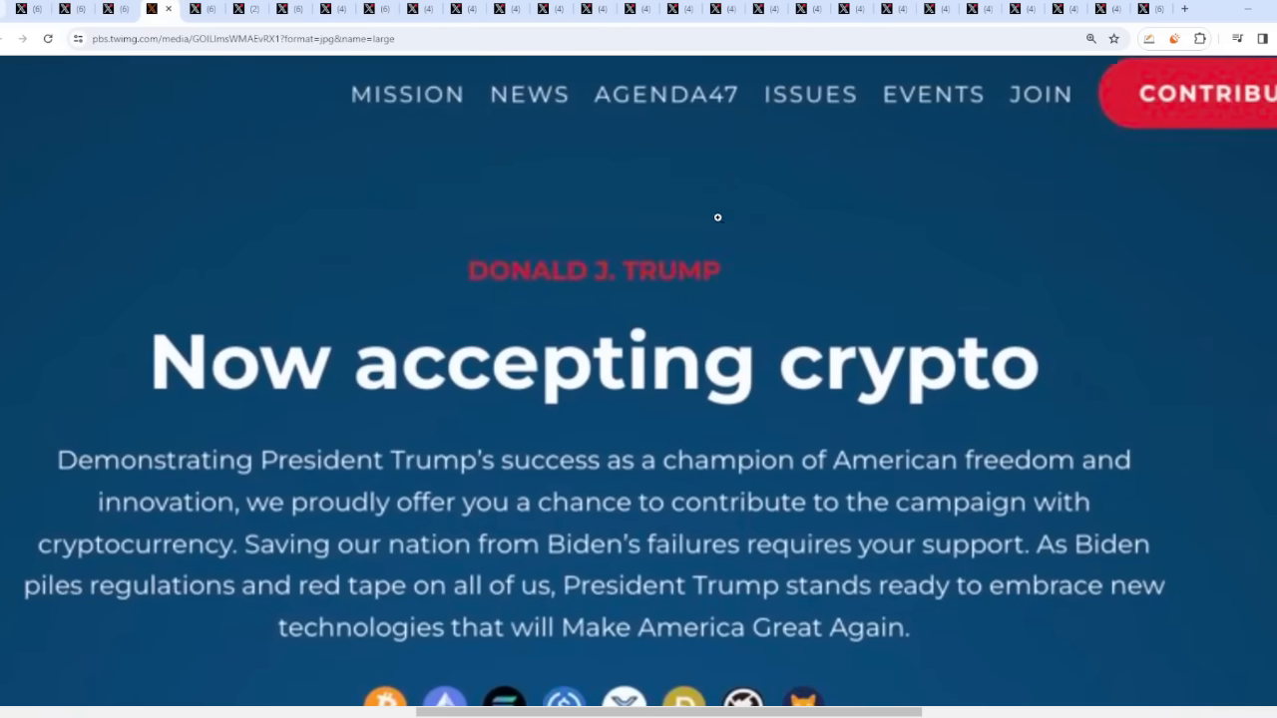
# - Scroll the campaign image down to the accepted coin icons and mark across them
pyautogui.scroll(-3)
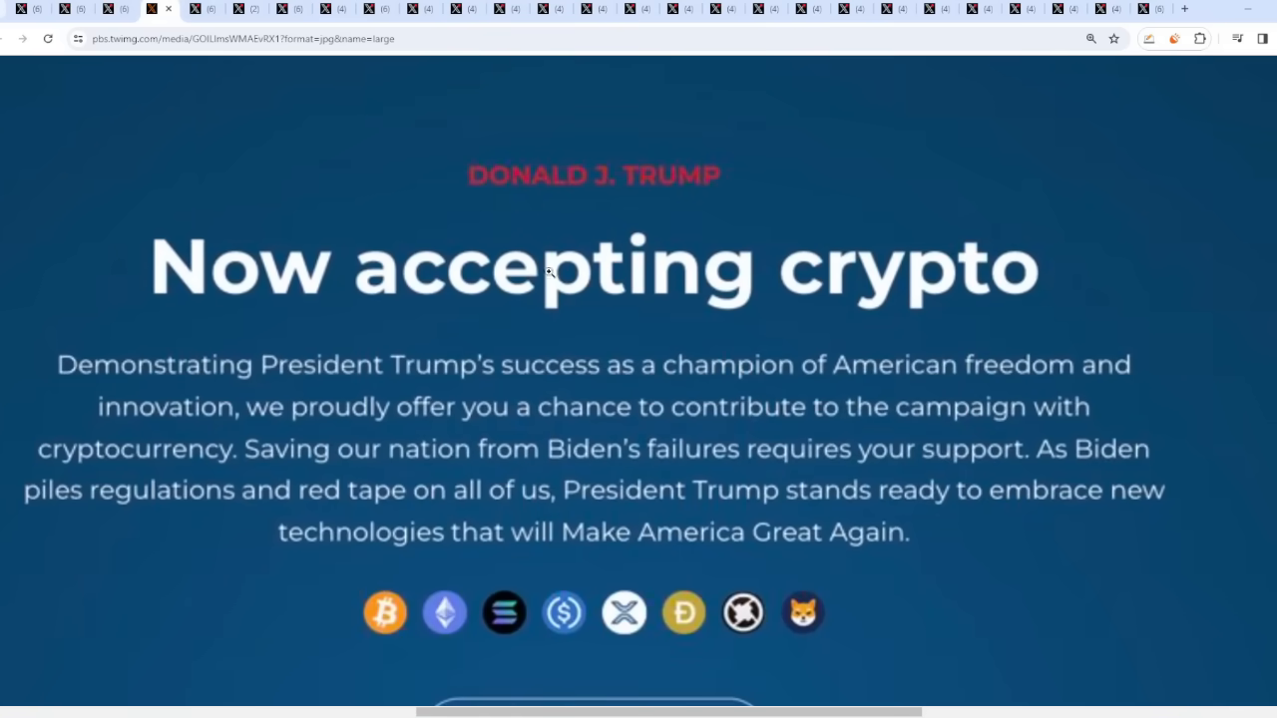
pyautogui.scroll(-3)
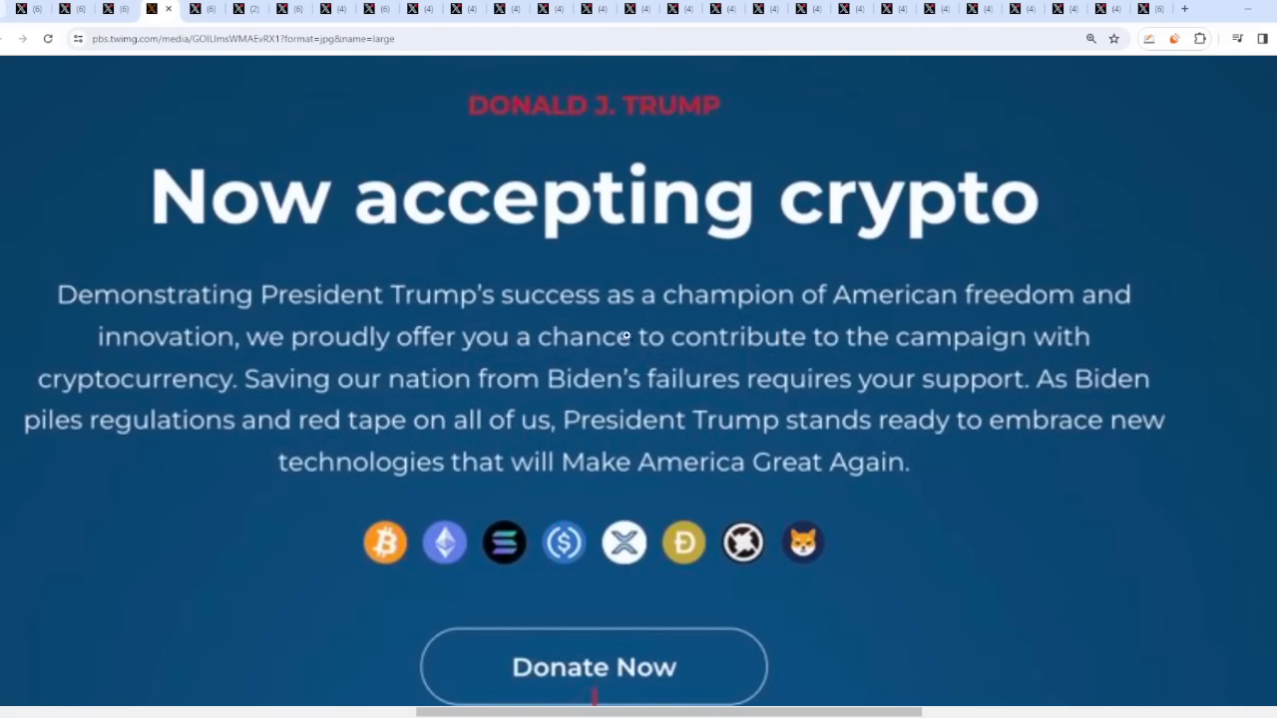
pyautogui.moveTo(858, 320)
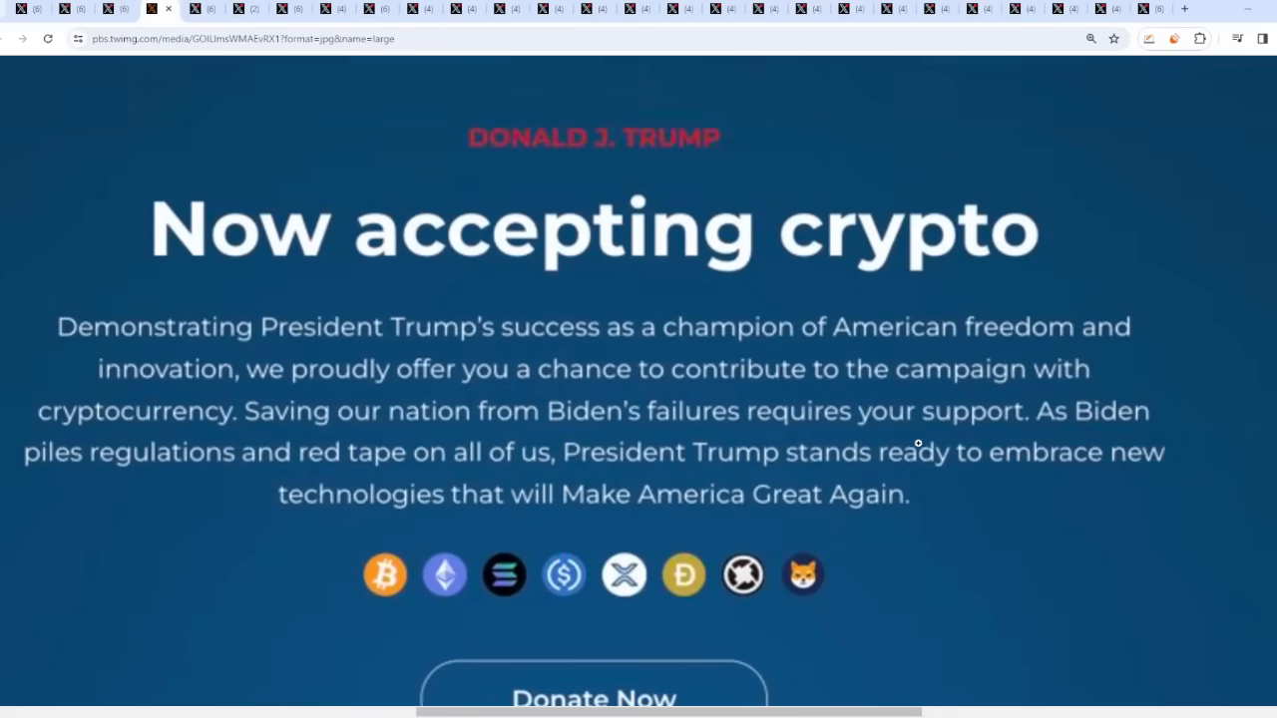
pyautogui.scroll(-3)
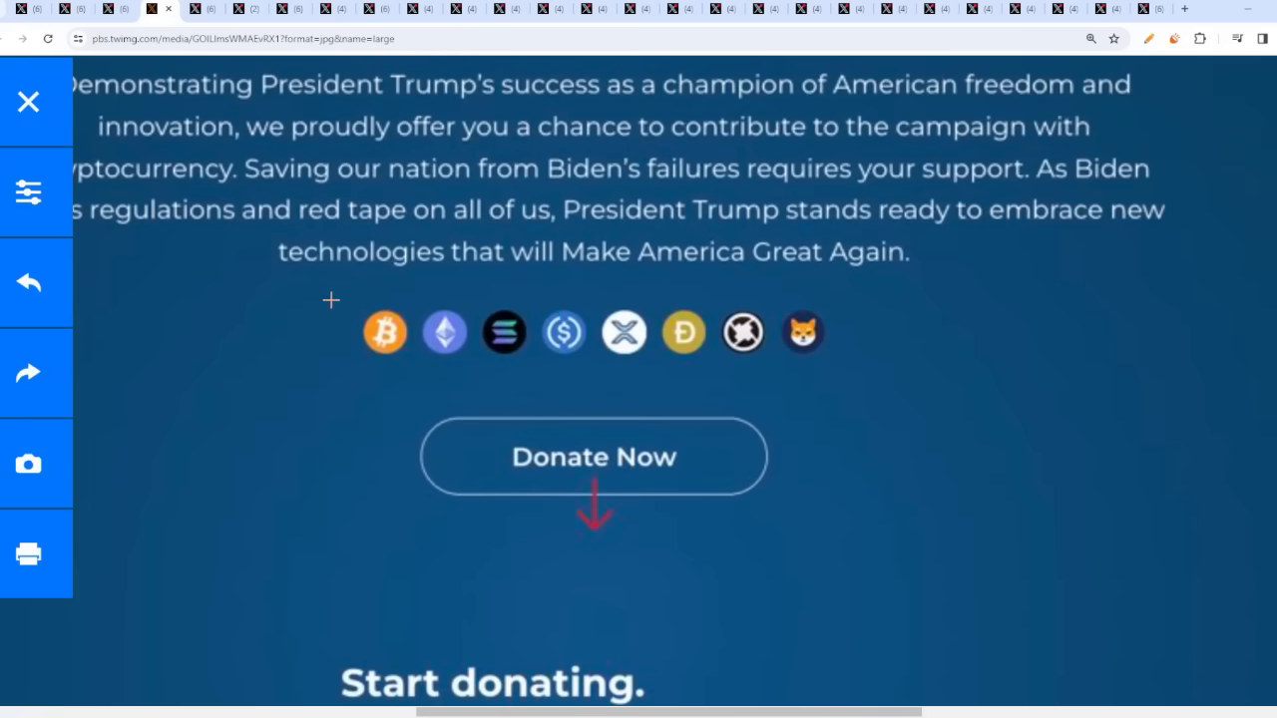
pyautogui.moveTo(443, 329); pyautogui.dragTo(719, 323)
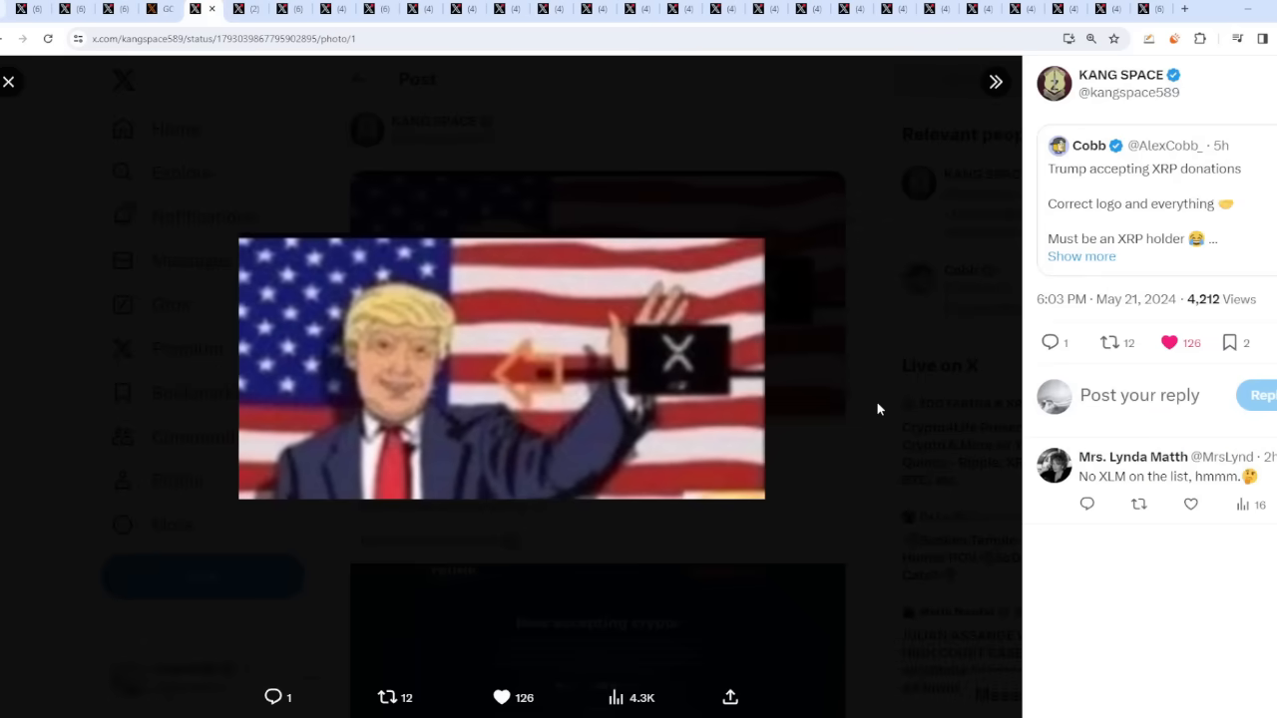
# - Close the KANG SPACE photo to return to the full-size campaign image with the coin icons
pyautogui.click(8, 82)
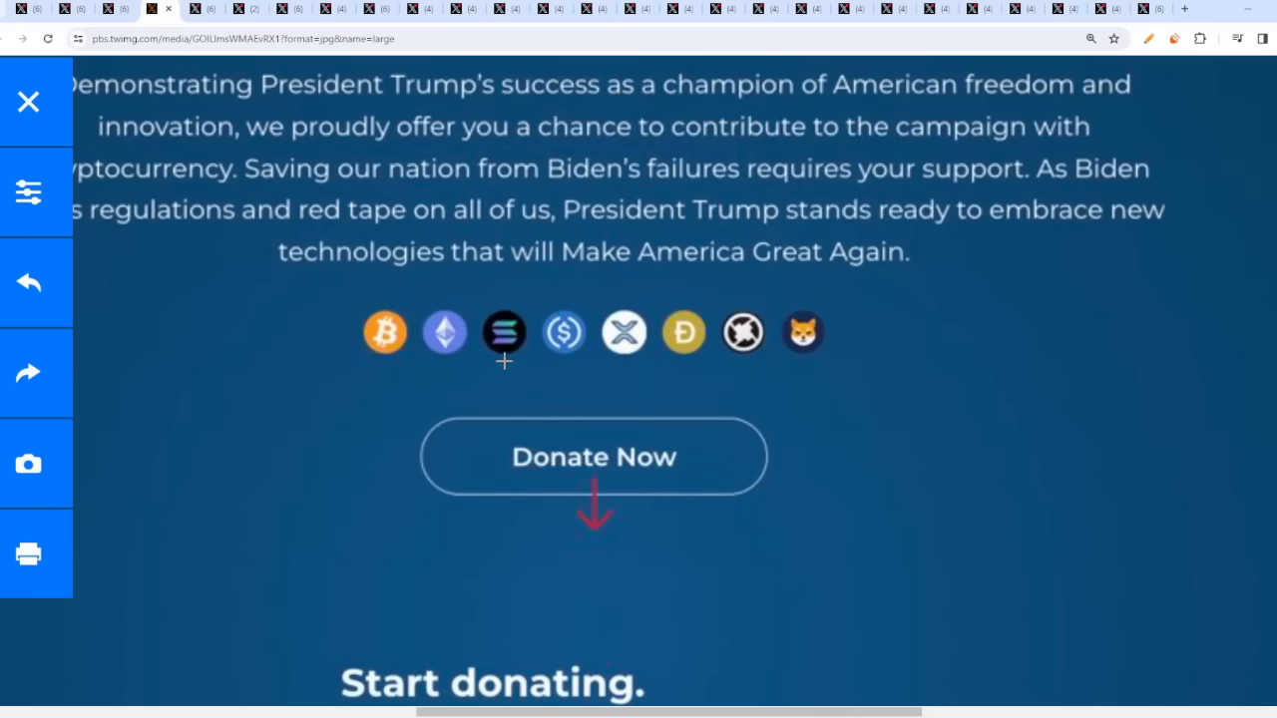
# - Scroll over the Trump crypto donation page image and box the XRP icon on the phone in green
pyautogui.scroll(-3)
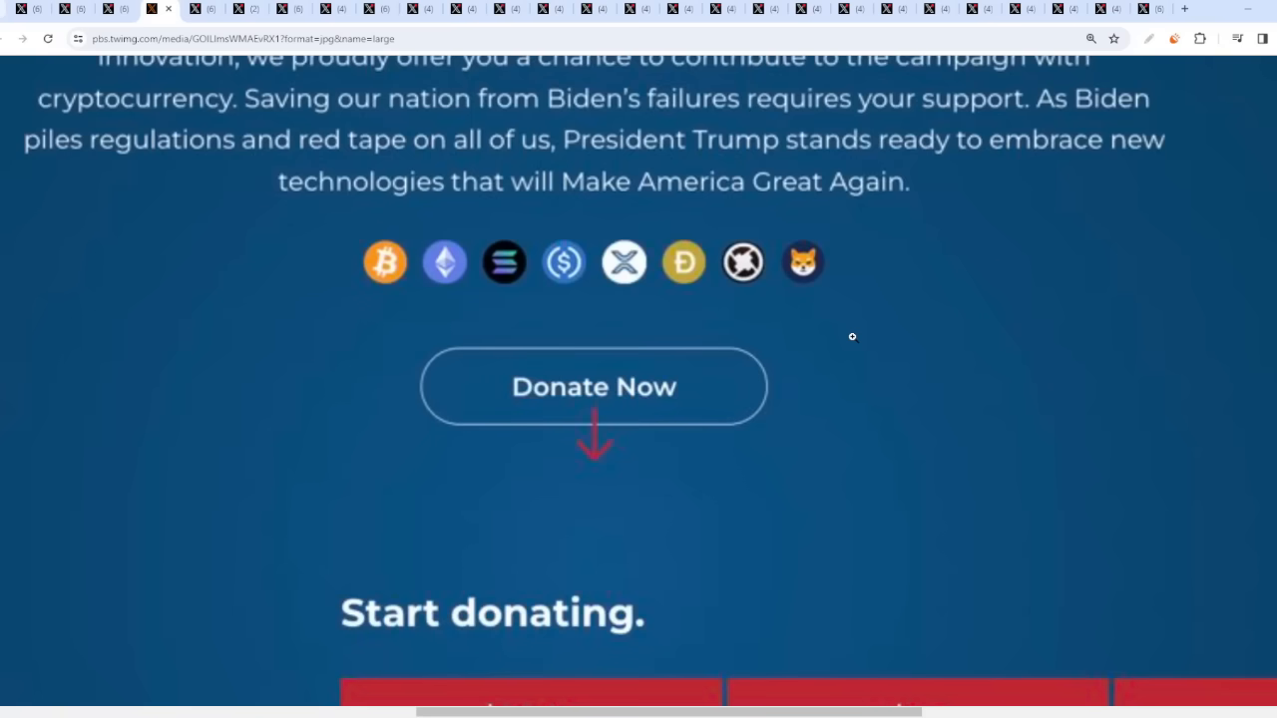
pyautogui.scroll(-3)
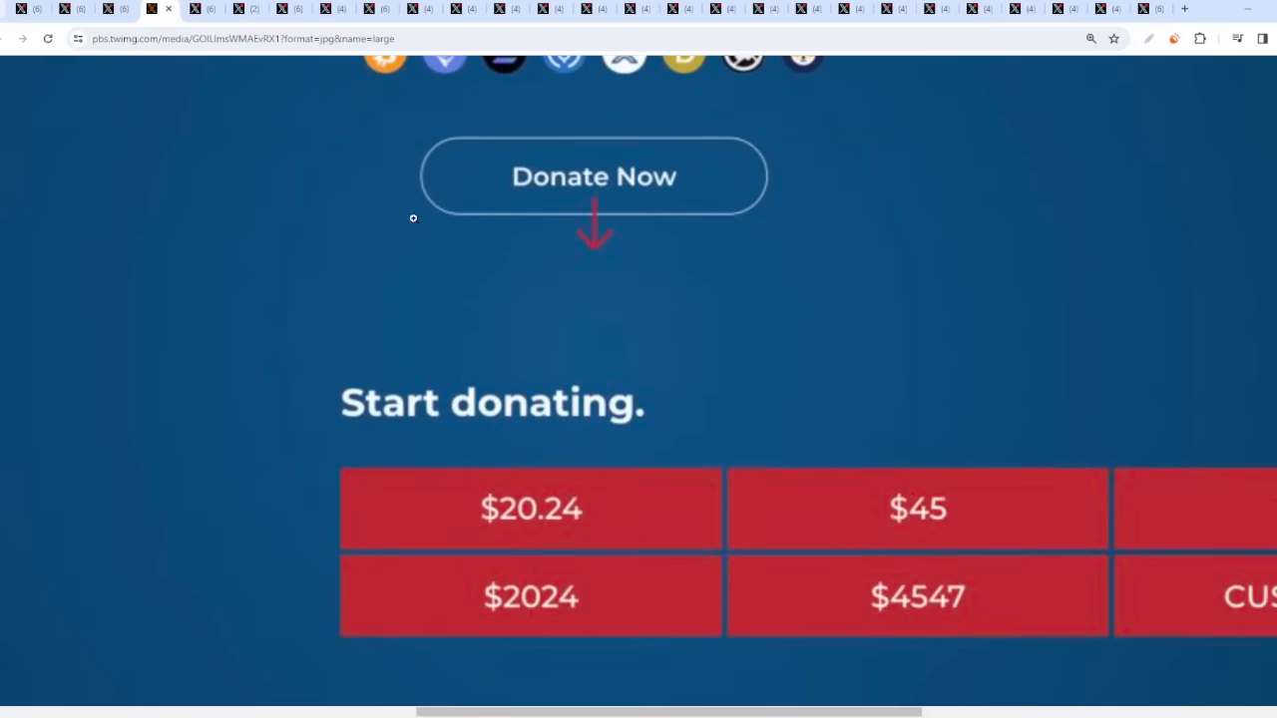
pyautogui.scroll(-3)
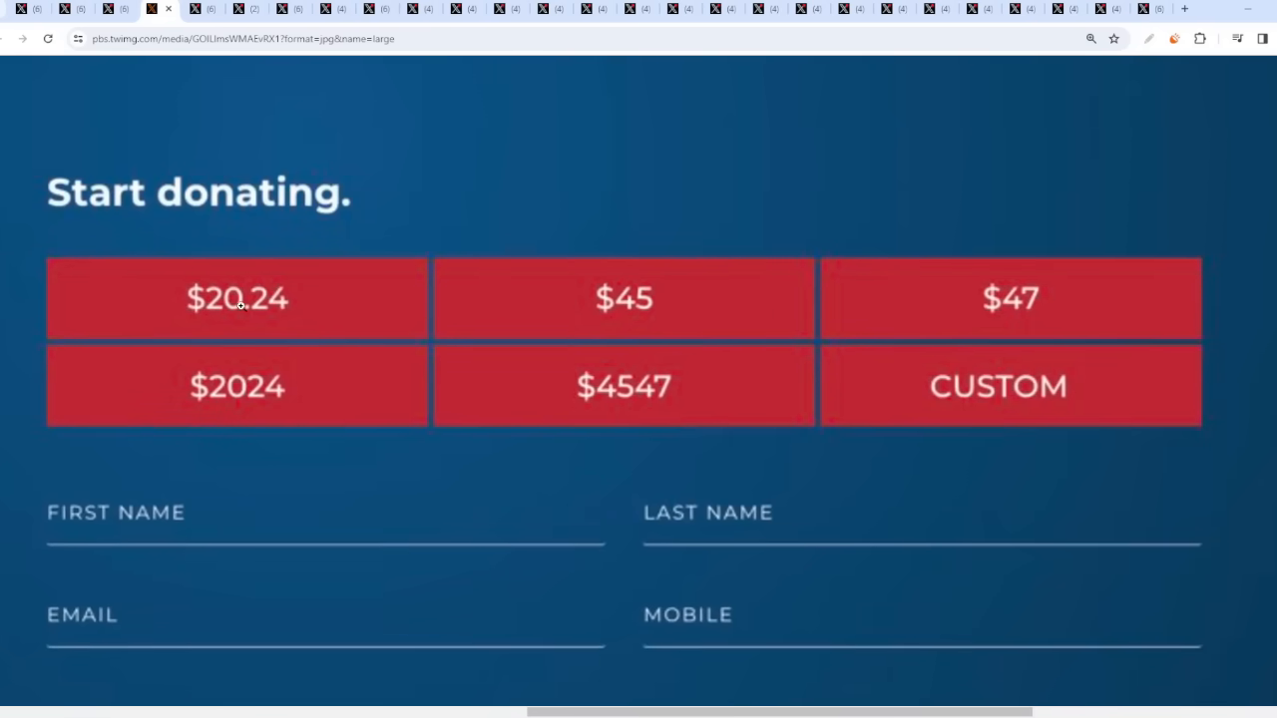
pyautogui.moveTo(363, 313)
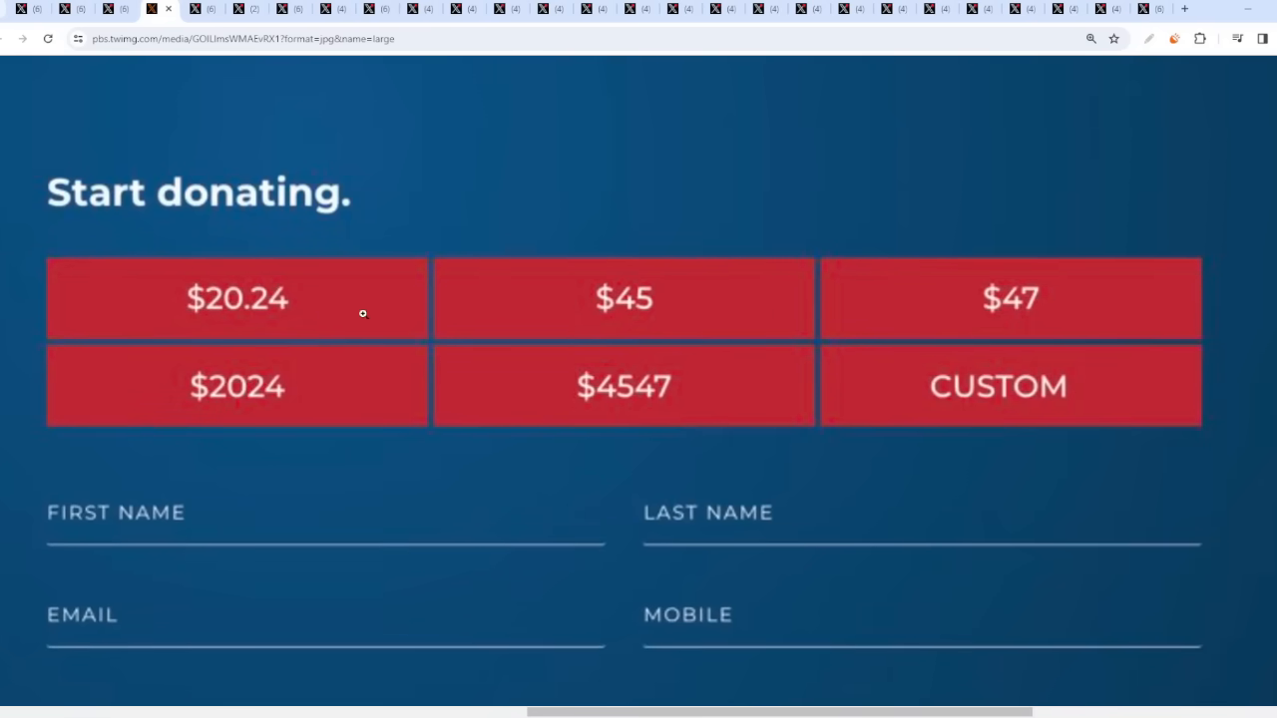
pyautogui.scroll(-3)
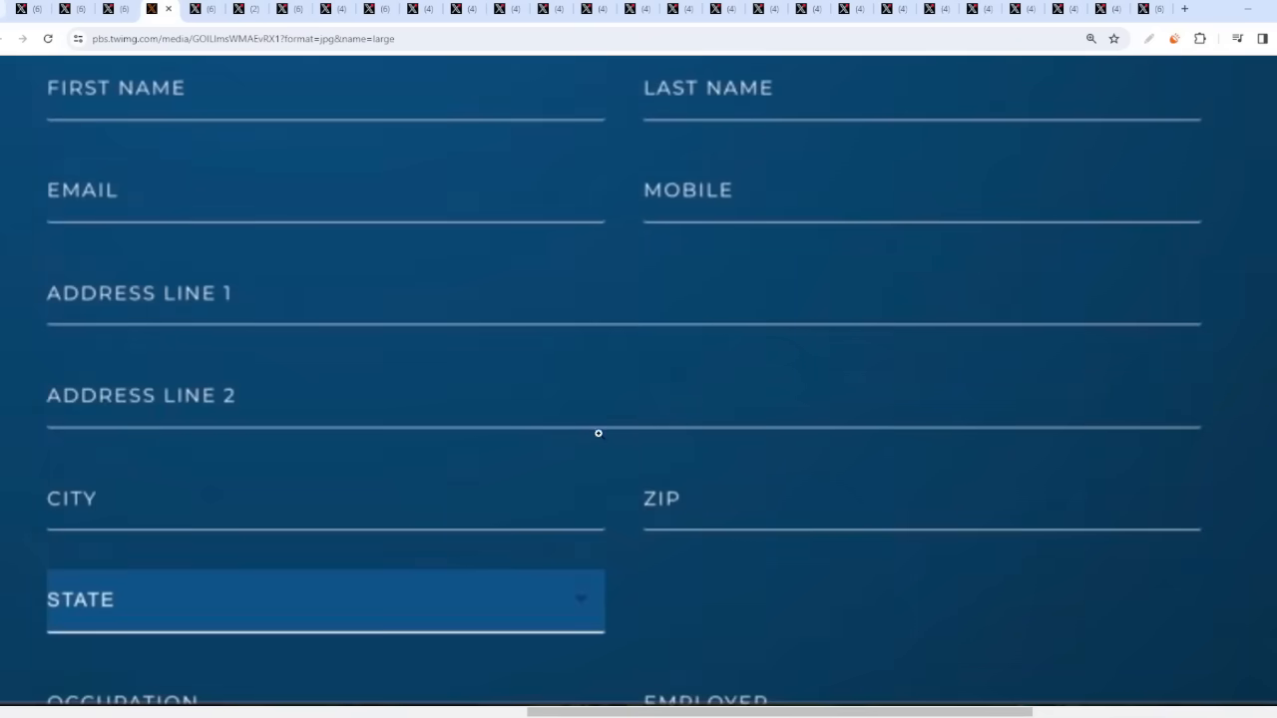
pyautogui.scroll(3)
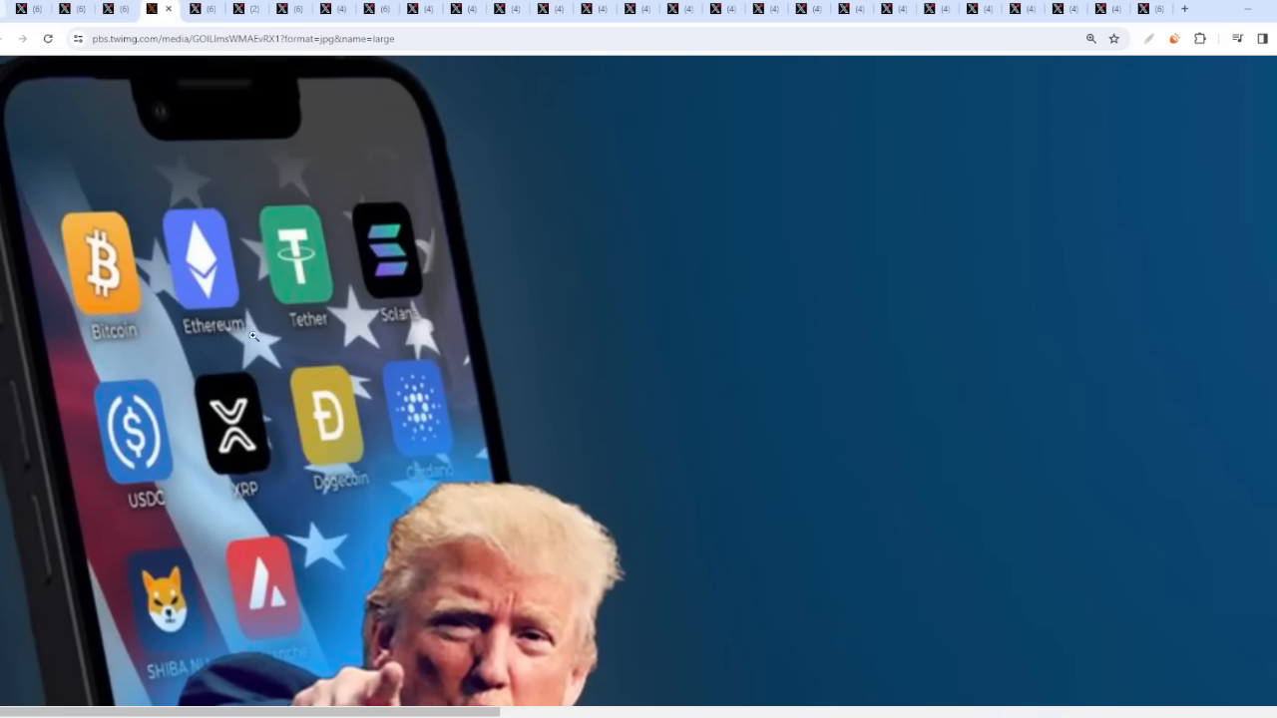
pyautogui.scroll(-3)
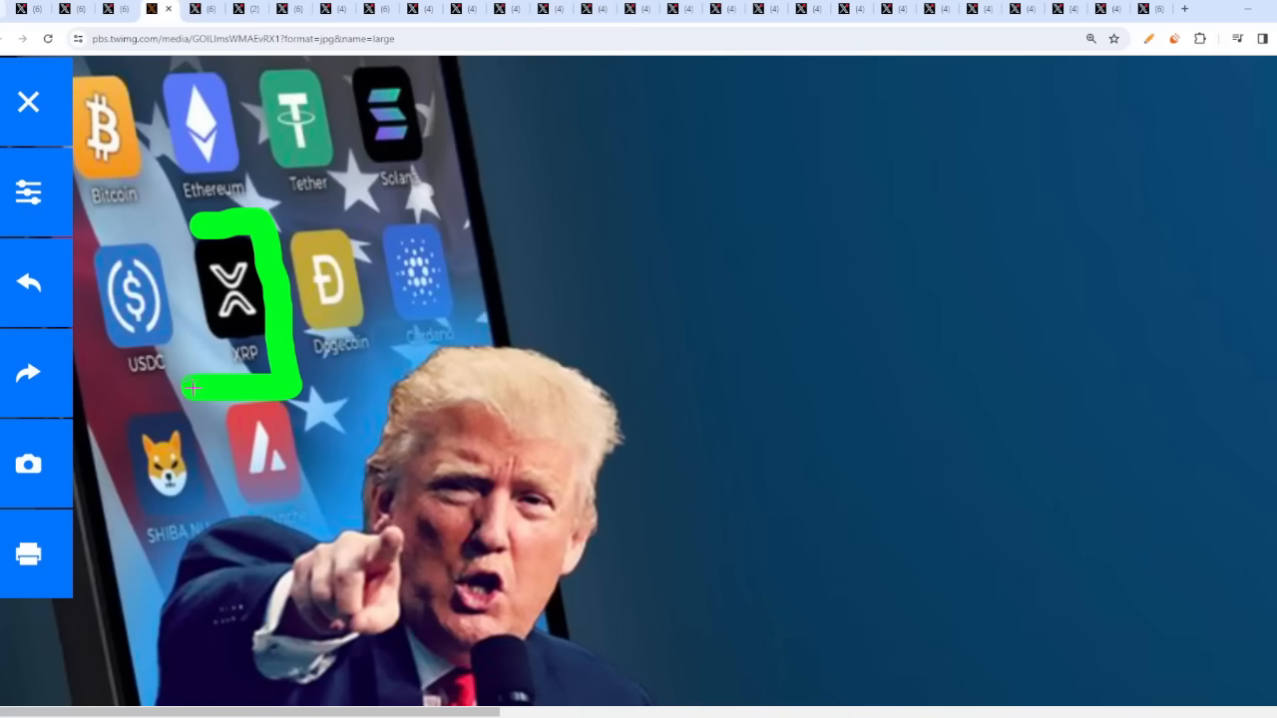
pyautogui.moveTo(191, 387); pyautogui.dragTo(349, 120)
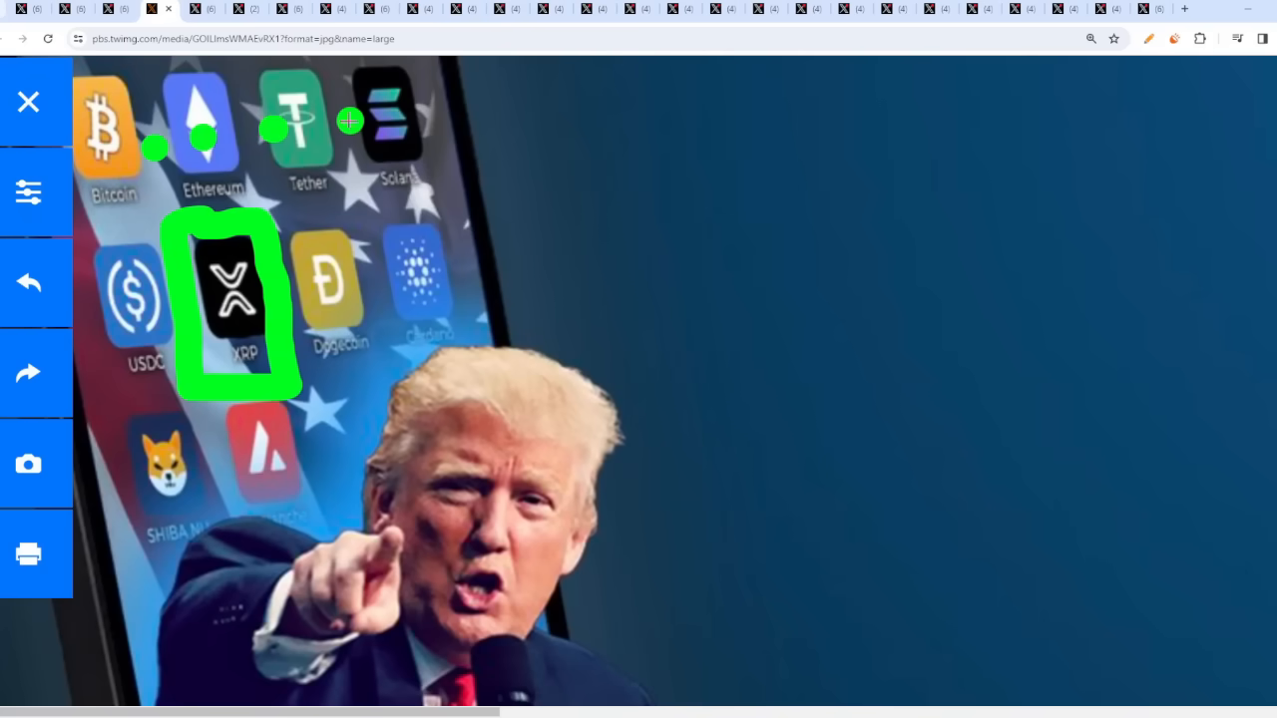
pyautogui.scroll(-3)
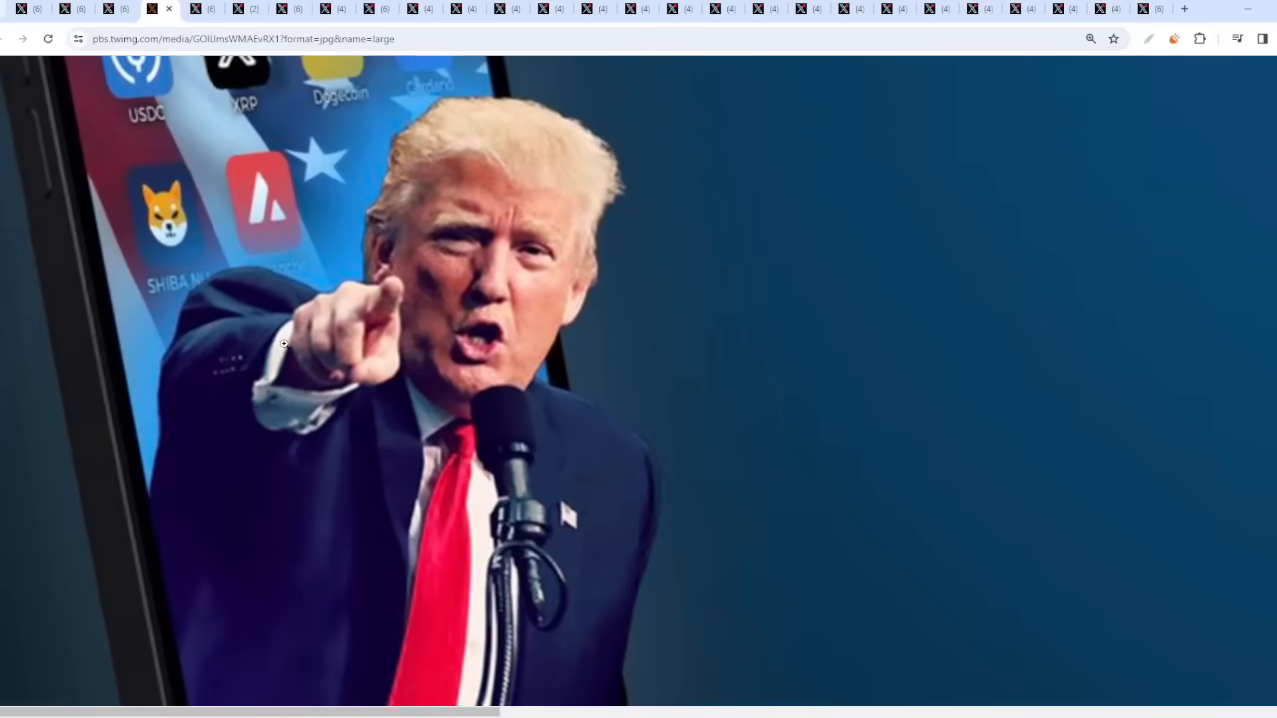
pyautogui.scroll(3)
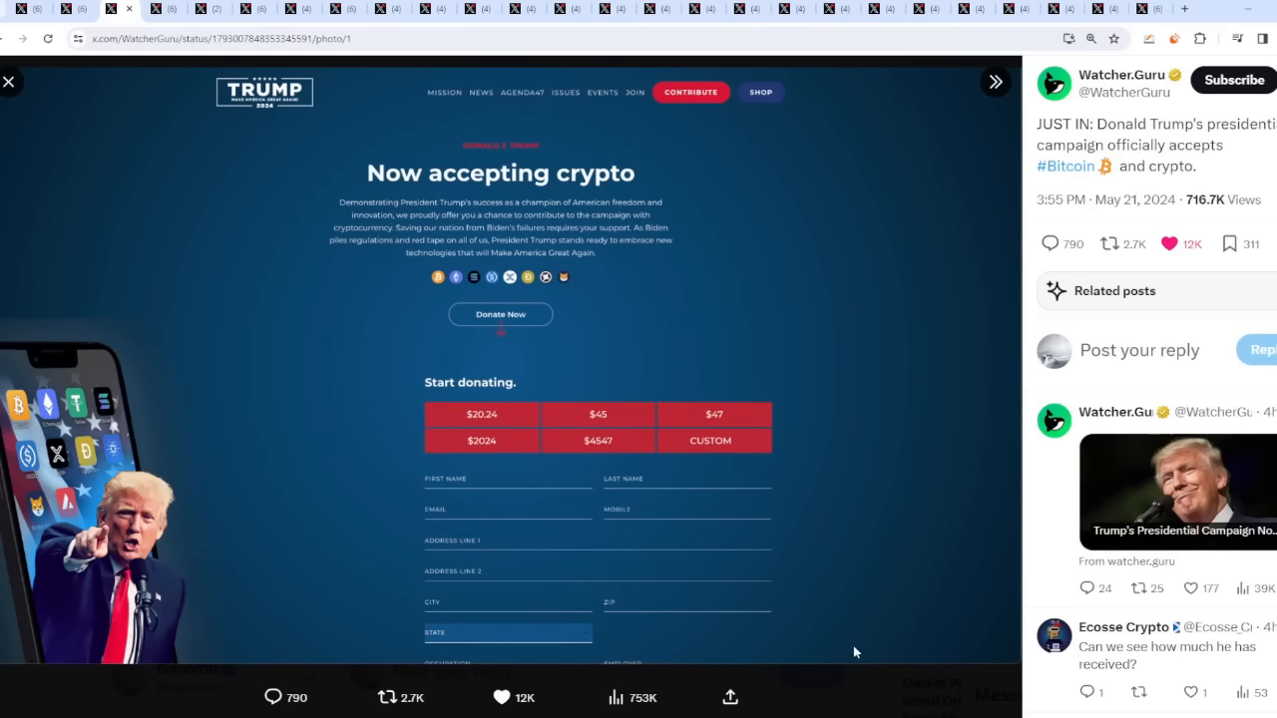
# - Switch back to X to bring up TechDev's 'Things can escalate quickly. #Altcoins' chart post
pyautogui.click(10, 80)
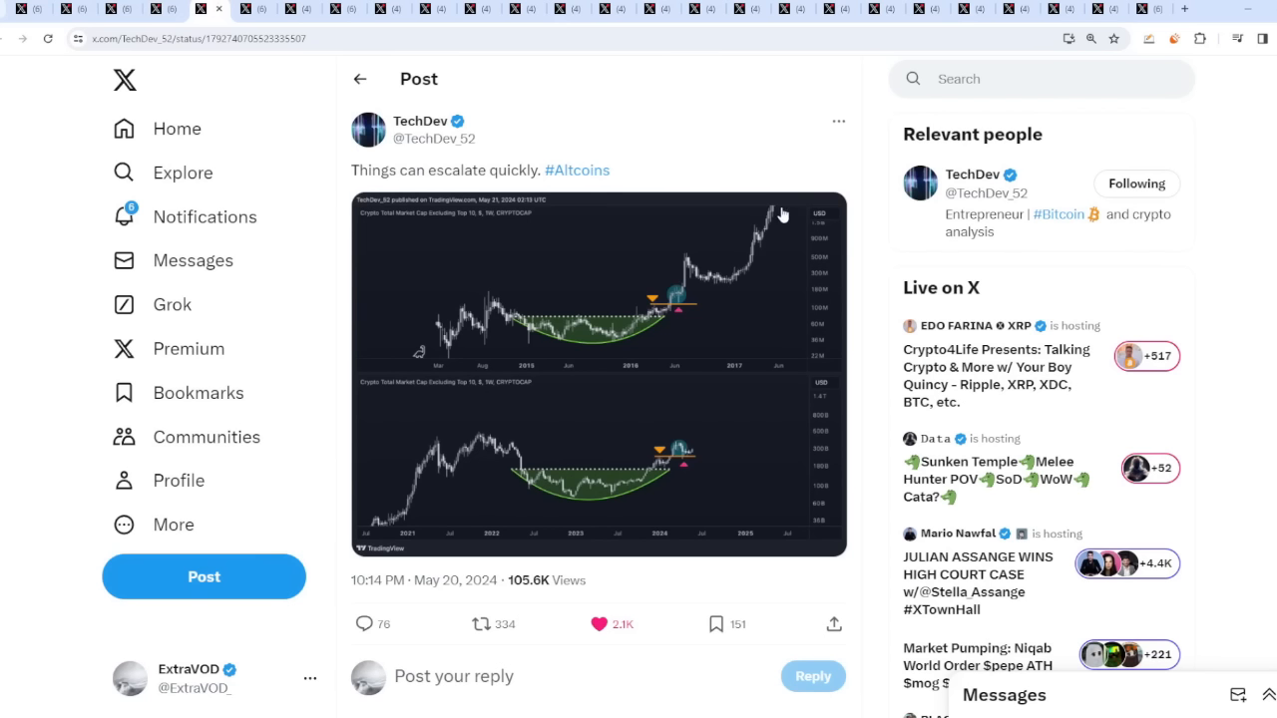
# - Enlarge TechDev's two-panel altcoin market cap chart and underline the lower chart's title in green
pyautogui.click(599, 375)
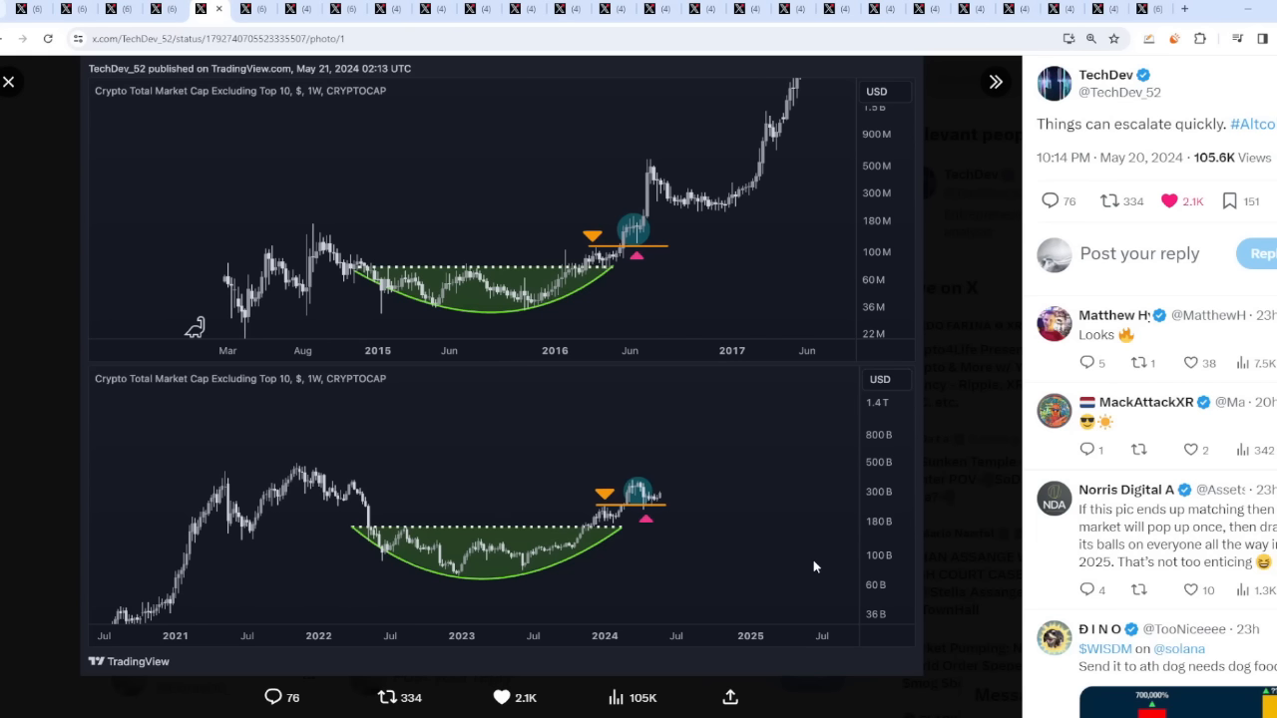
pyautogui.moveTo(269, 407)
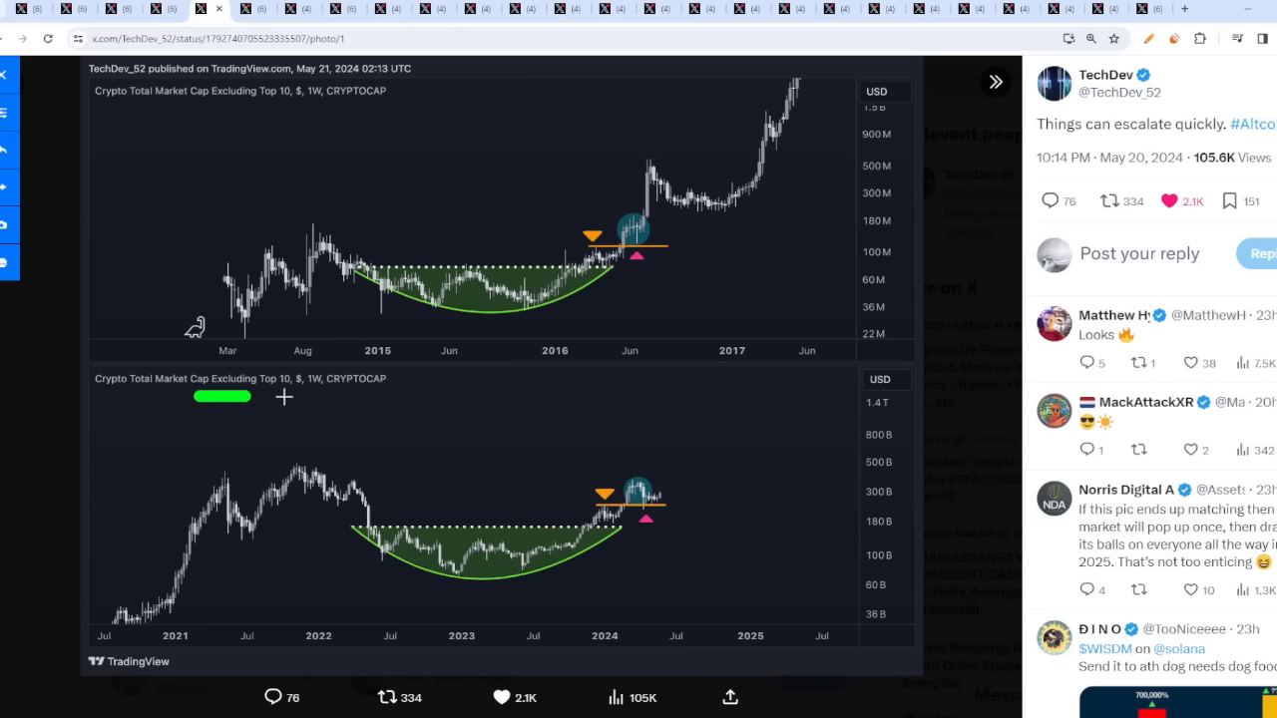
pyautogui.moveTo(264, 397); pyautogui.dragTo(340, 397)
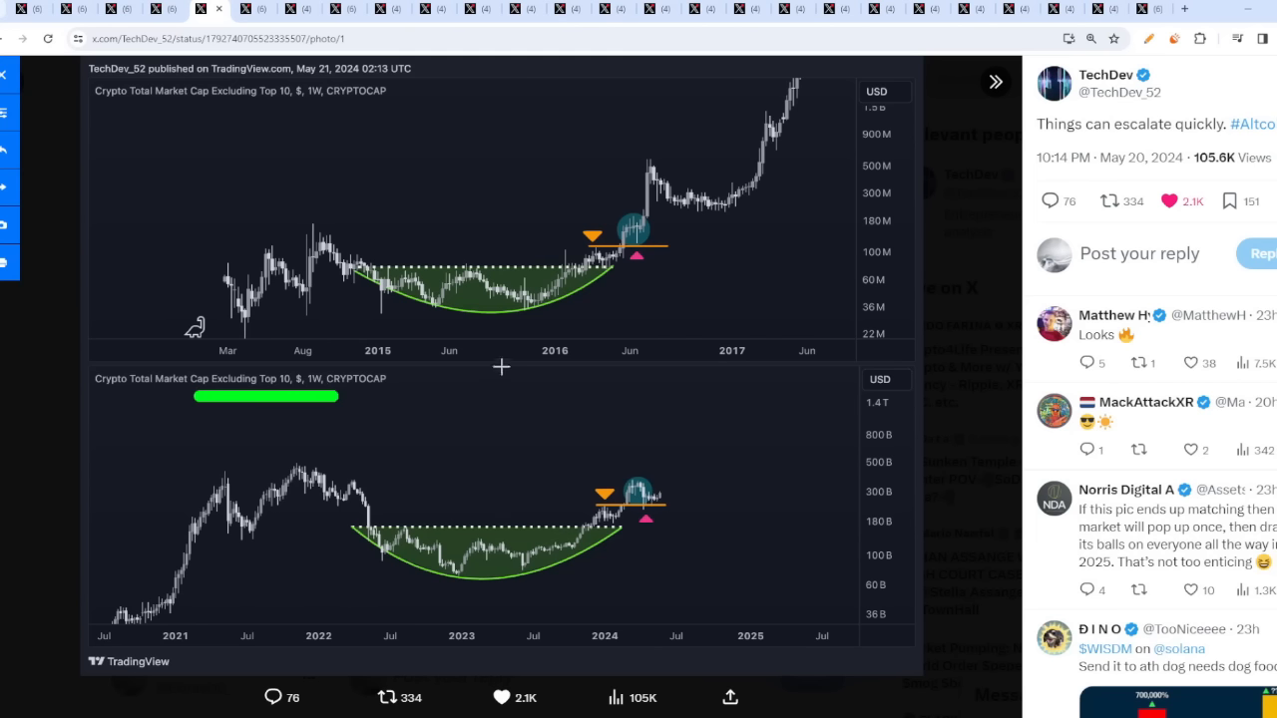
pyautogui.moveTo(395, 578)
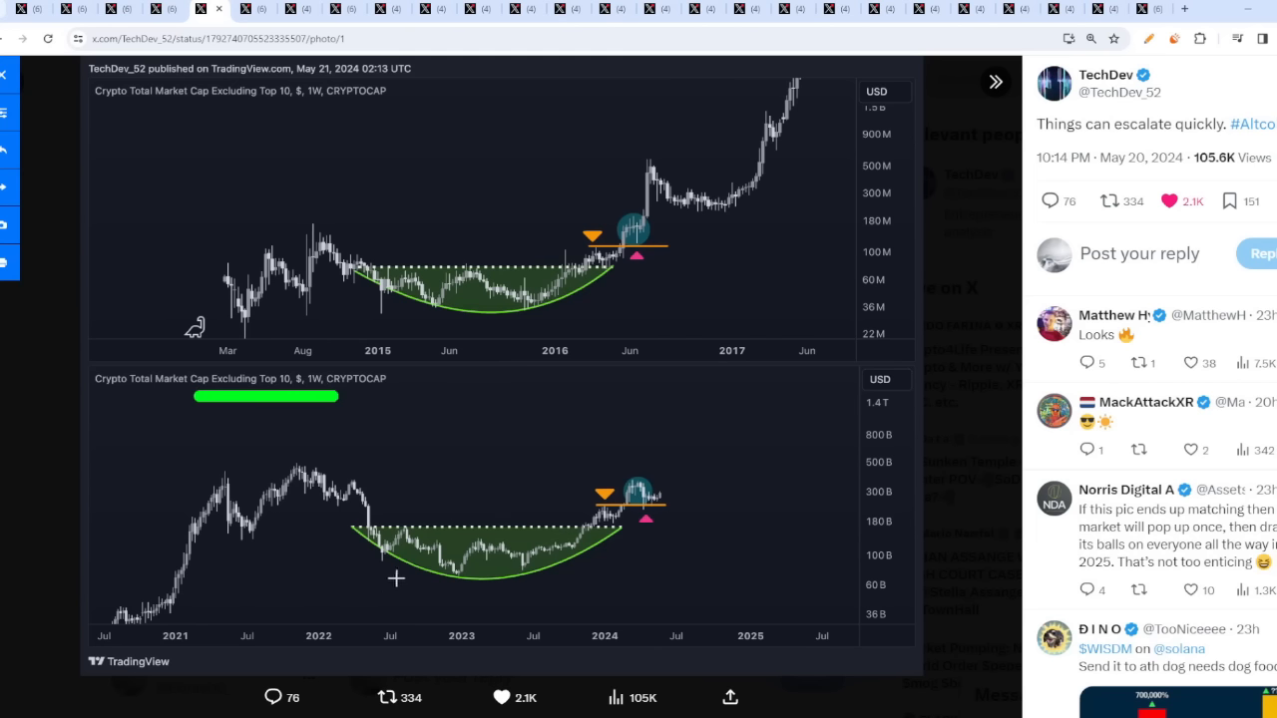
pyautogui.moveTo(536, 337)
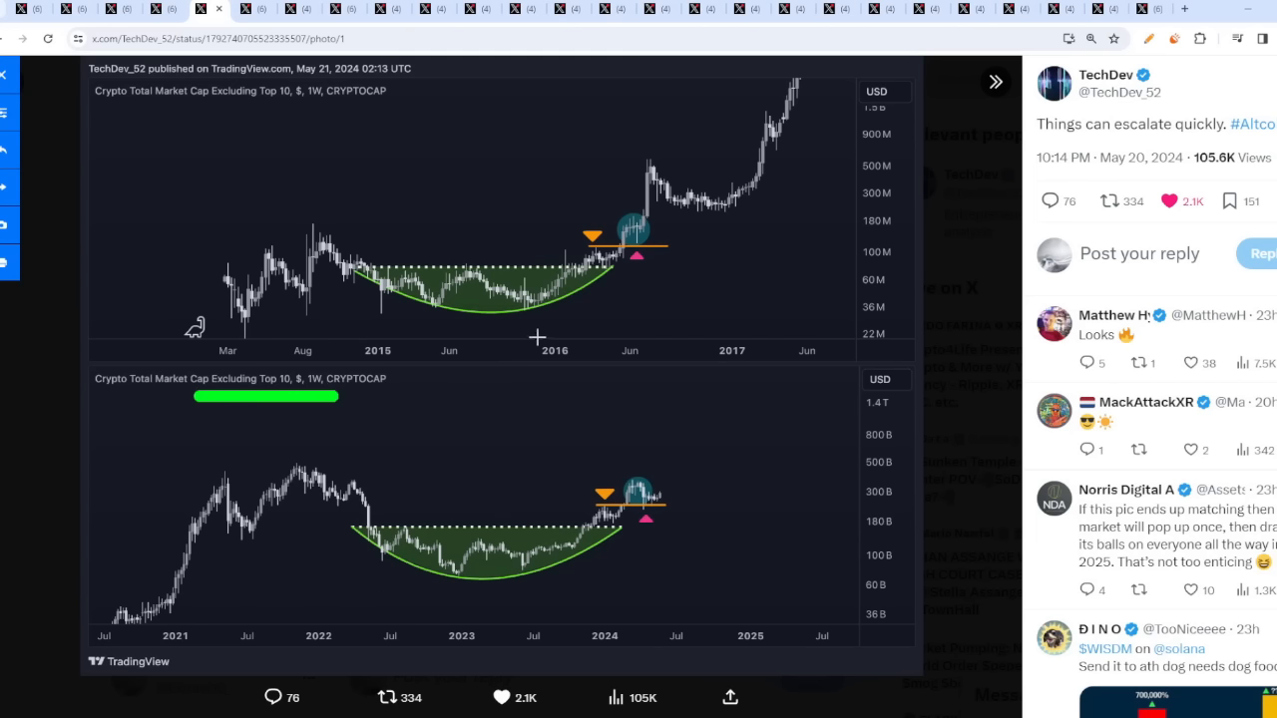
pyautogui.moveTo(351, 296)
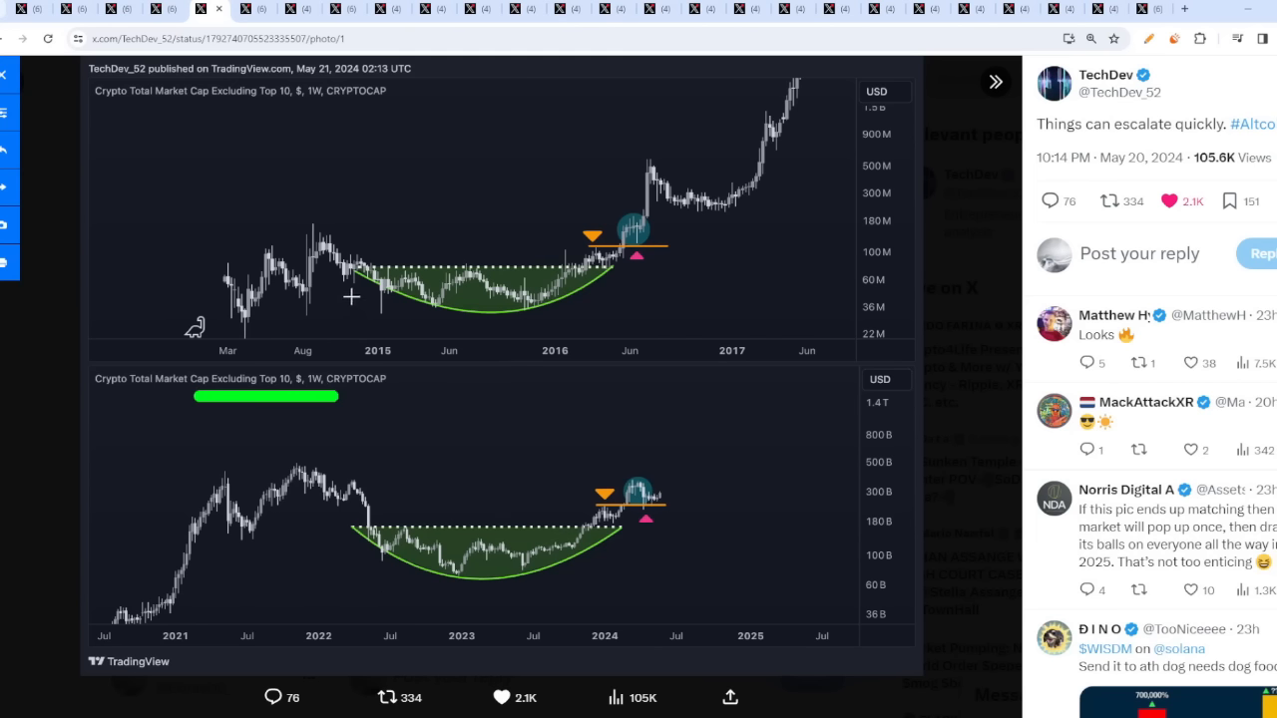
pyautogui.moveTo(635, 331)
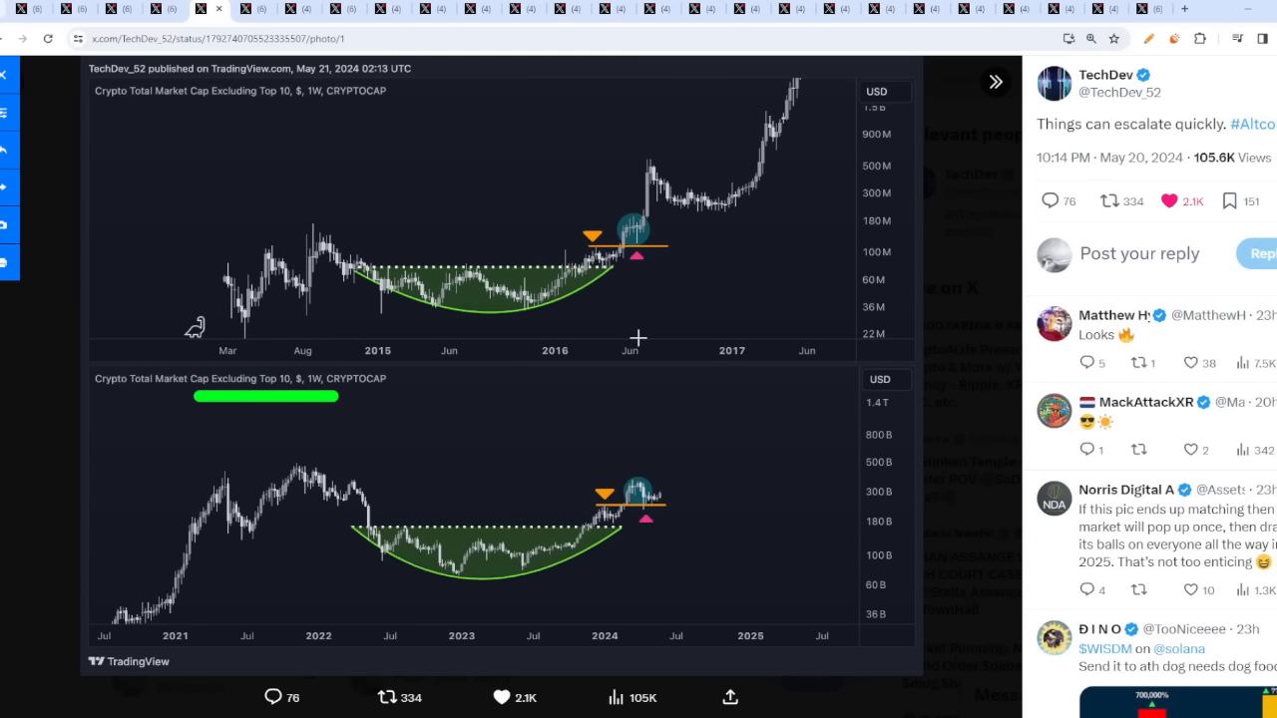
pyautogui.moveTo(659, 343)
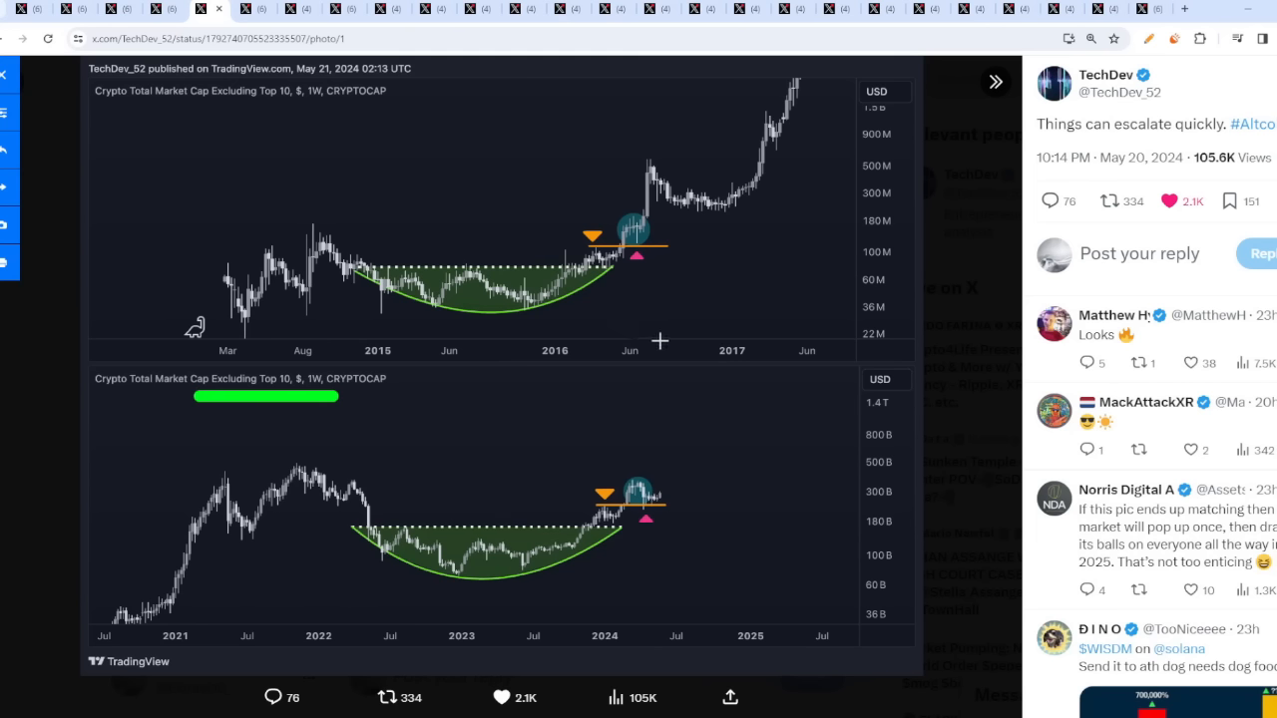
pyautogui.moveTo(605, 219)
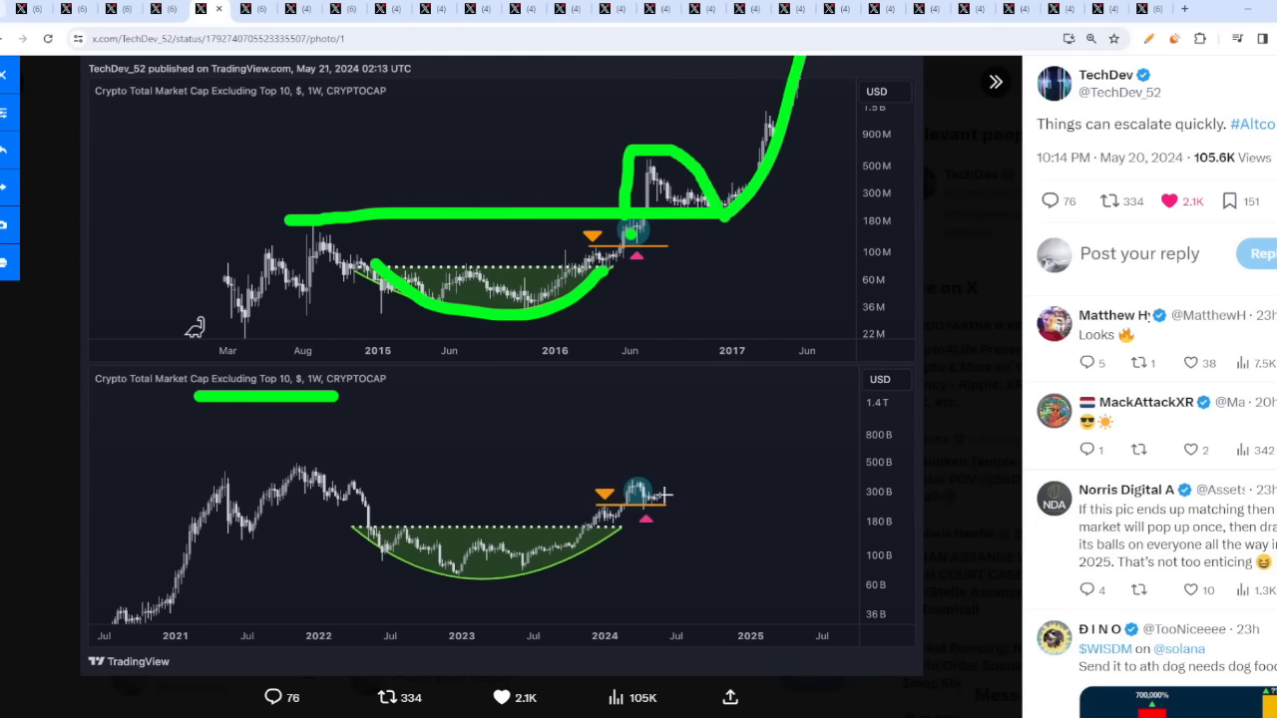
pyautogui.moveTo(648, 479)
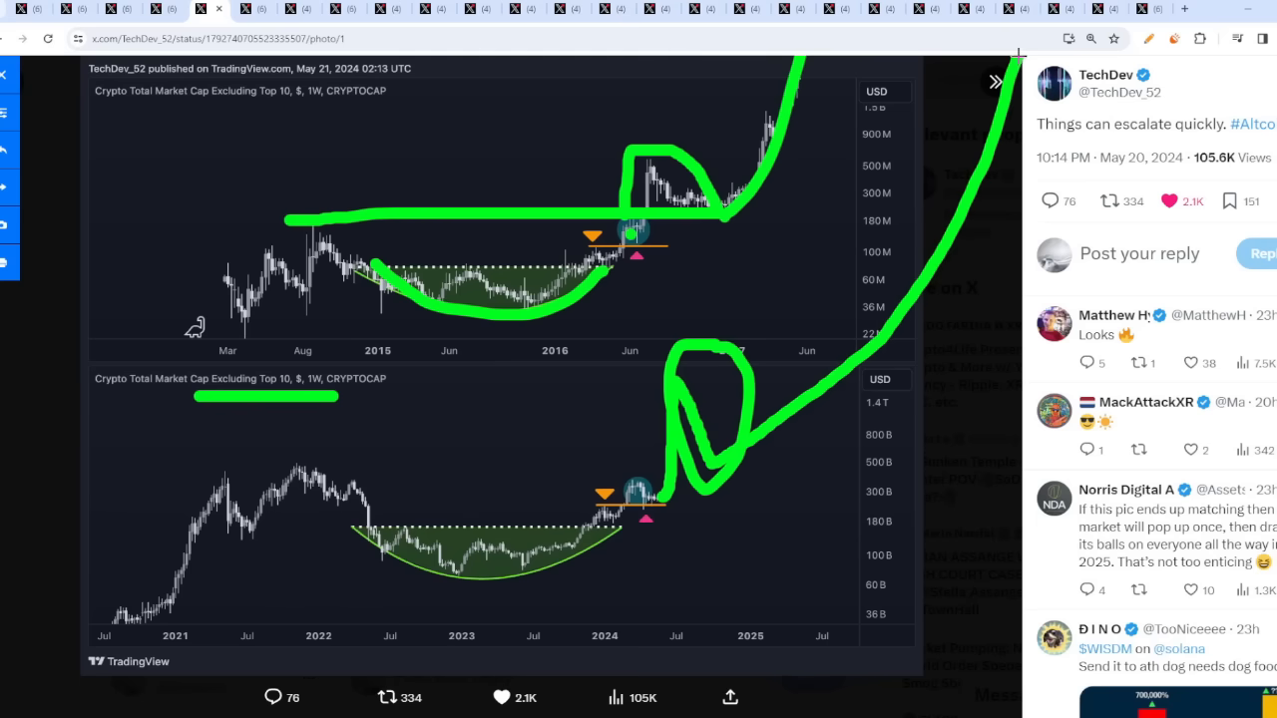
pyautogui.moveTo(826, 327)
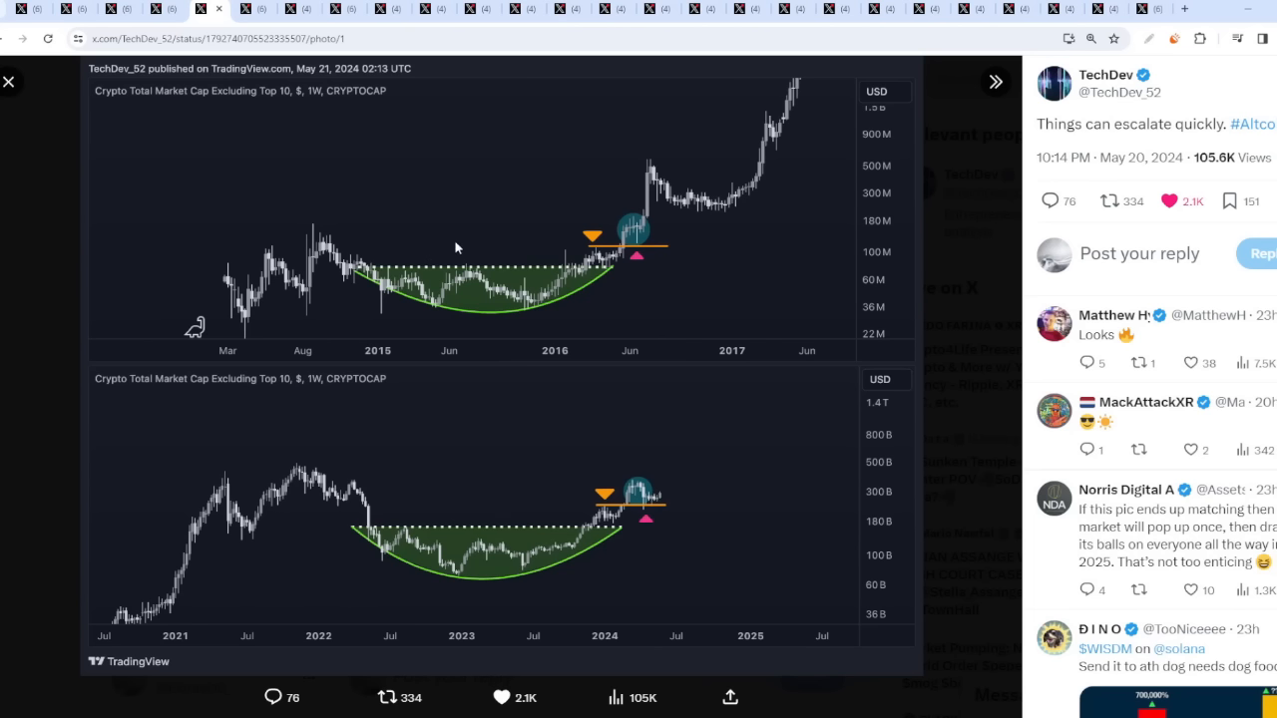
pyautogui.moveTo(948, 461)
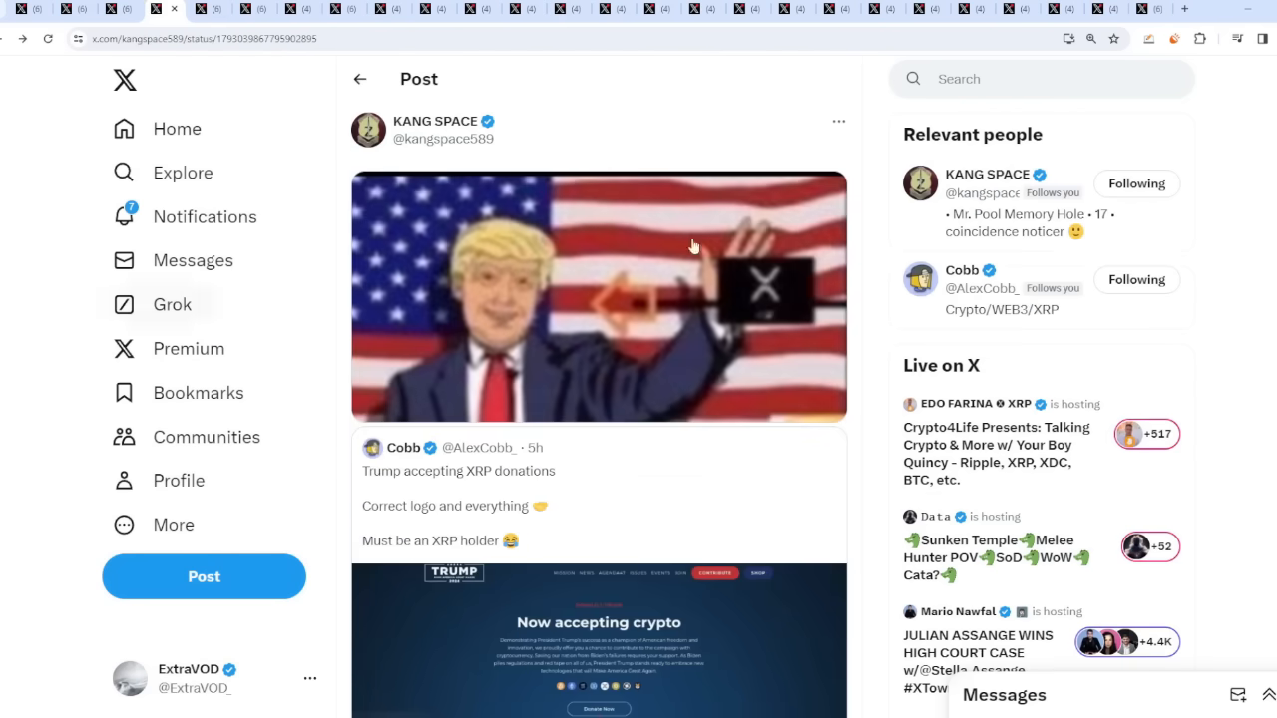
pyautogui.click(200, 8)
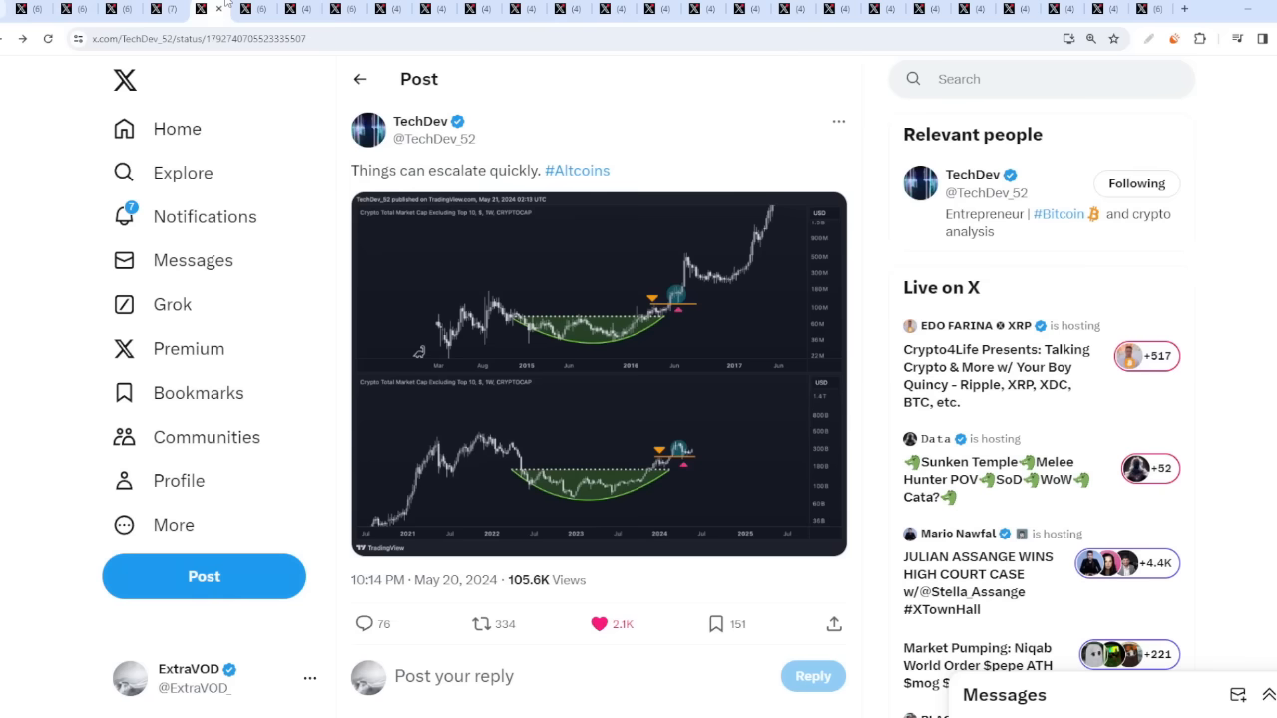
pyautogui.click(254, 8)
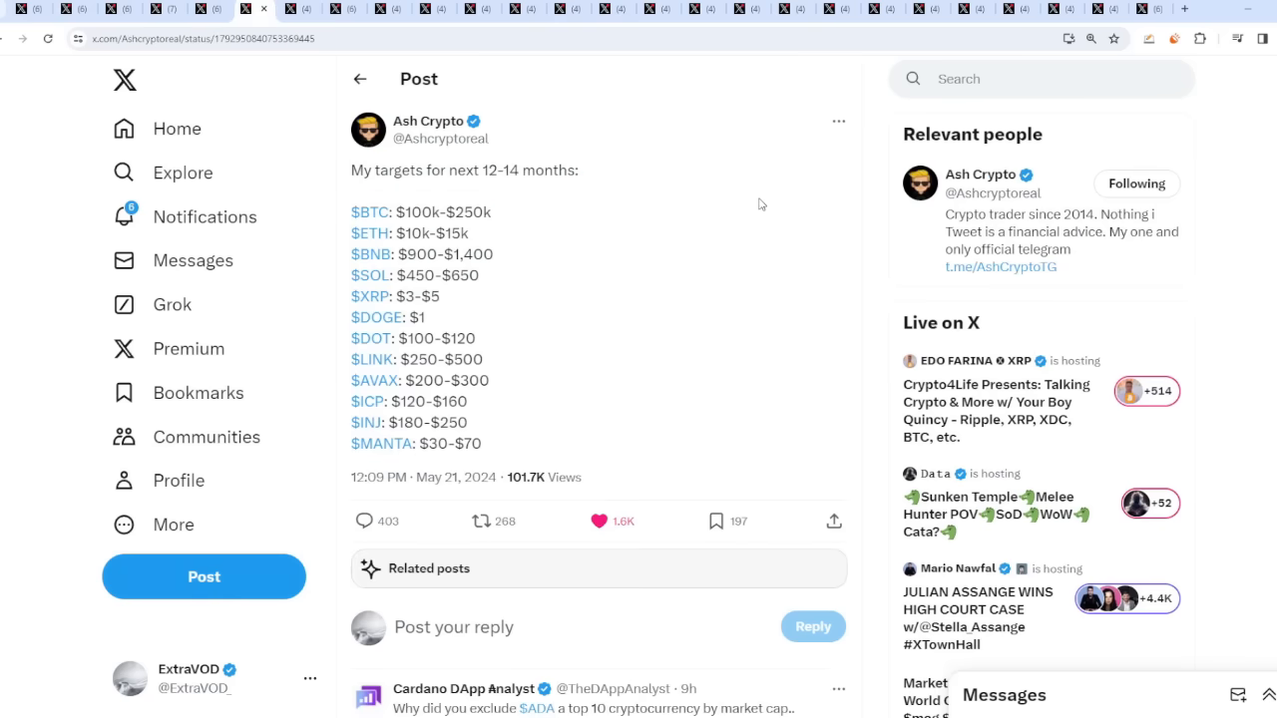
pyautogui.moveTo(748, 212)
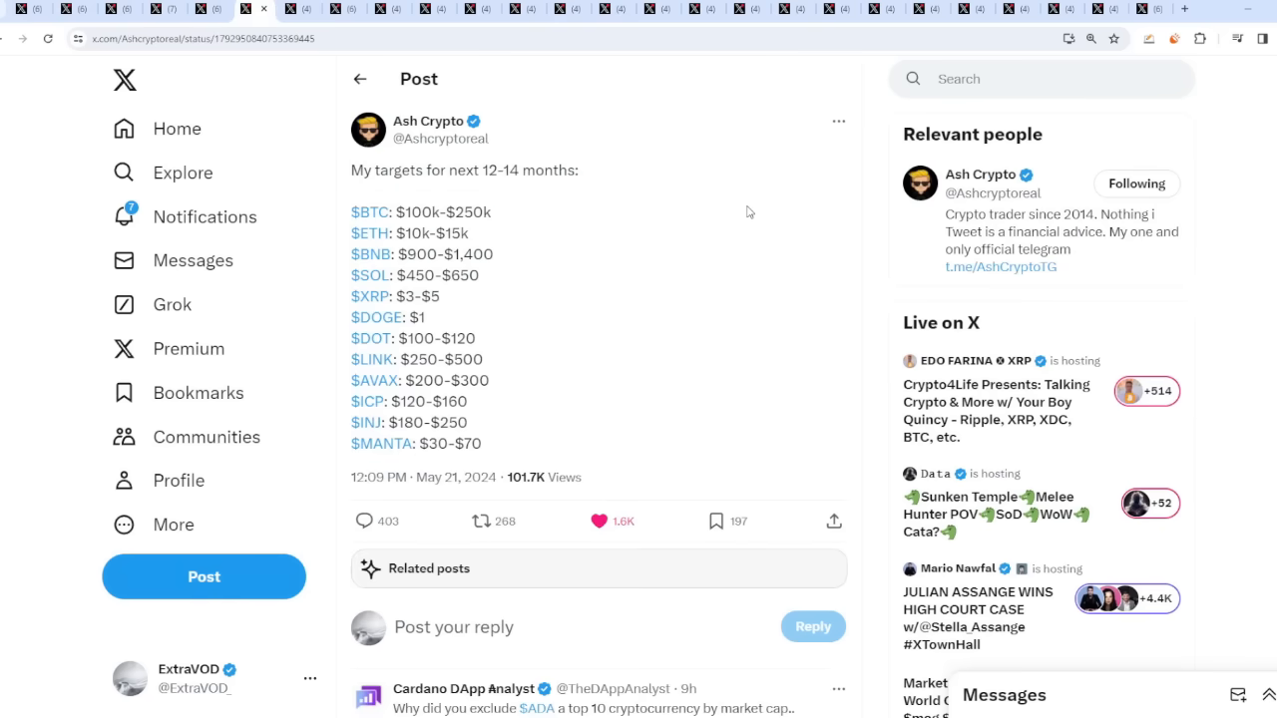
pyautogui.doubleClick(410, 296)
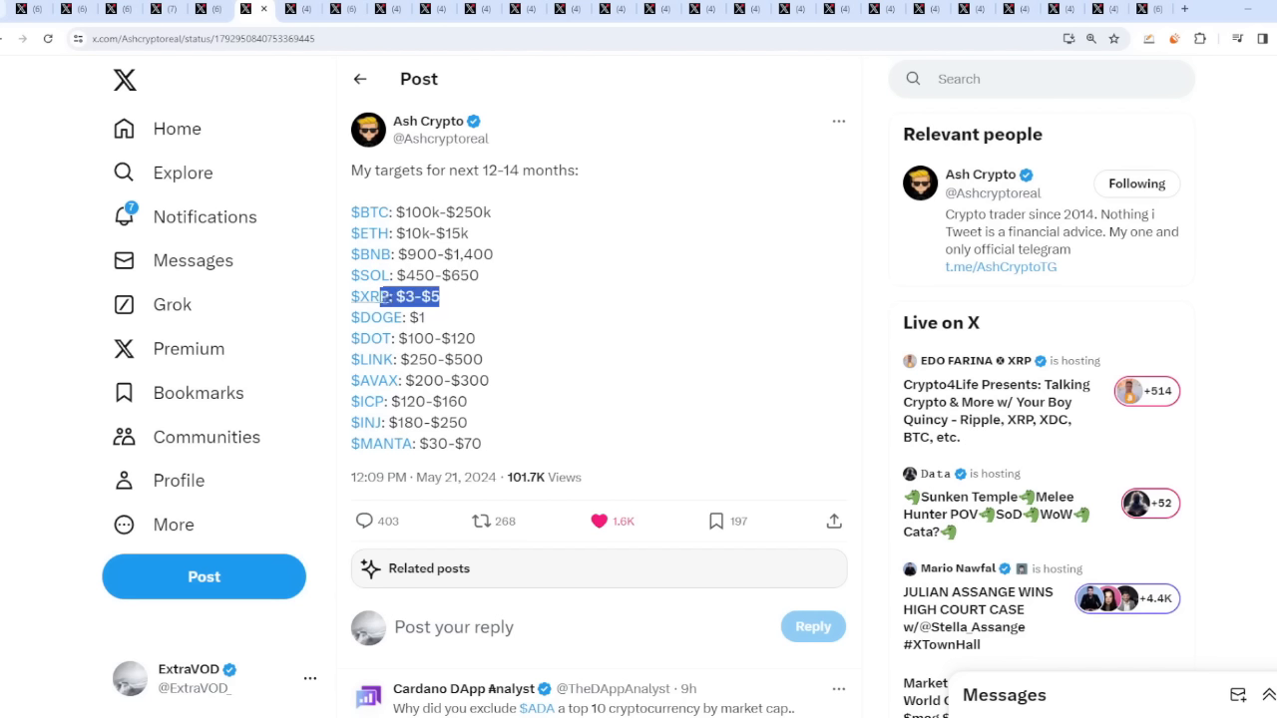
pyautogui.click(479, 307)
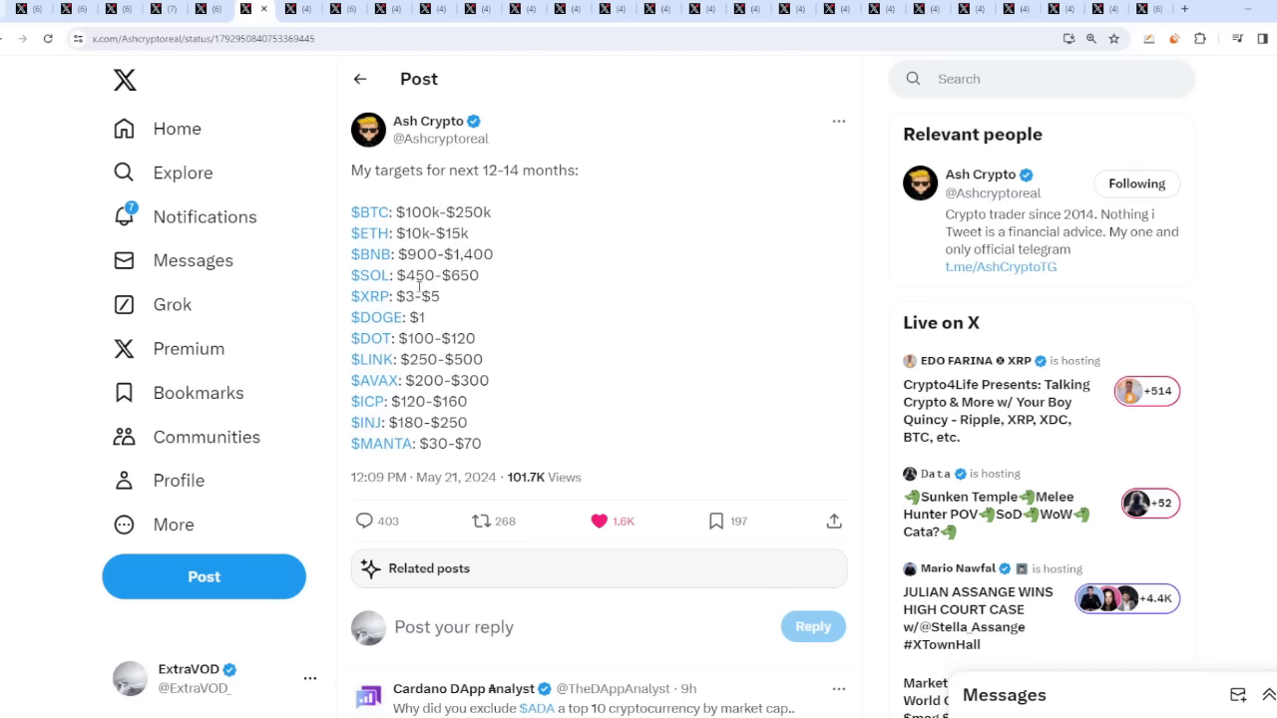
pyautogui.moveTo(477, 299)
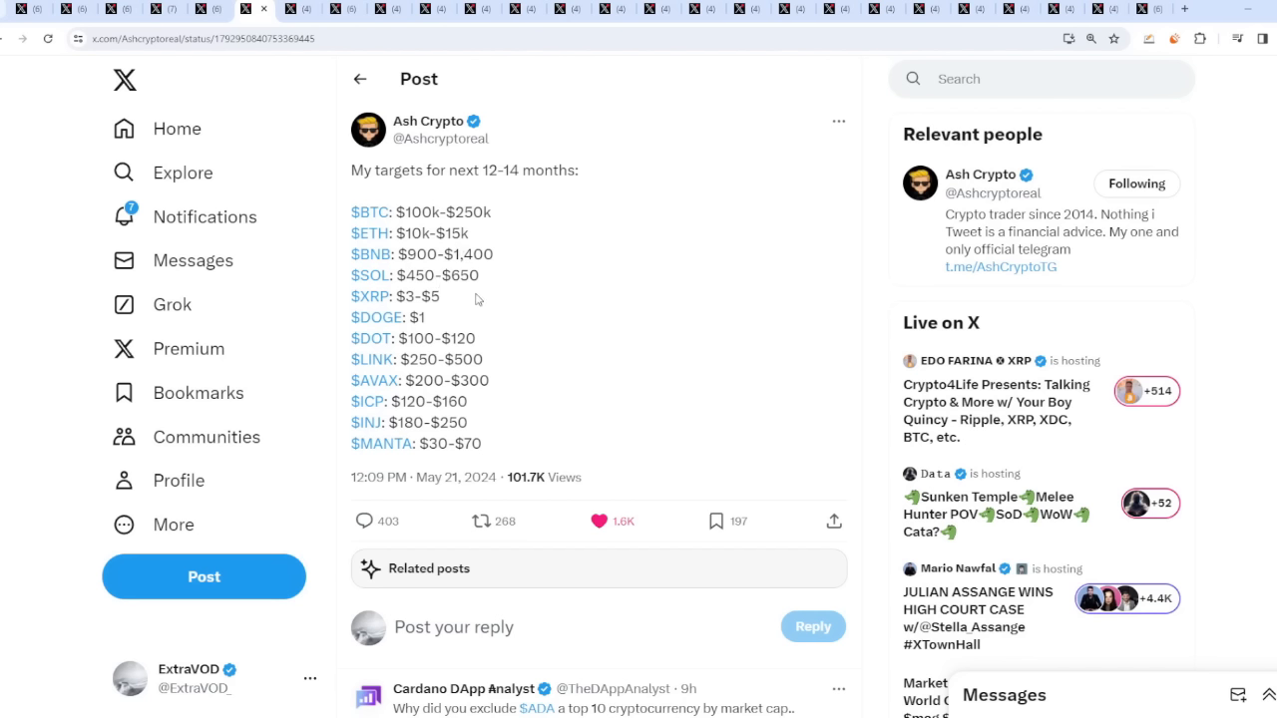
pyautogui.doubleClick(413, 317)
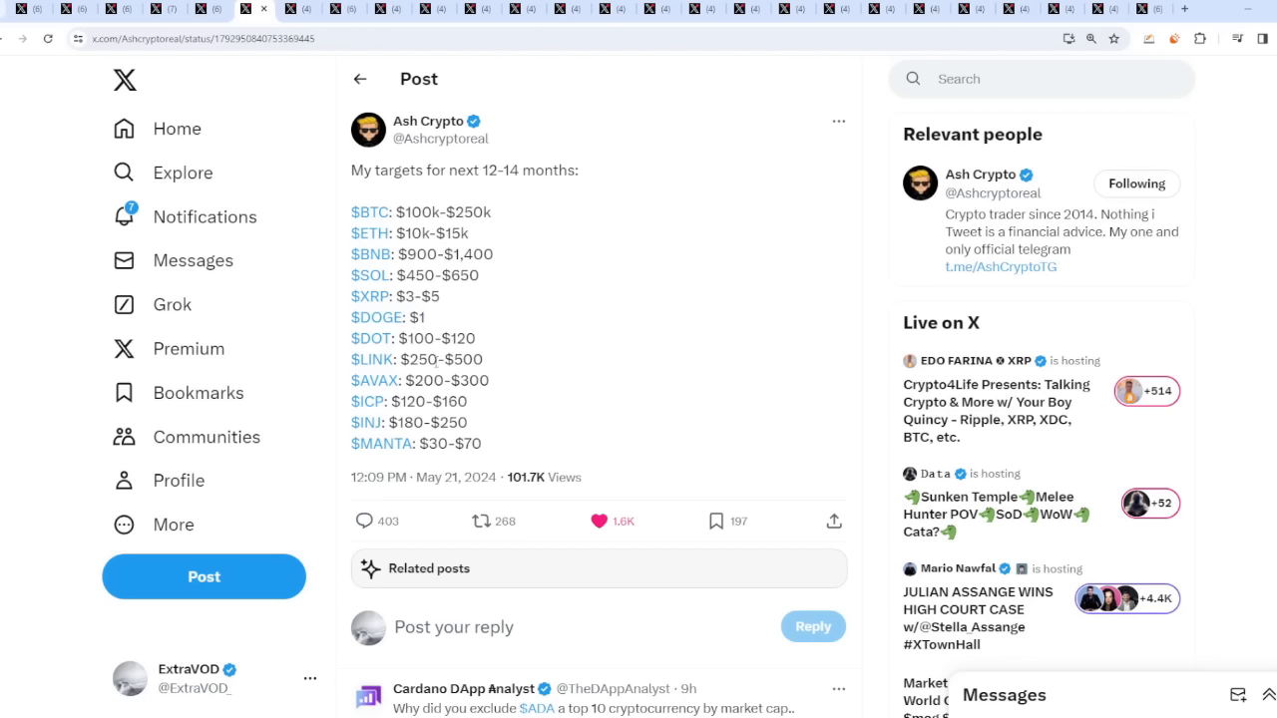
pyautogui.moveTo(571, 389)
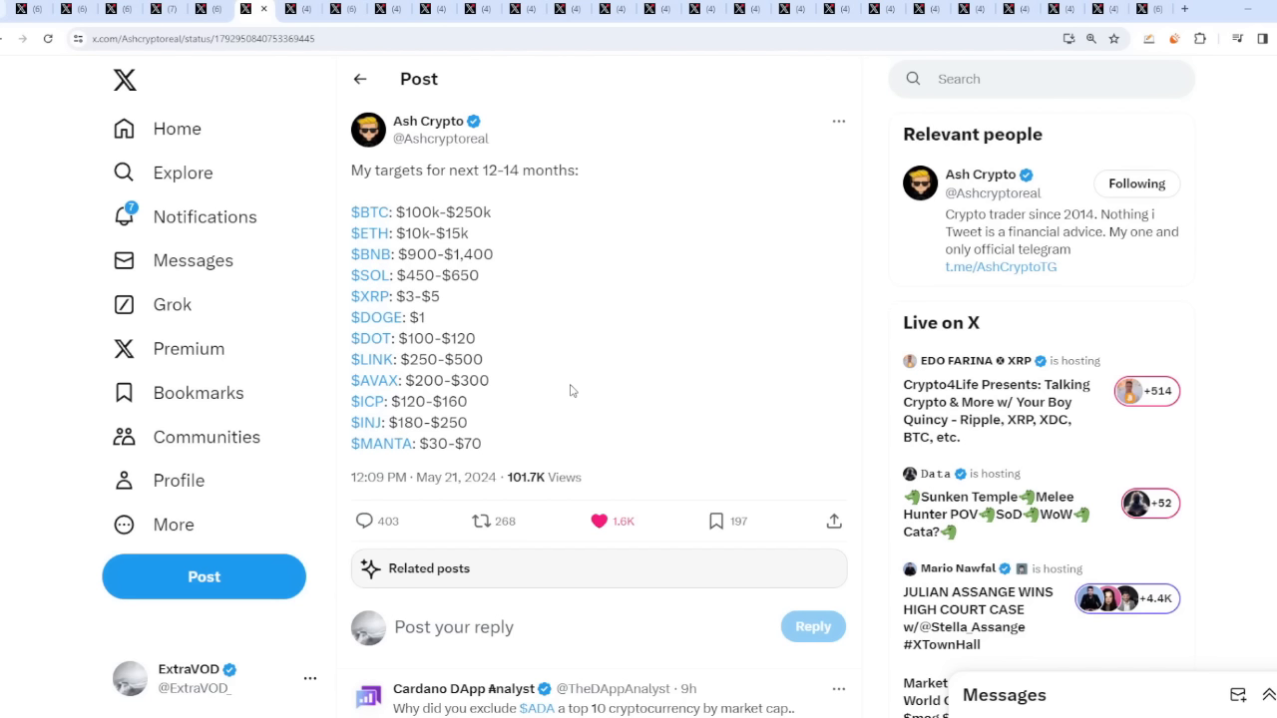
pyautogui.moveTo(539, 279)
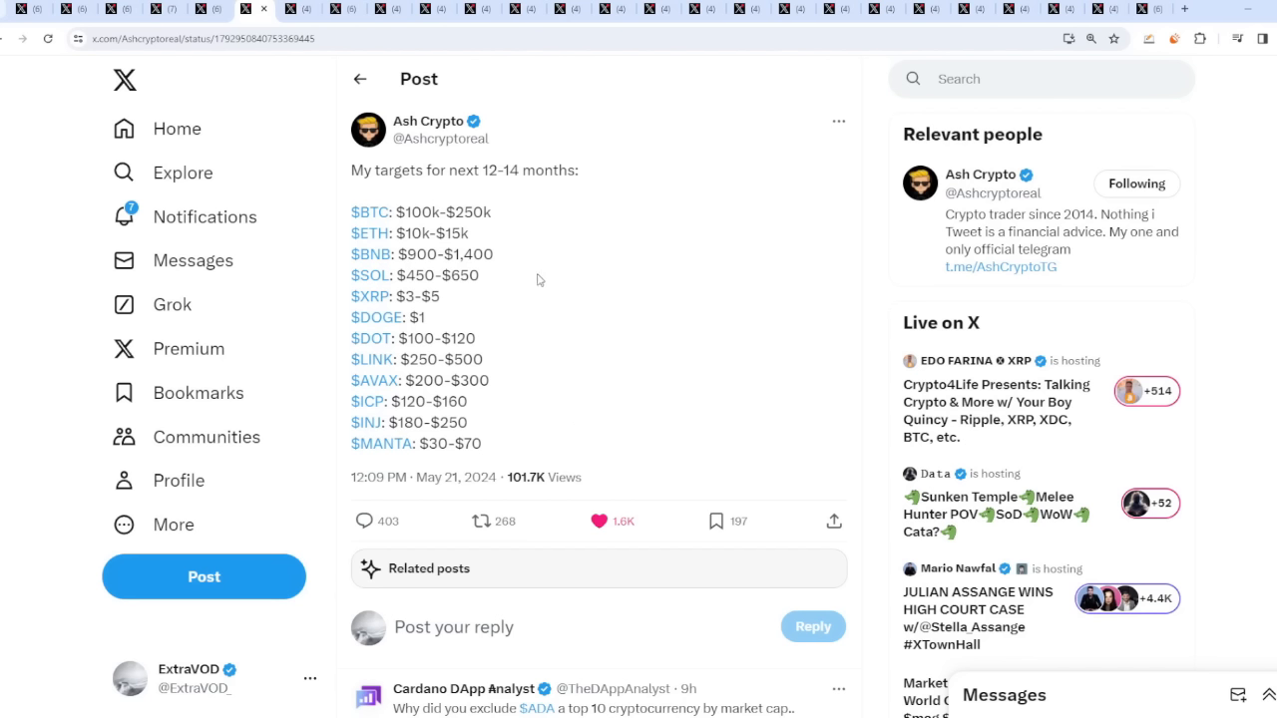
pyautogui.moveTo(503, 216)
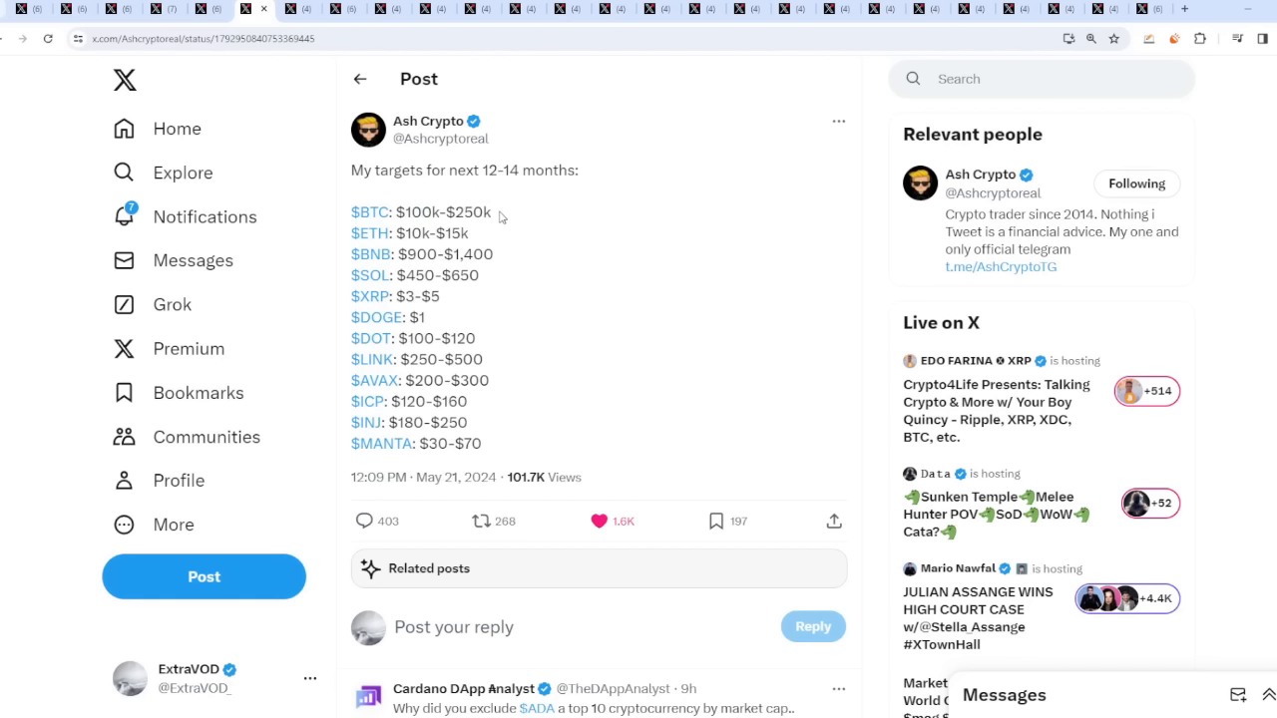
pyautogui.moveTo(453, 297)
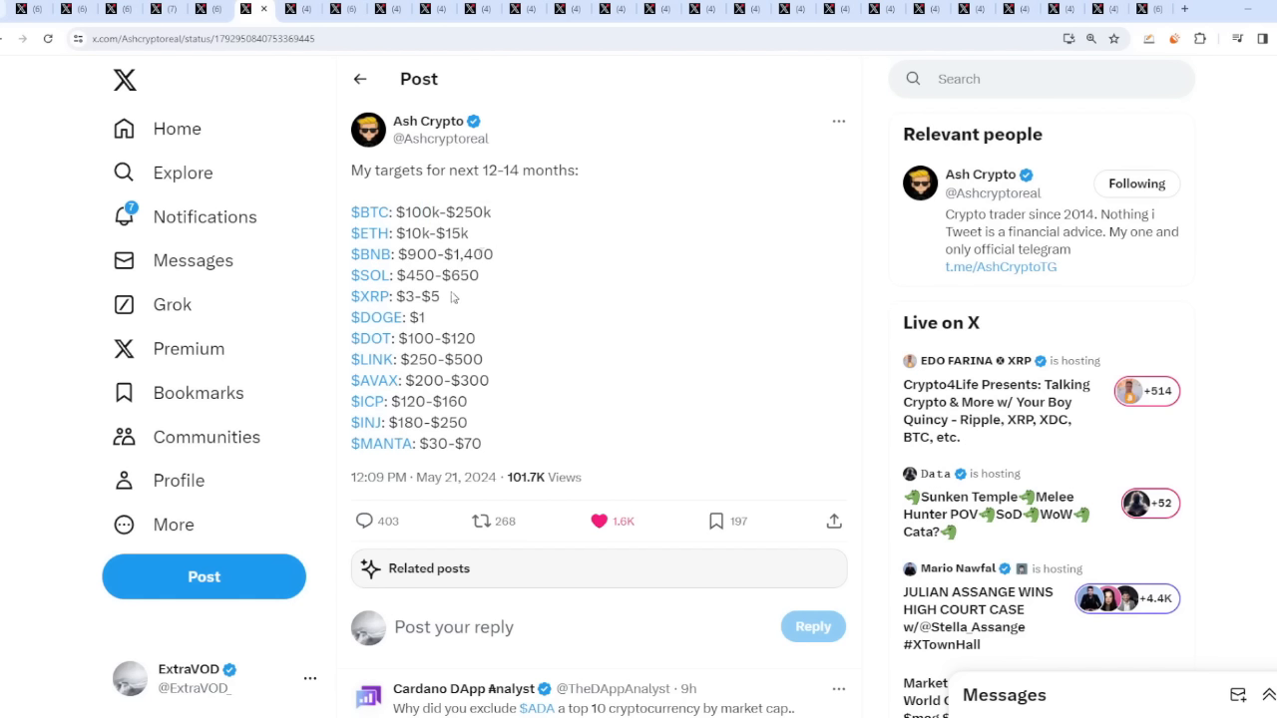
pyautogui.moveTo(820, 132)
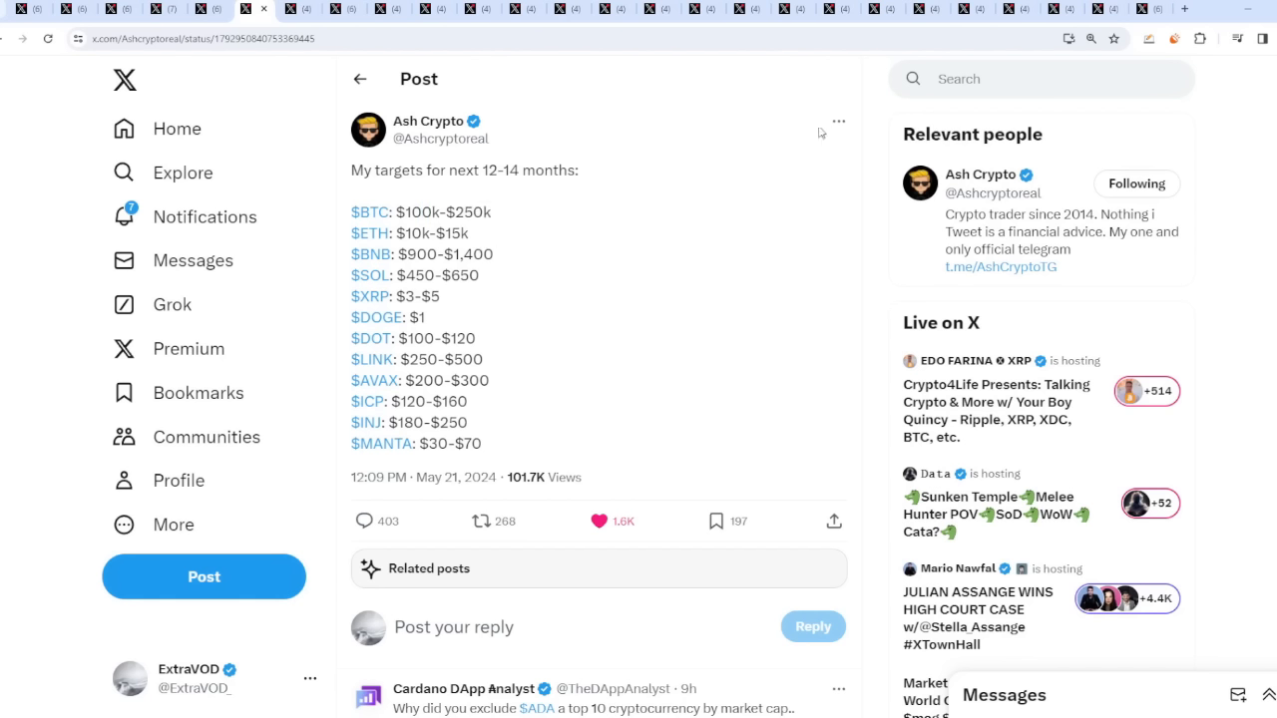
pyautogui.moveTo(503, 211)
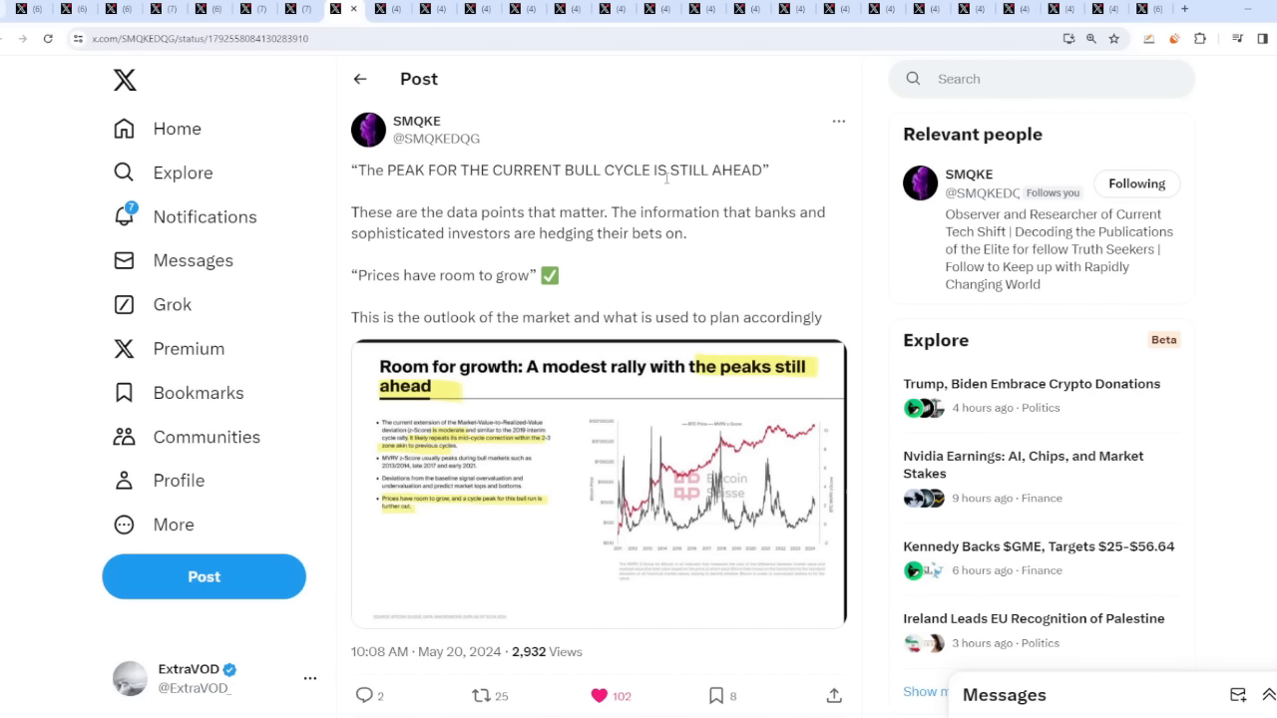
pyautogui.moveTo(667, 178)
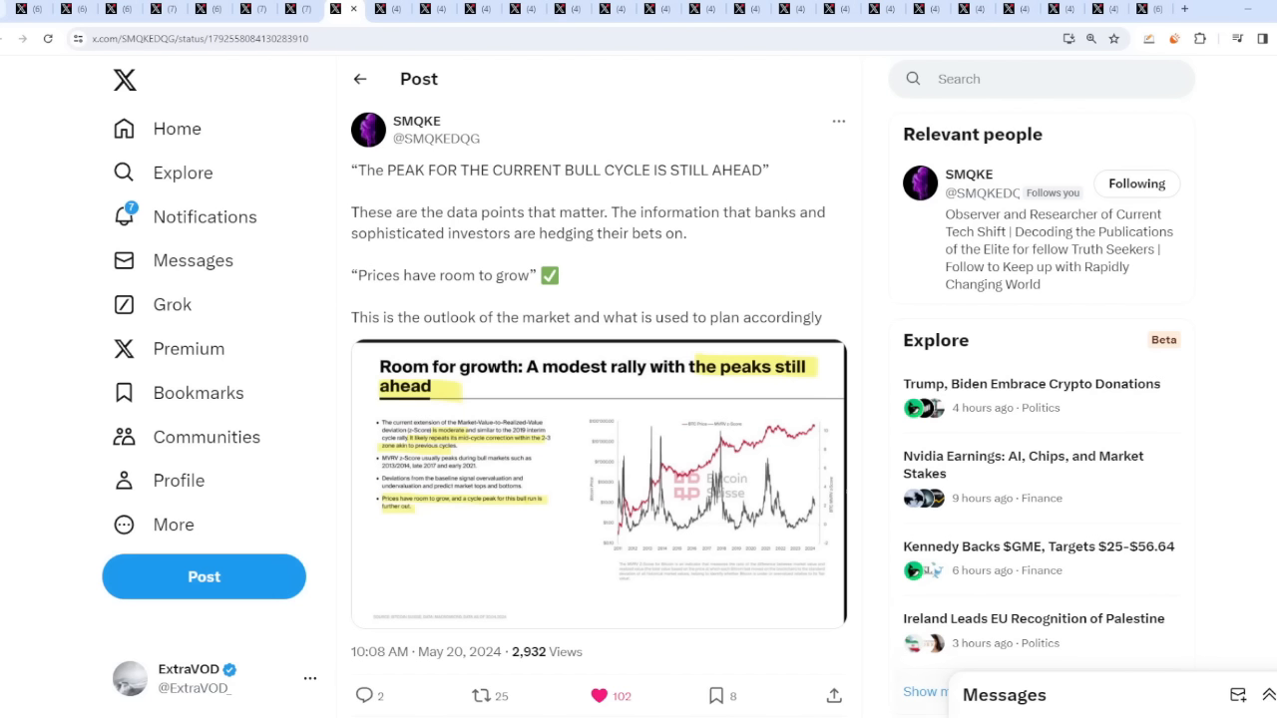
pyautogui.moveTo(819, 269)
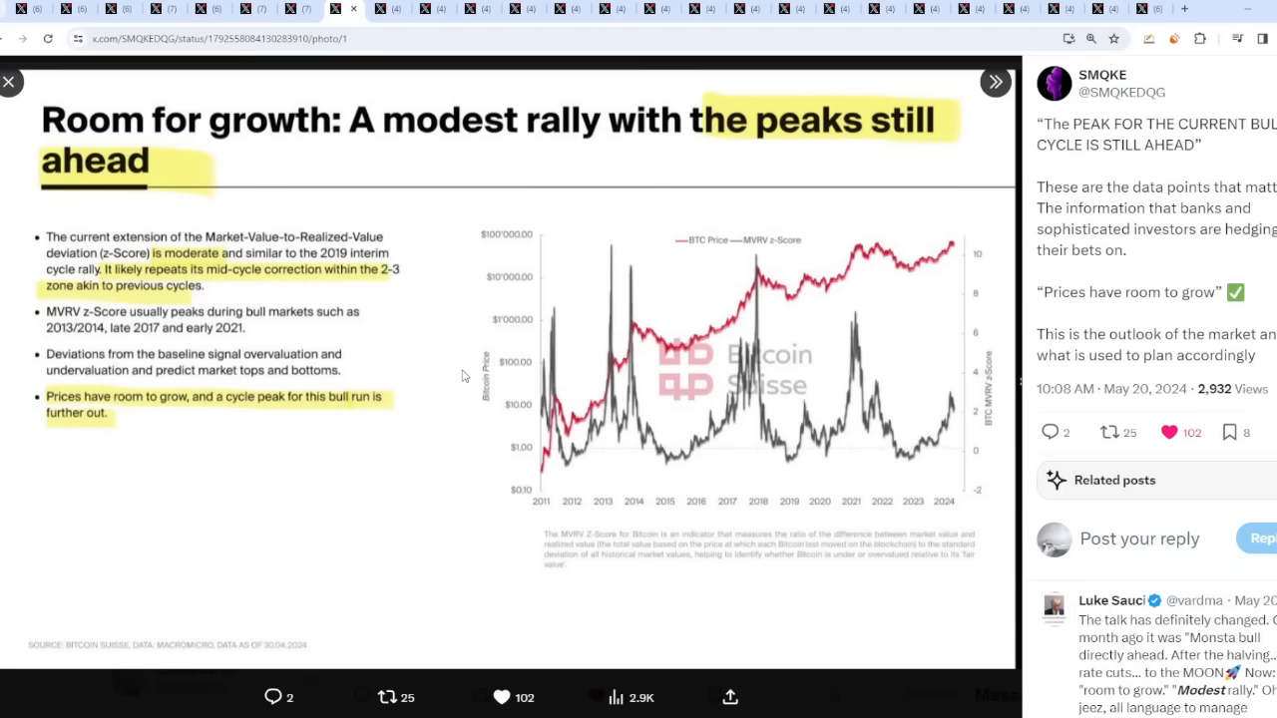
pyautogui.moveTo(377, 155)
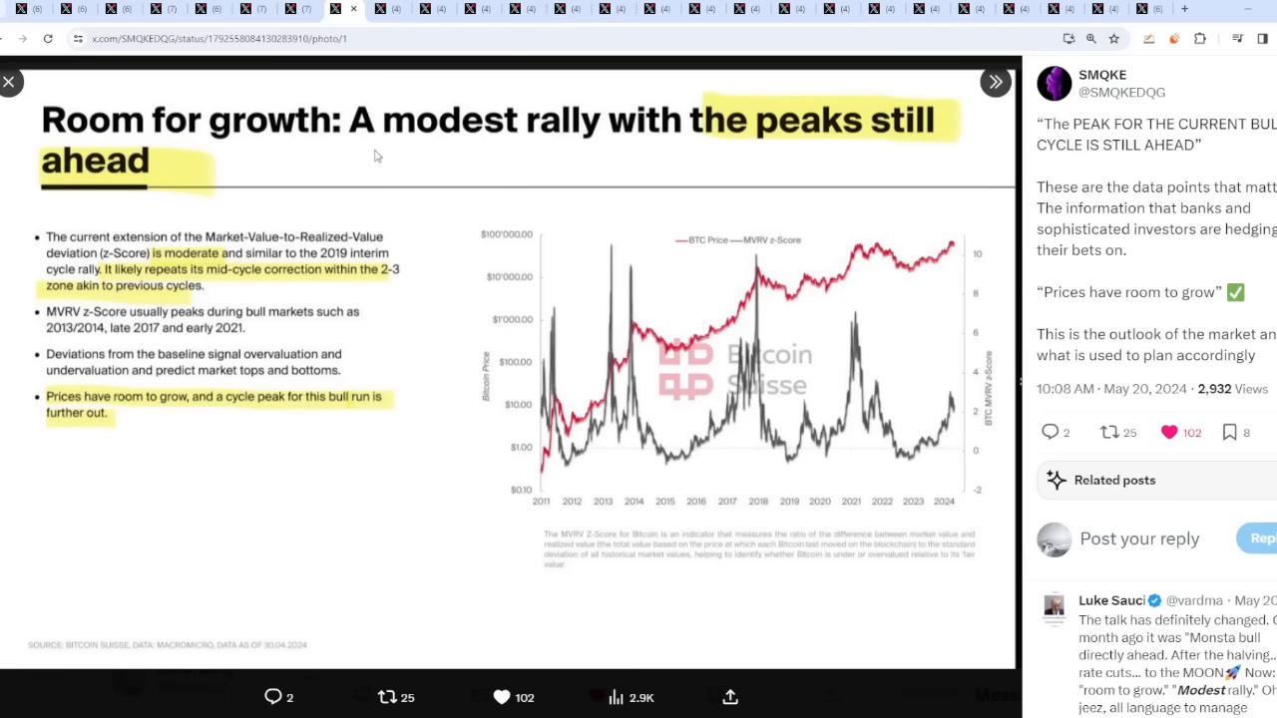
pyautogui.moveTo(786, 143)
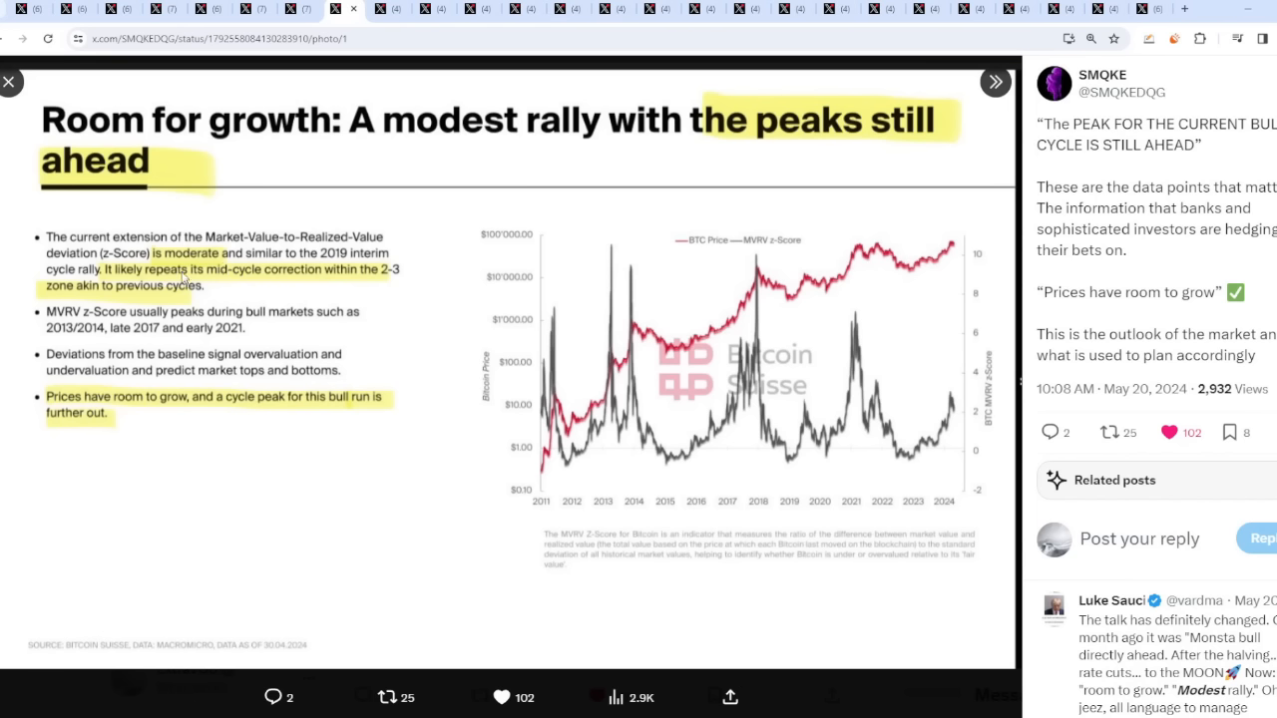
pyautogui.moveTo(288, 279)
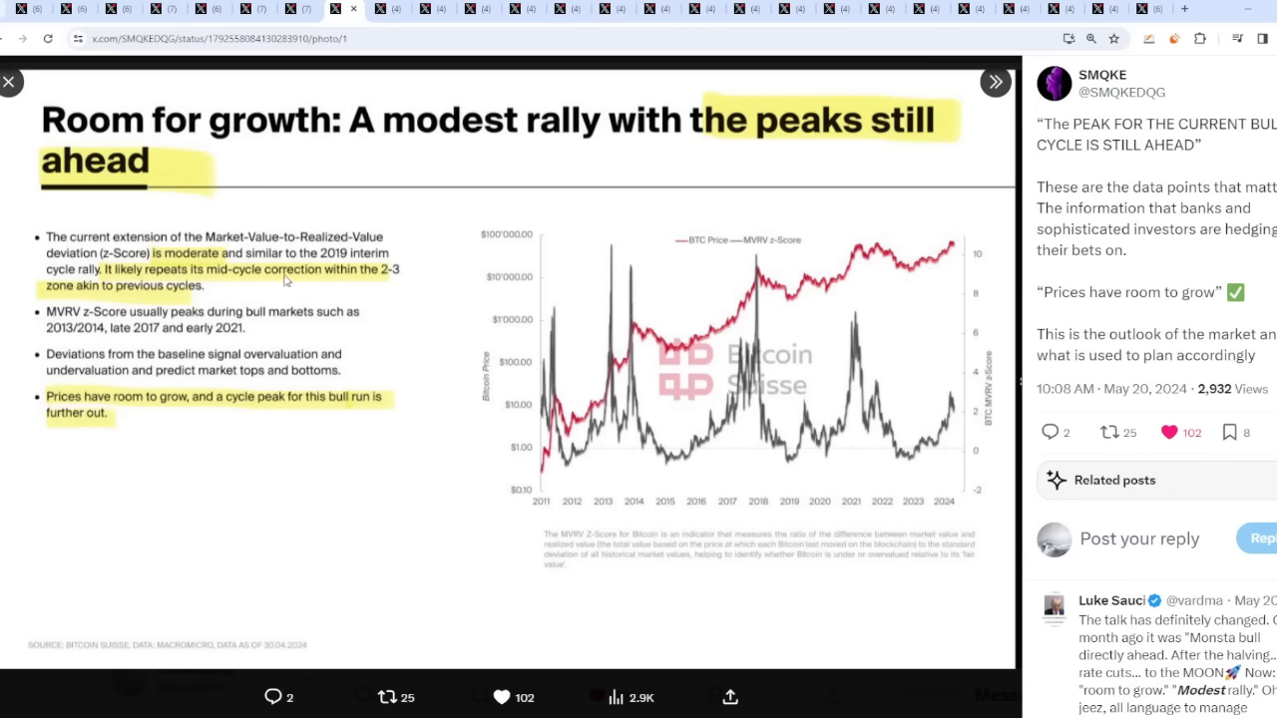
pyautogui.moveTo(100, 295)
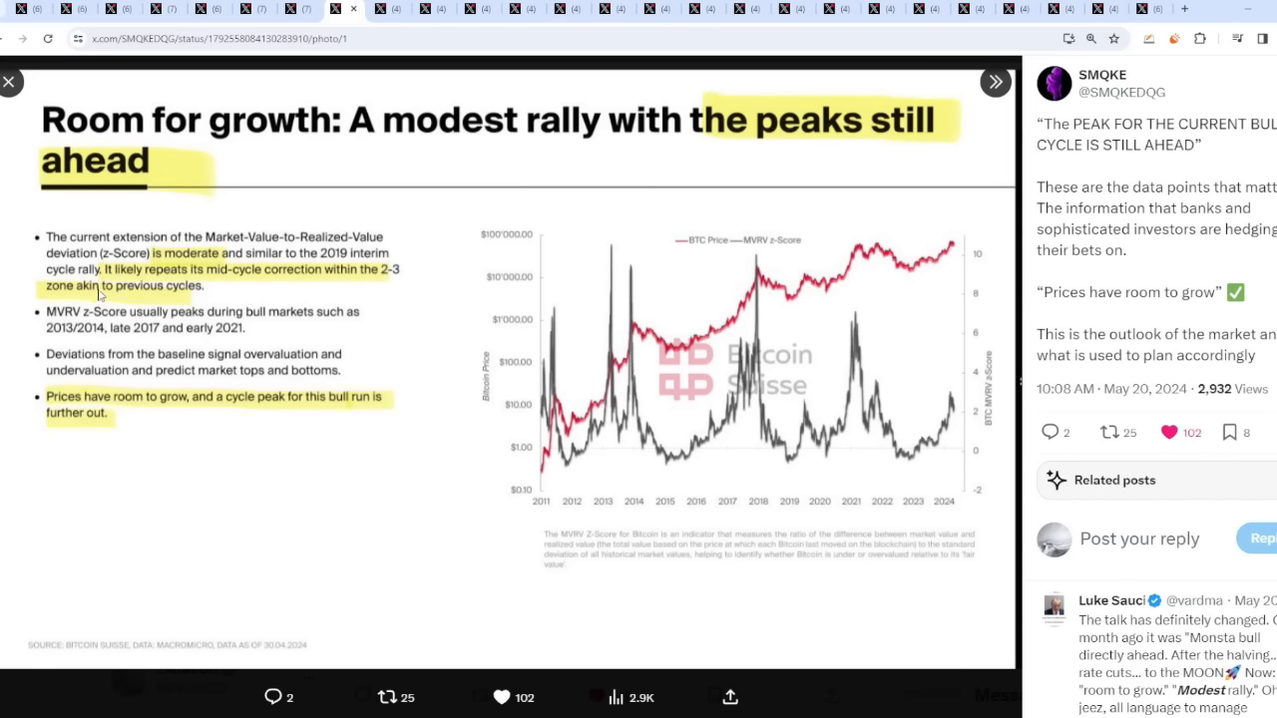
pyautogui.moveTo(802, 352)
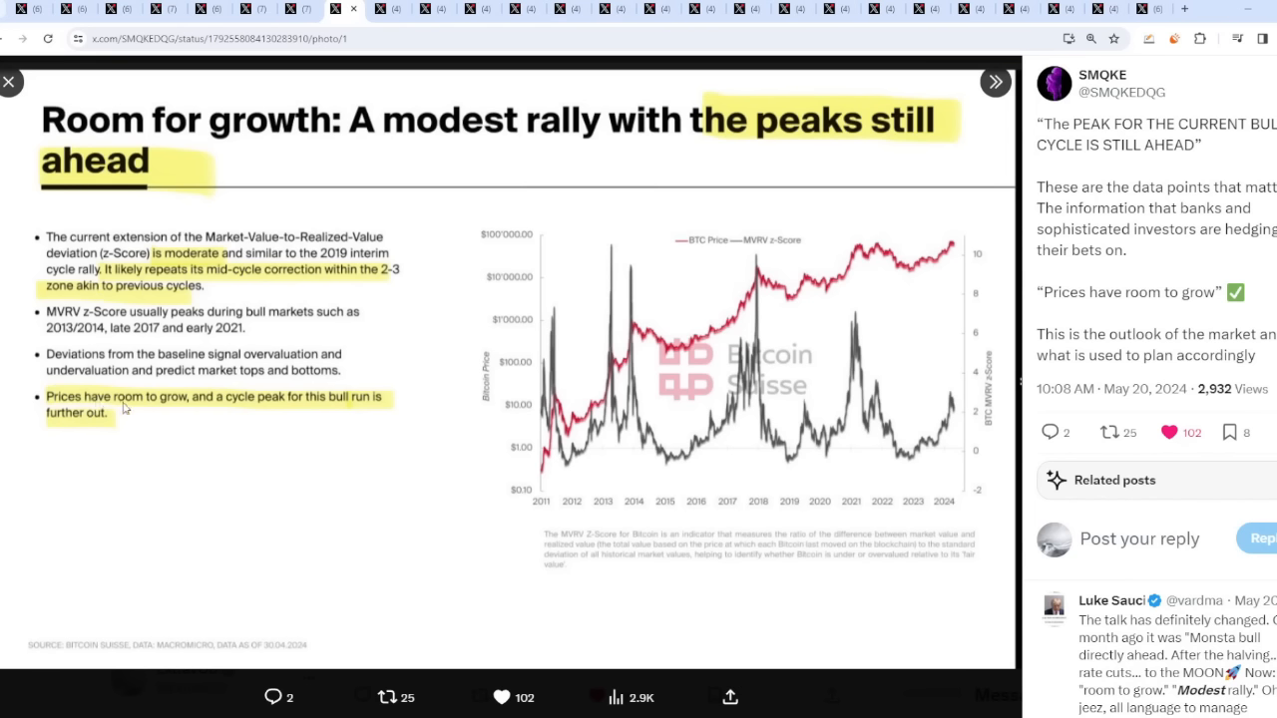
pyautogui.moveTo(268, 413)
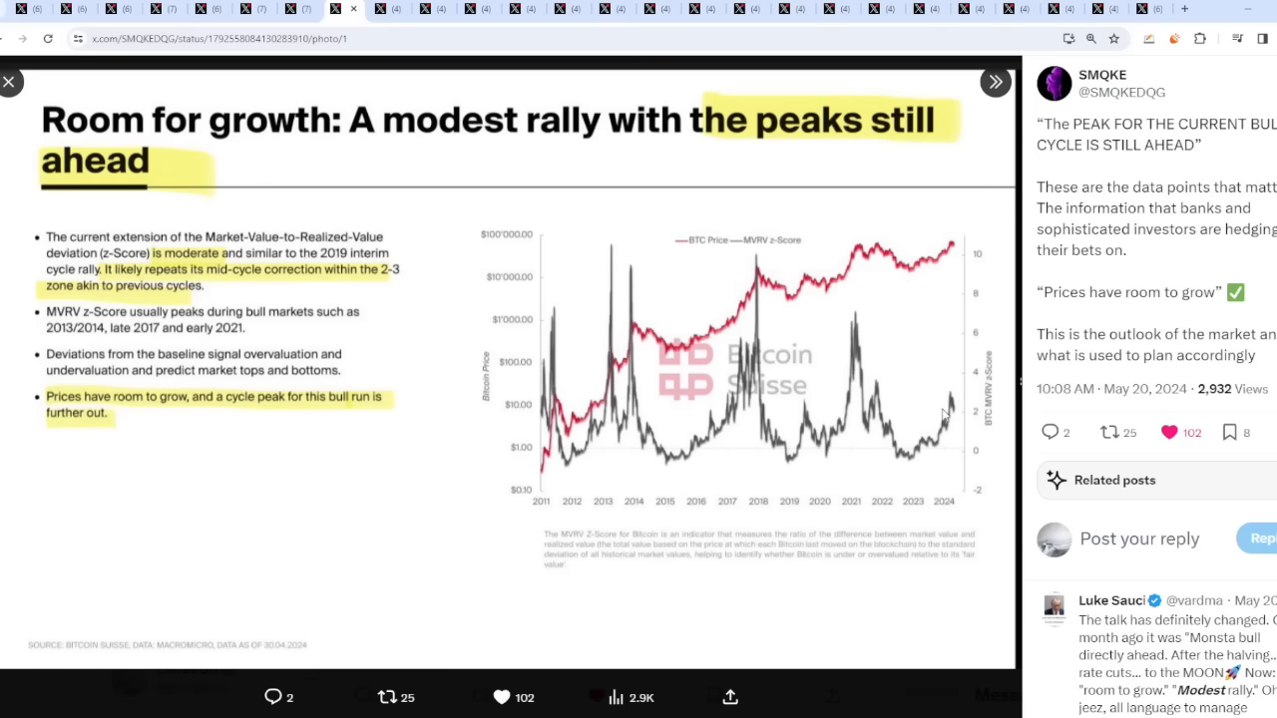
pyautogui.moveTo(982, 555)
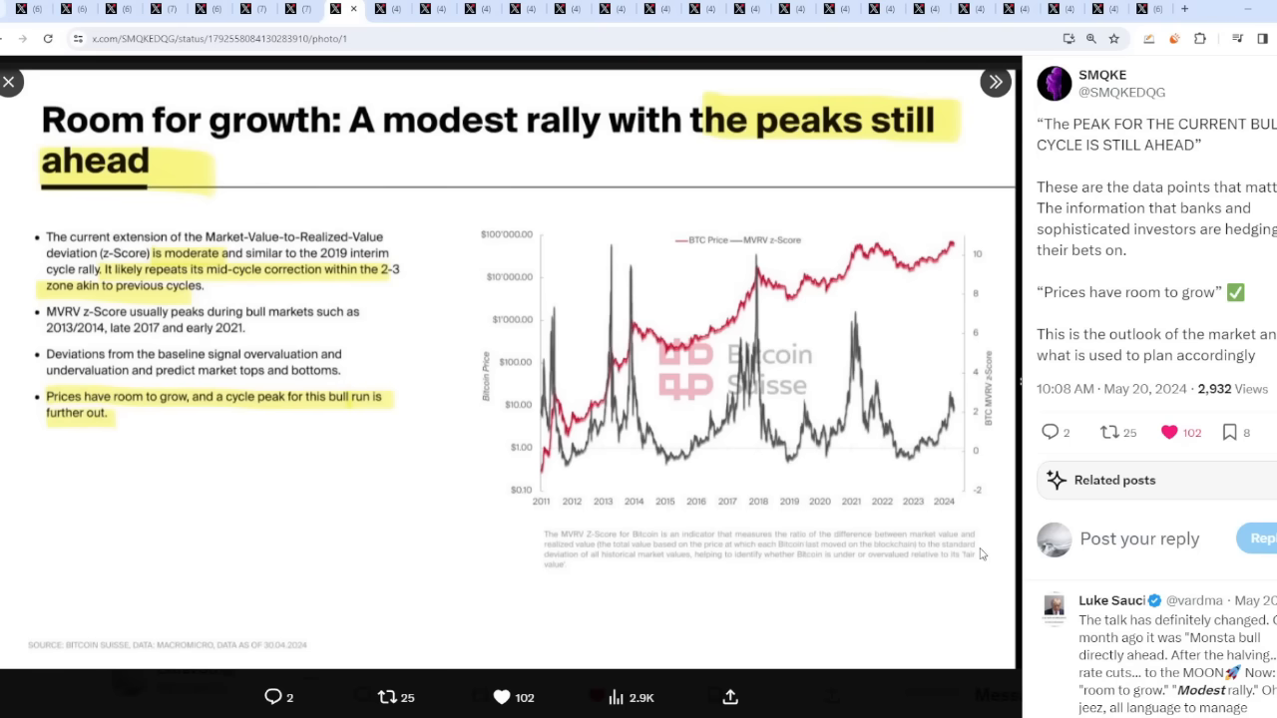
# - Move past the institutional crypto adoption post to the Watcher.Guru post on RFK Jr. buying $24,000 of GameStop
pyautogui.click(10, 82)
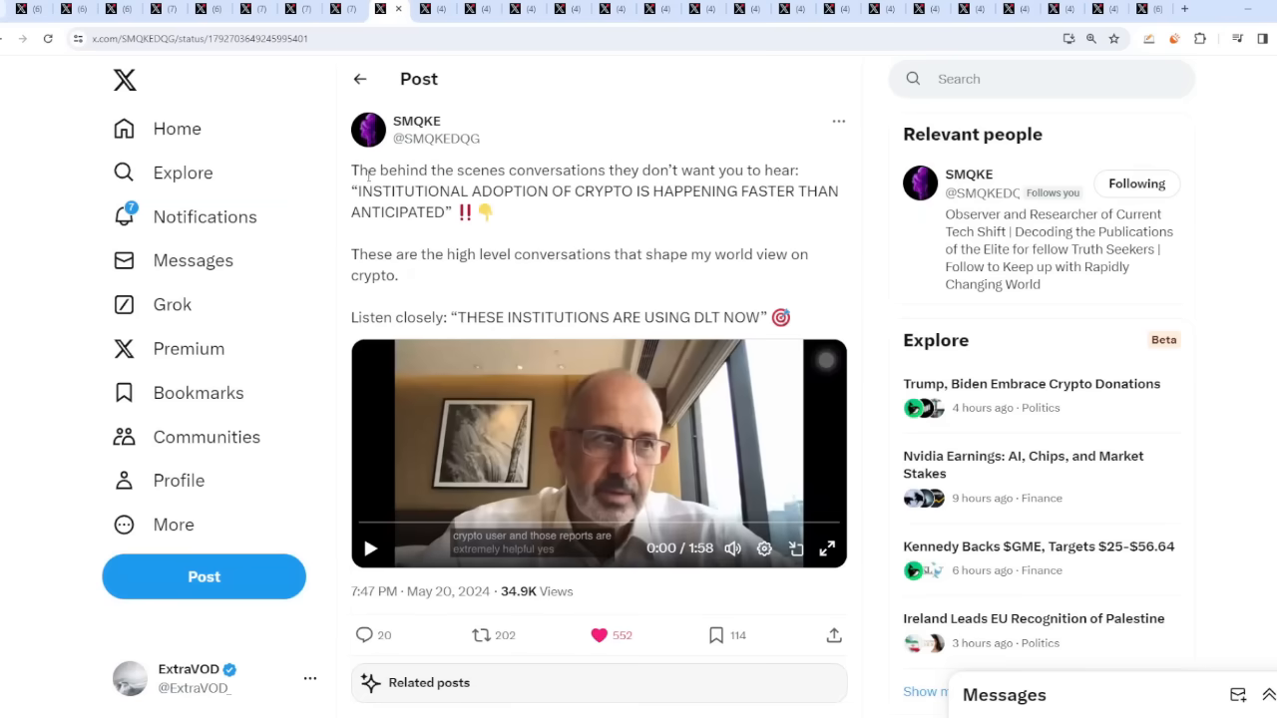
pyautogui.moveTo(359, 170); pyautogui.dragTo(648, 170)
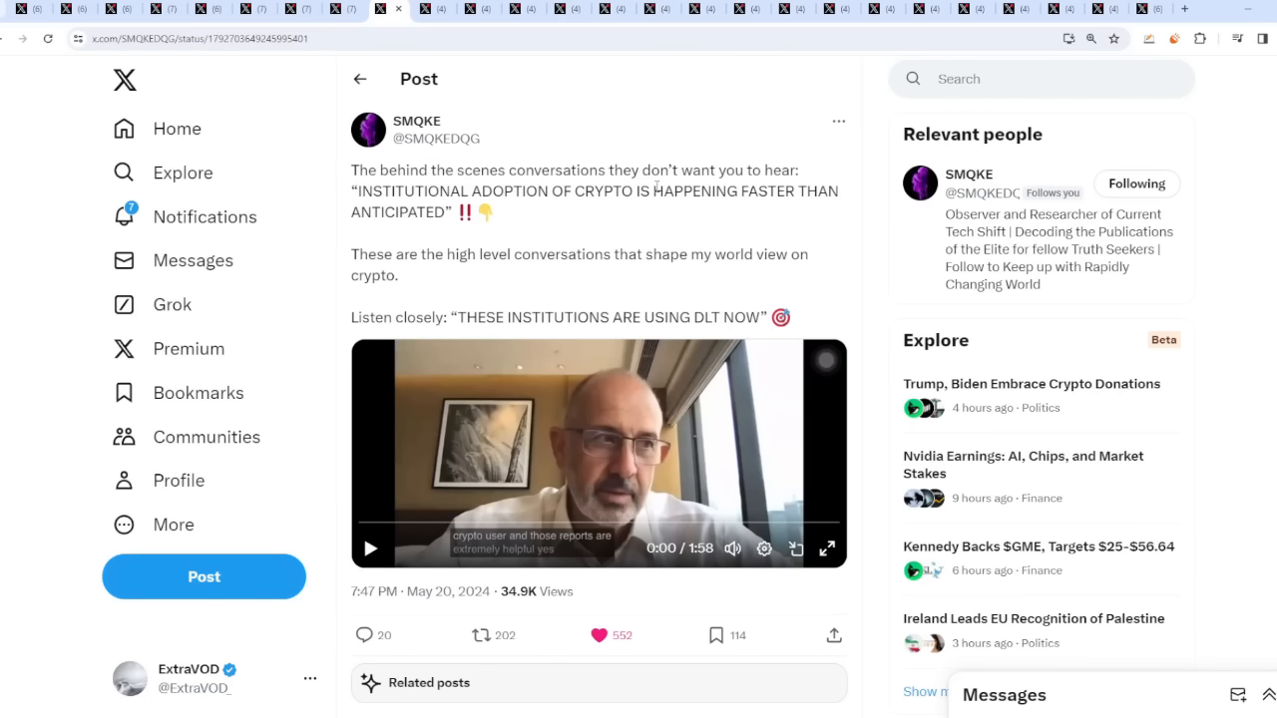
pyautogui.moveTo(702, 527)
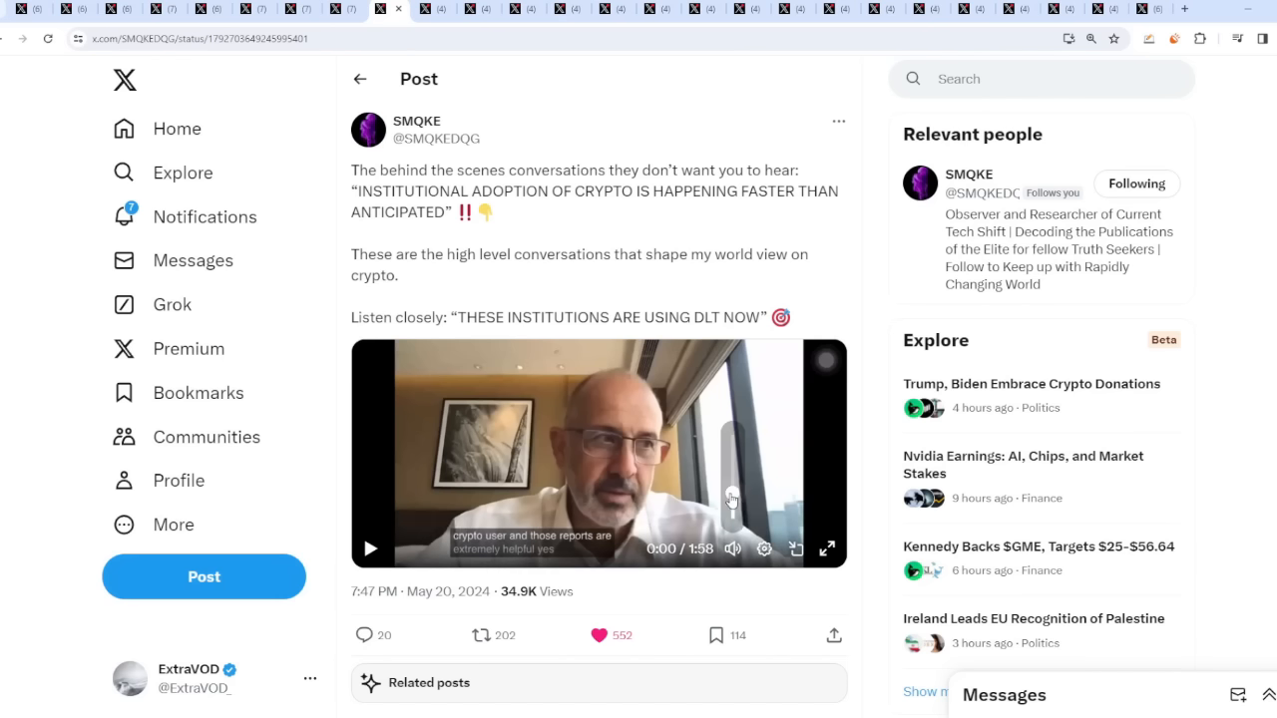
pyautogui.moveTo(862, 291)
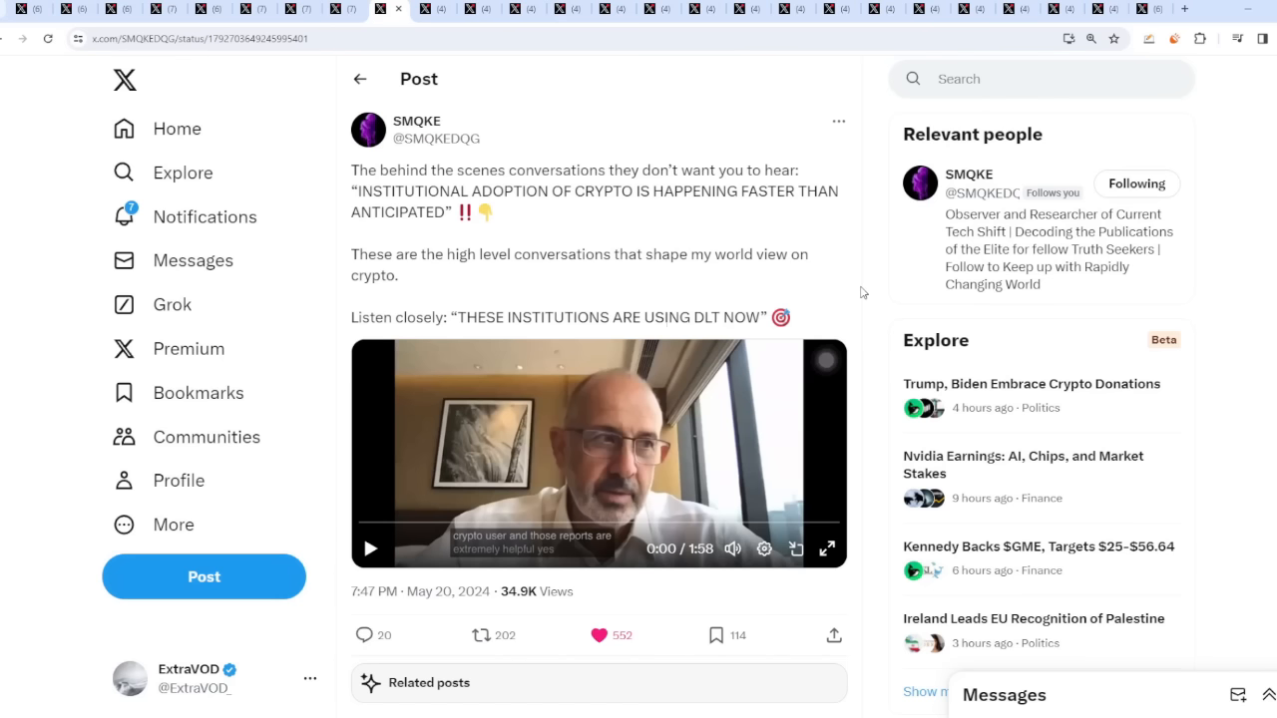
pyautogui.click(826, 549)
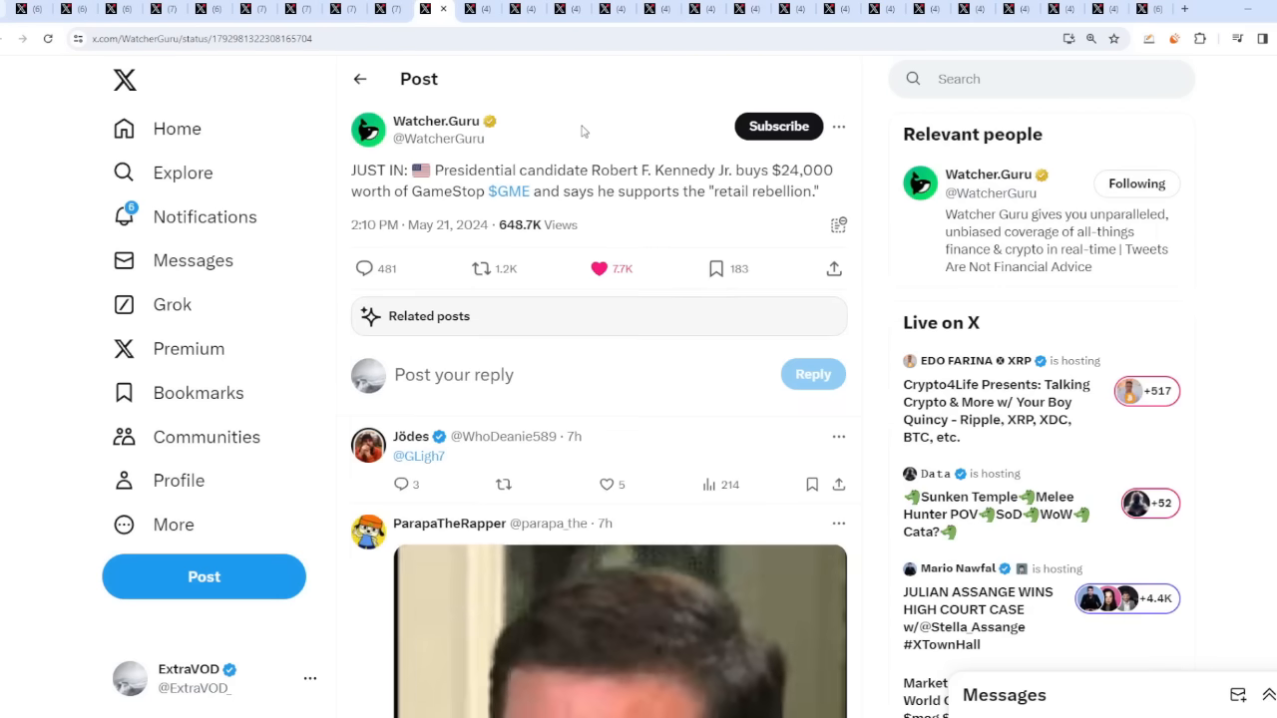
pyautogui.moveTo(587, 131)
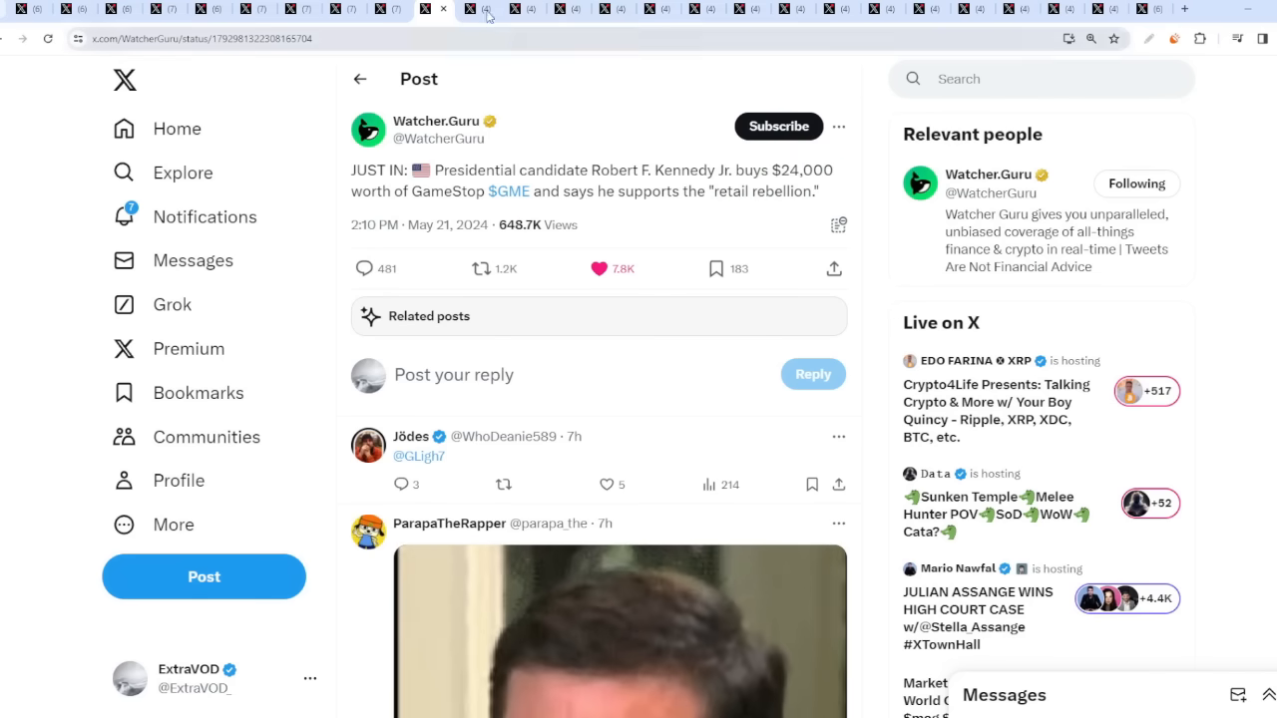
pyautogui.click(463, 12)
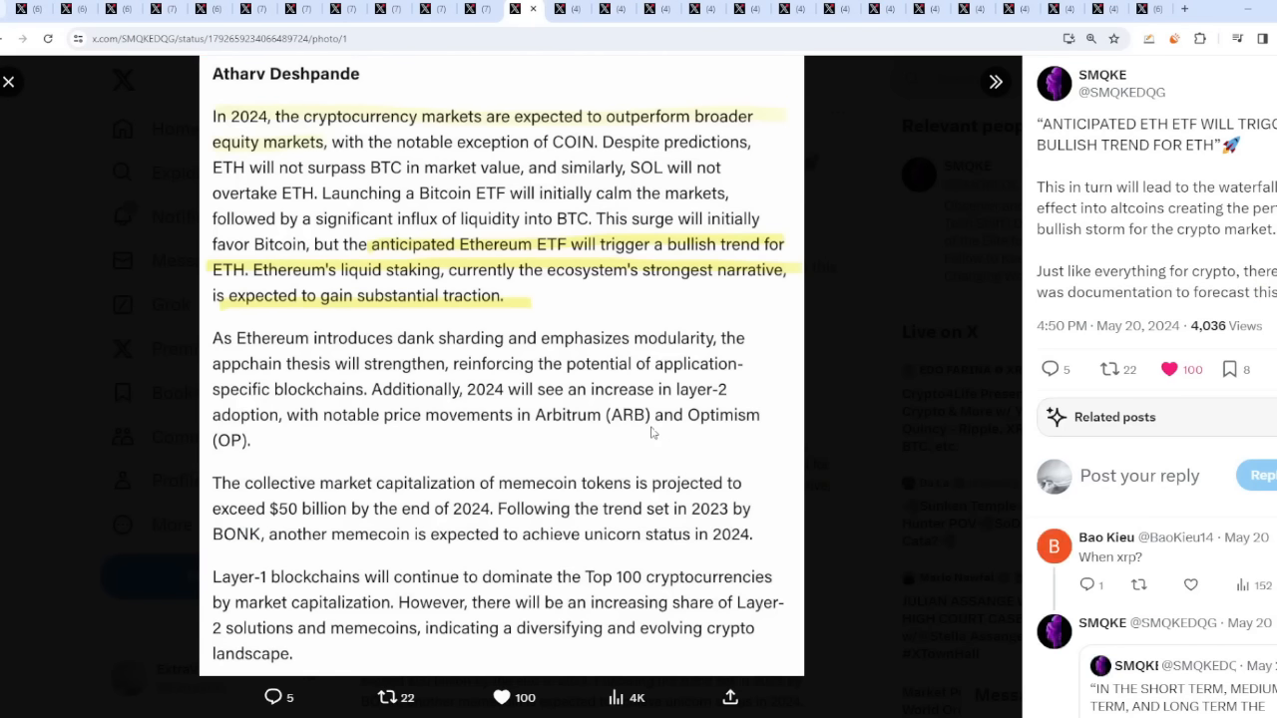
pyautogui.moveTo(472, 128)
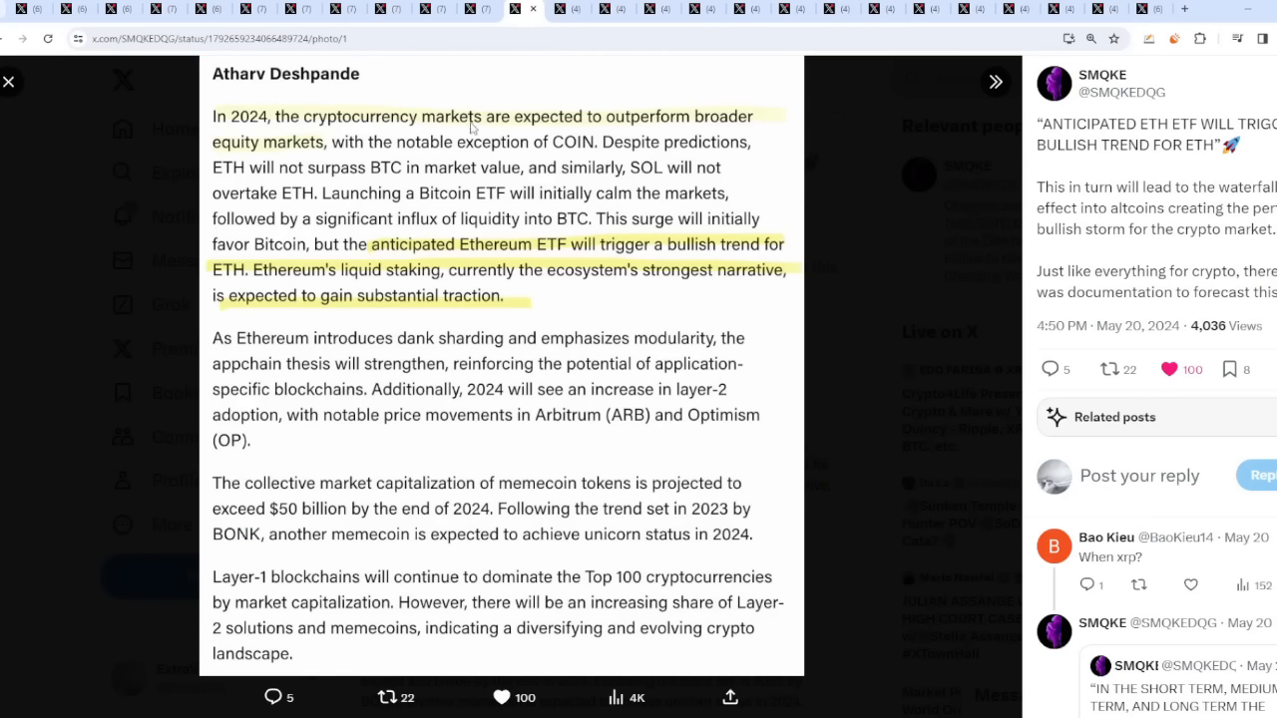
pyautogui.moveTo(517, 156)
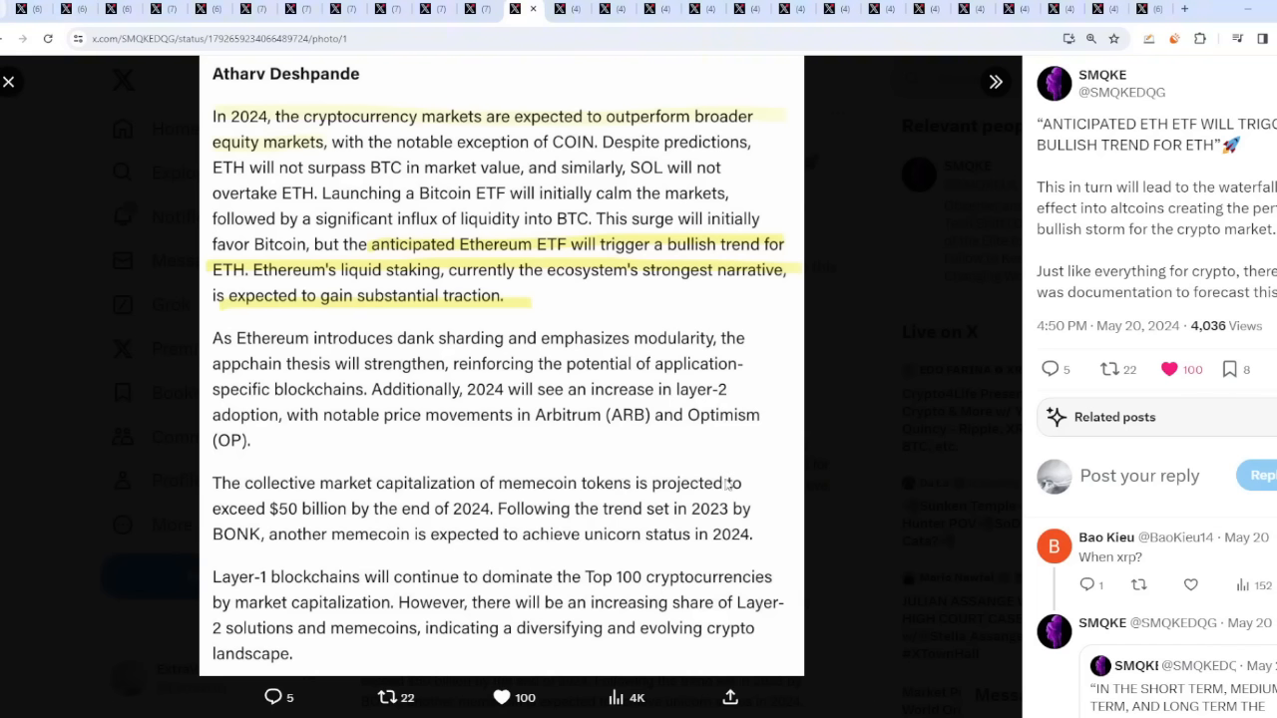
pyautogui.moveTo(419, 251)
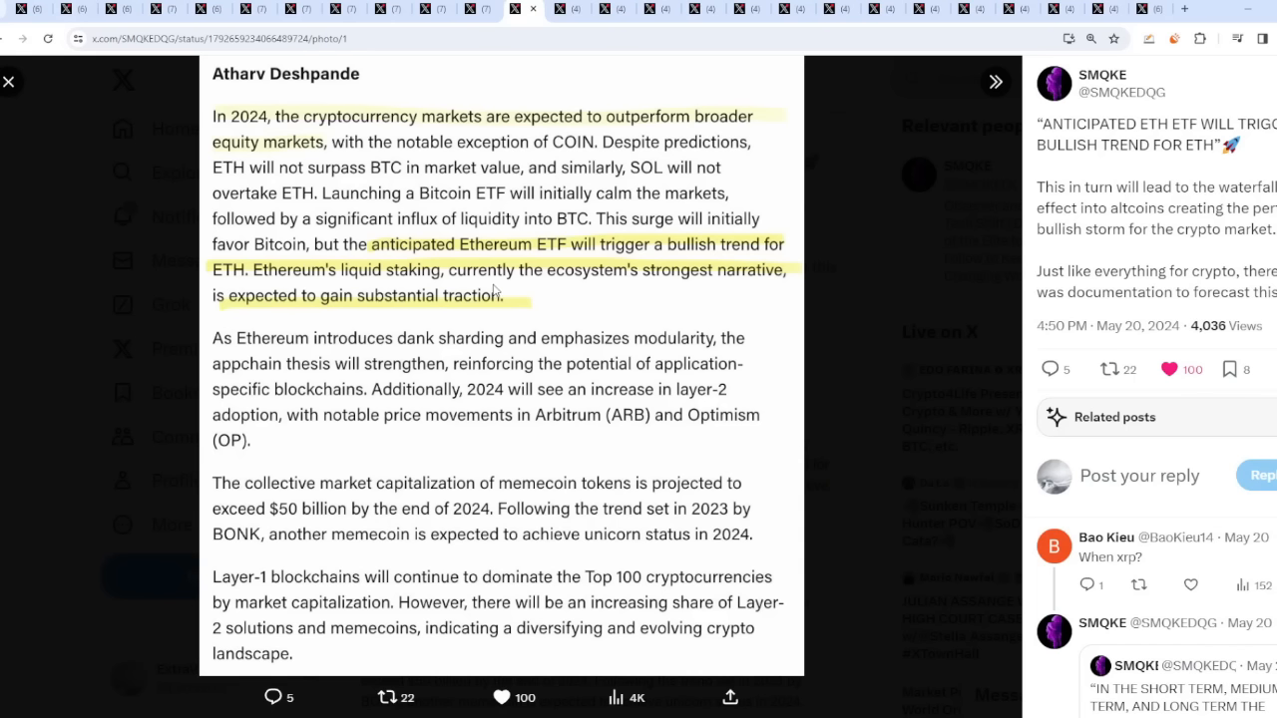
pyautogui.moveTo(244, 339)
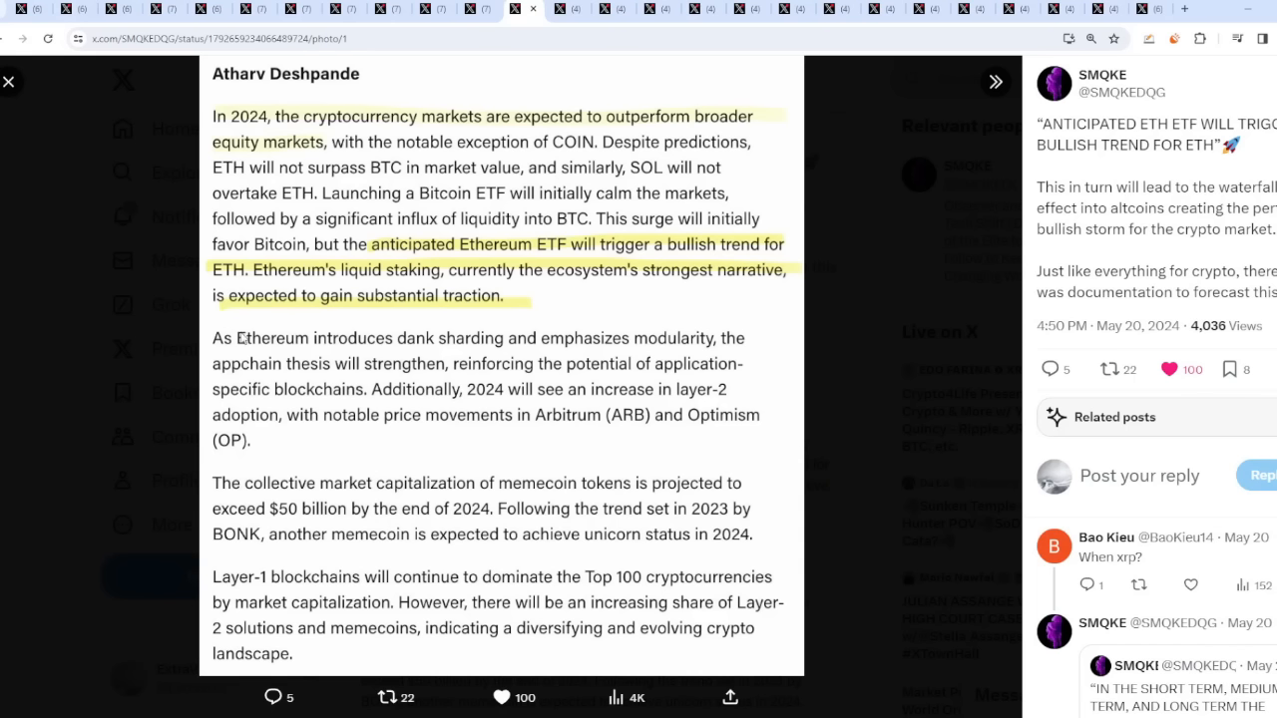
# - Leave the Blackrock BTC purchase image, enlarge the DTCC listing table, then reach the Ethereum ETF applicants post
pyautogui.click(12, 80)
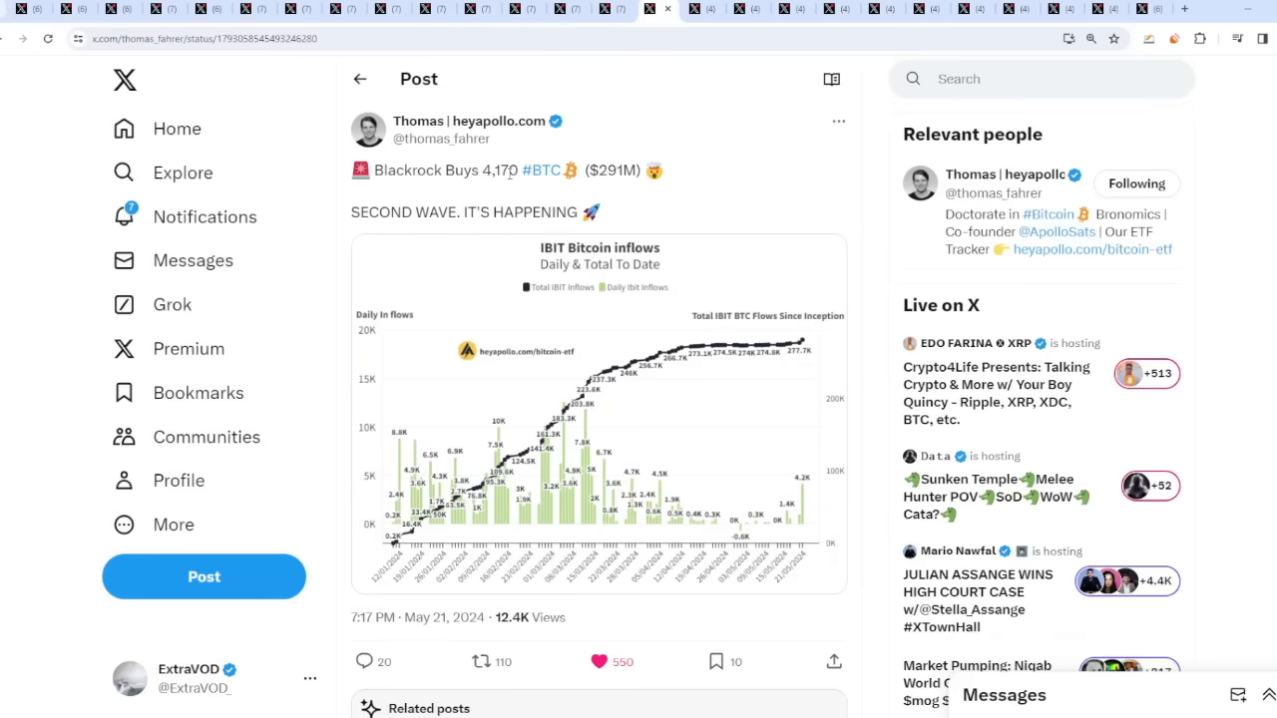
pyautogui.moveTo(471, 214)
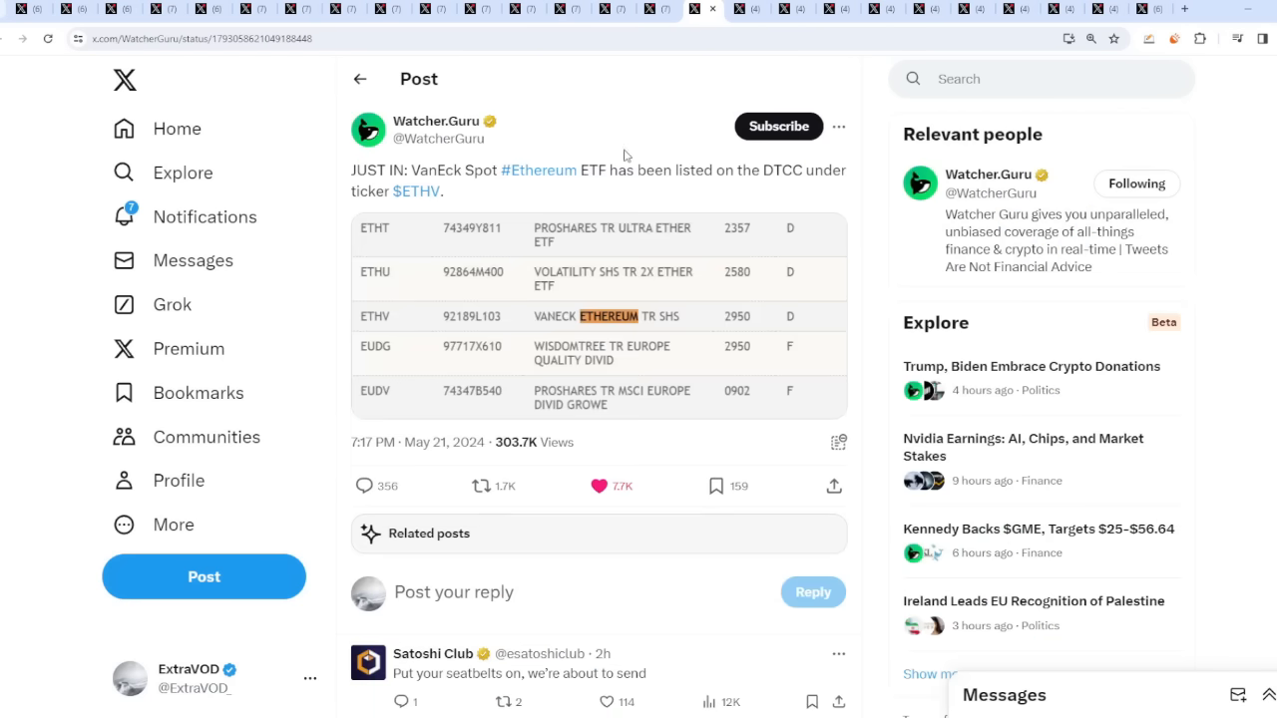
pyautogui.moveTo(664, 274)
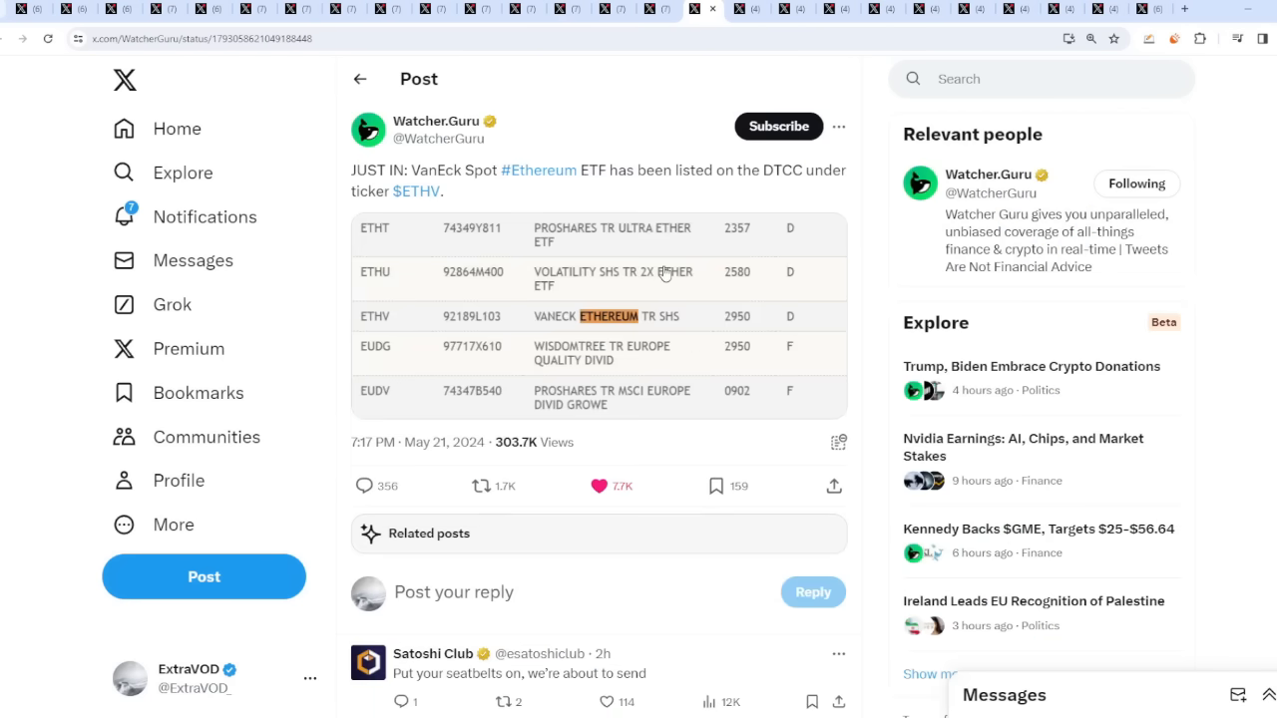
pyautogui.click(599, 315)
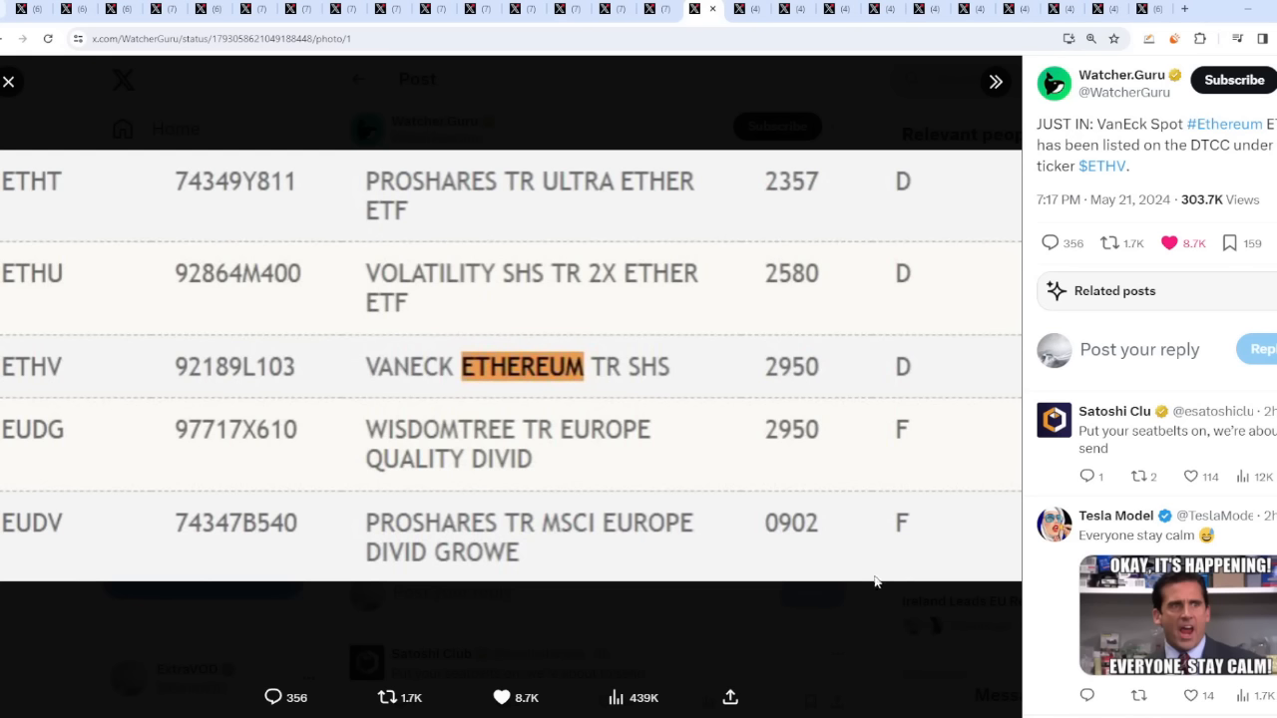
pyautogui.click(10, 80)
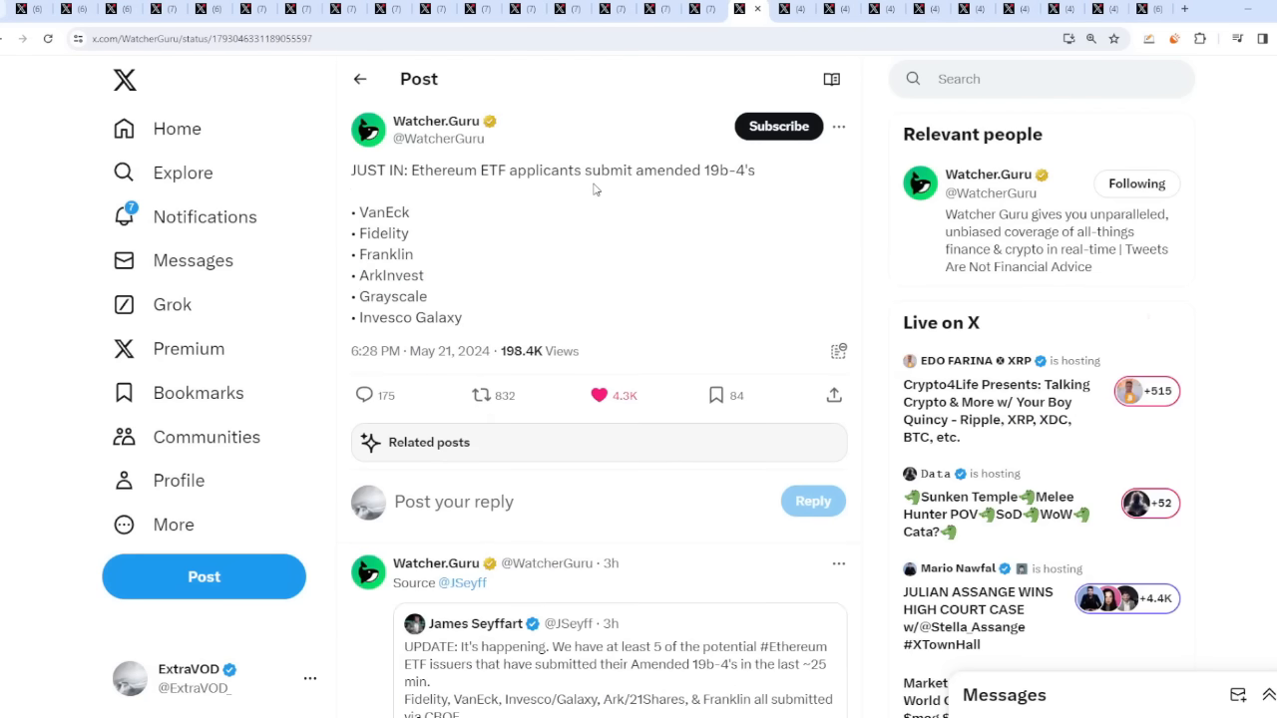
pyautogui.moveTo(397, 204)
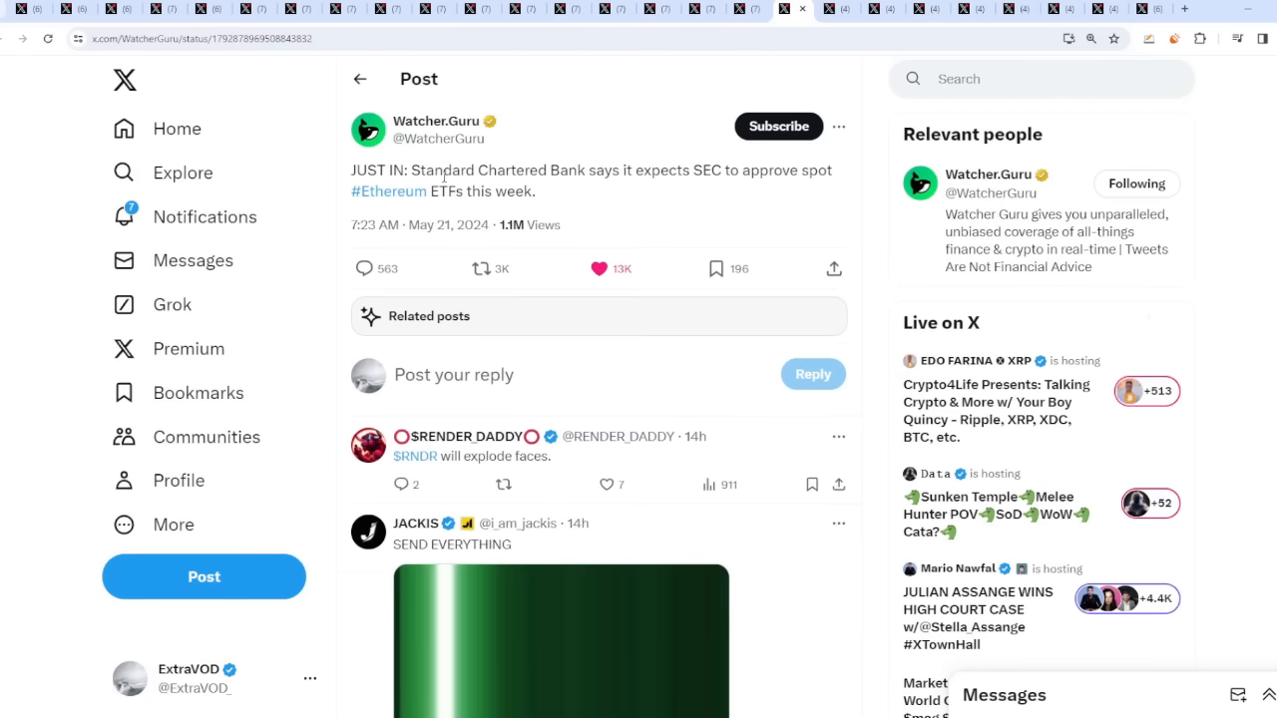
pyautogui.moveTo(583, 198)
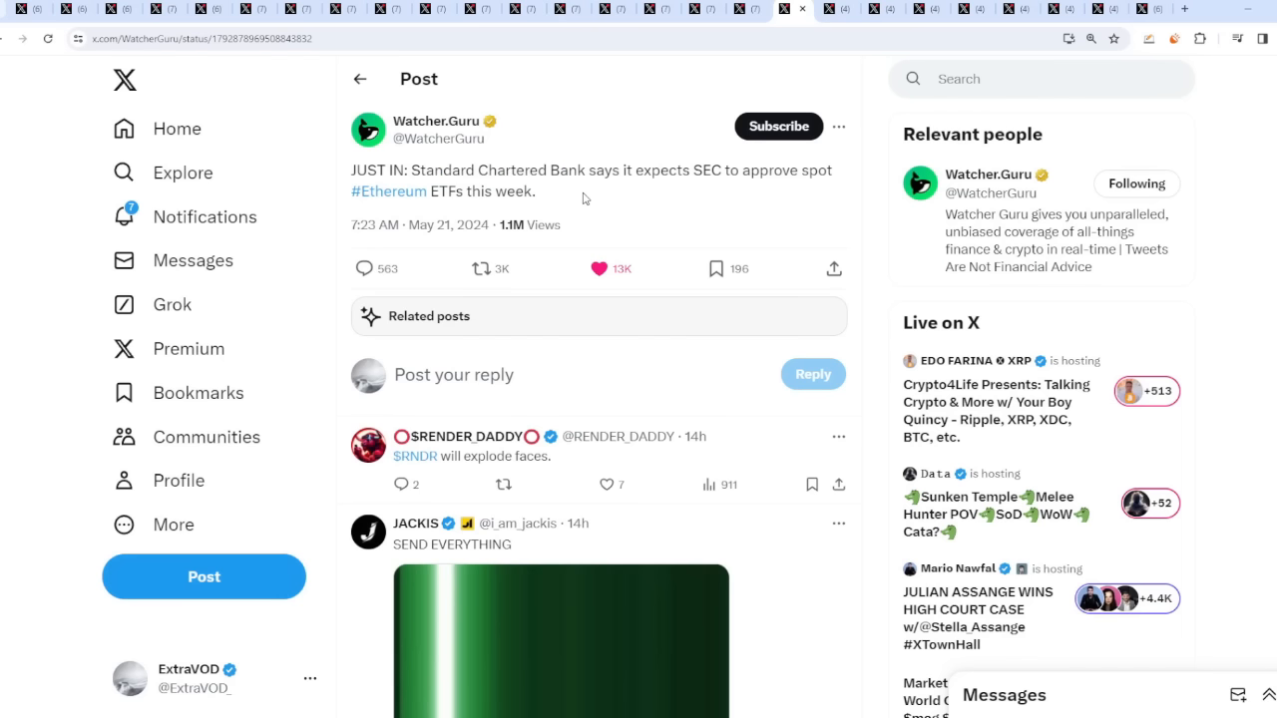
pyautogui.moveTo(1201, 700)
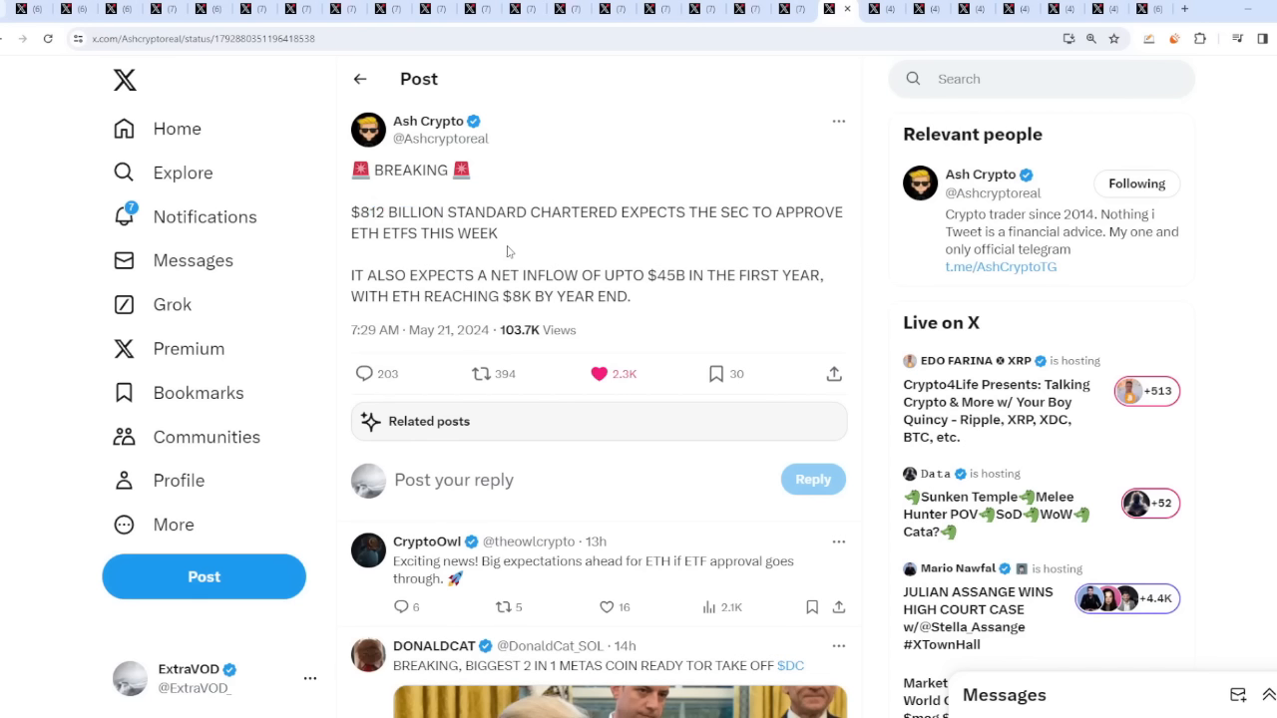
# - Highlight a line in the Matthew Hyland 'ETH ETF is not priced in' post
pyautogui.moveTo(511, 275); pyautogui.dragTo(627, 275)
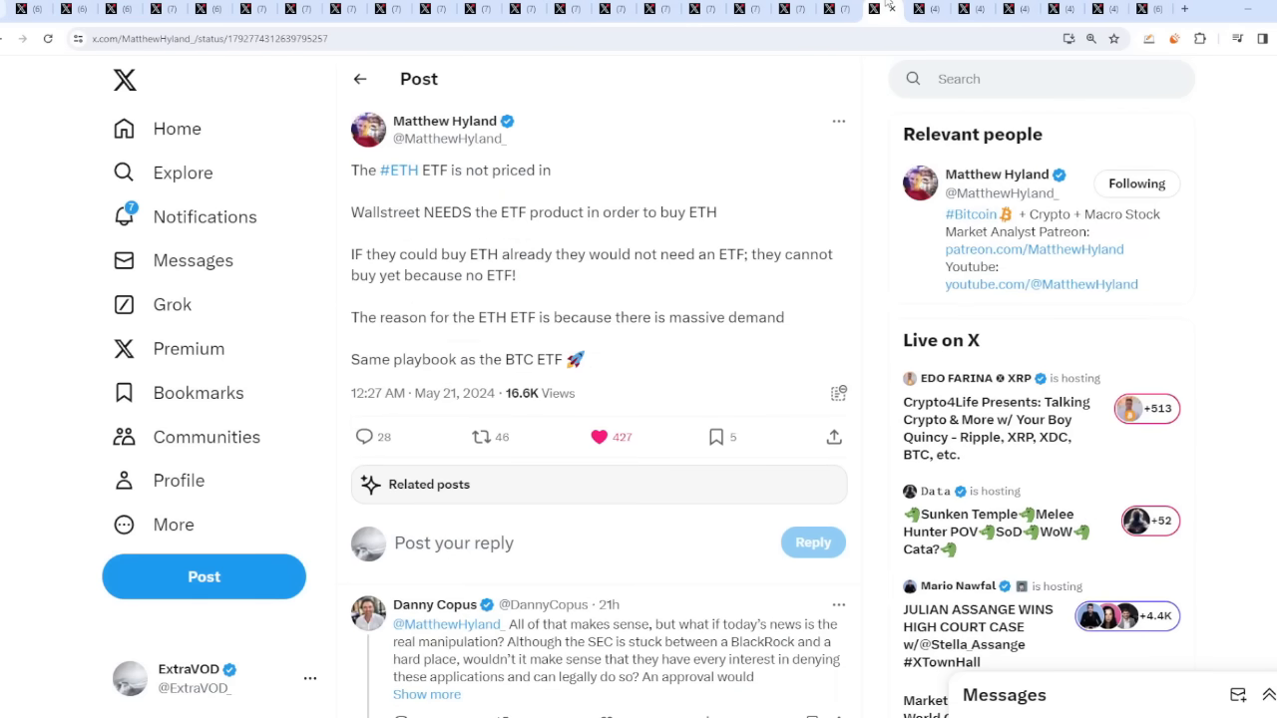
pyautogui.moveTo(191, 260)
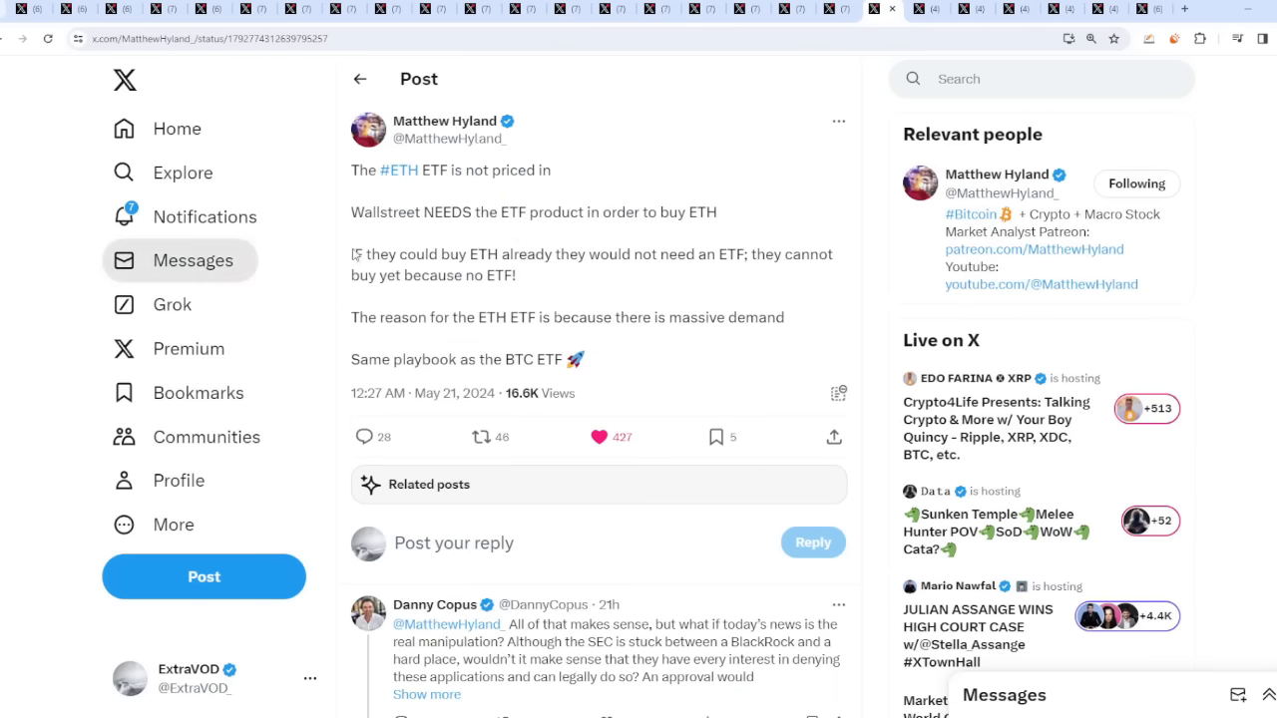
pyautogui.moveTo(558, 283)
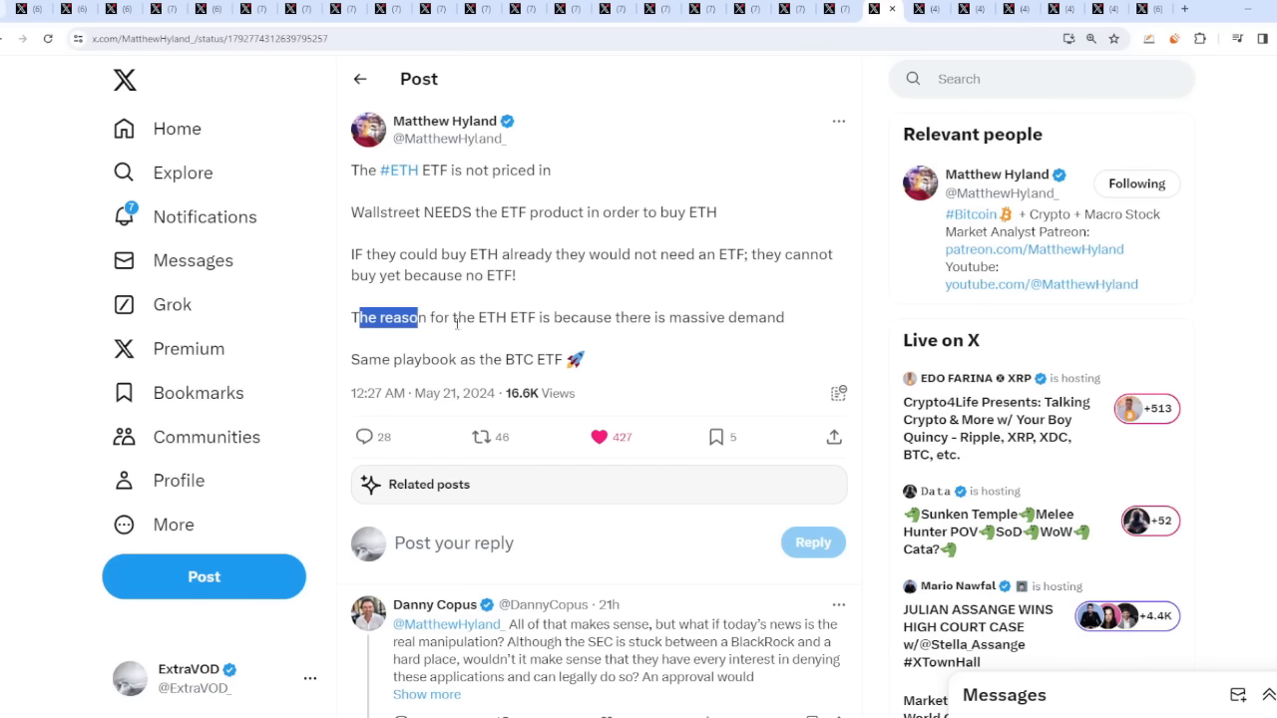
# - Reach the borovik post on Ethereum's $440.38B market cap flipping Mastercard and LVMH and close its enlarged image
pyautogui.click(475, 335)
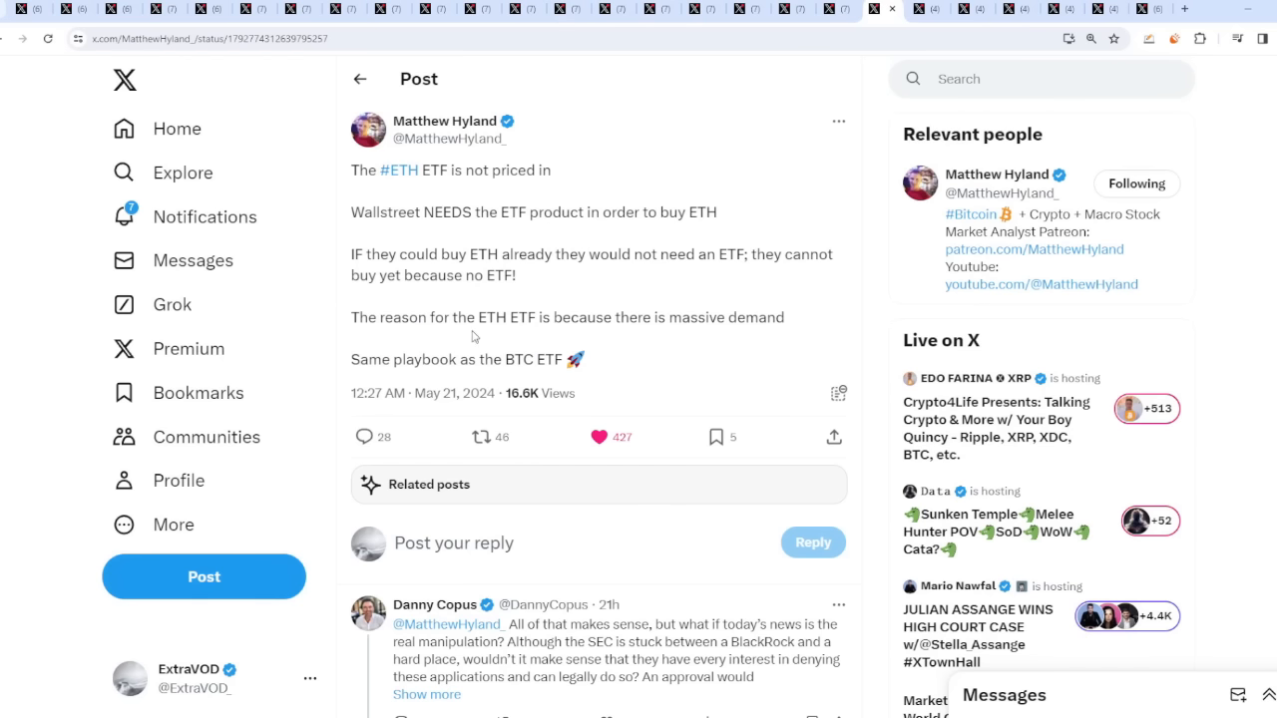
pyautogui.moveTo(715, 331)
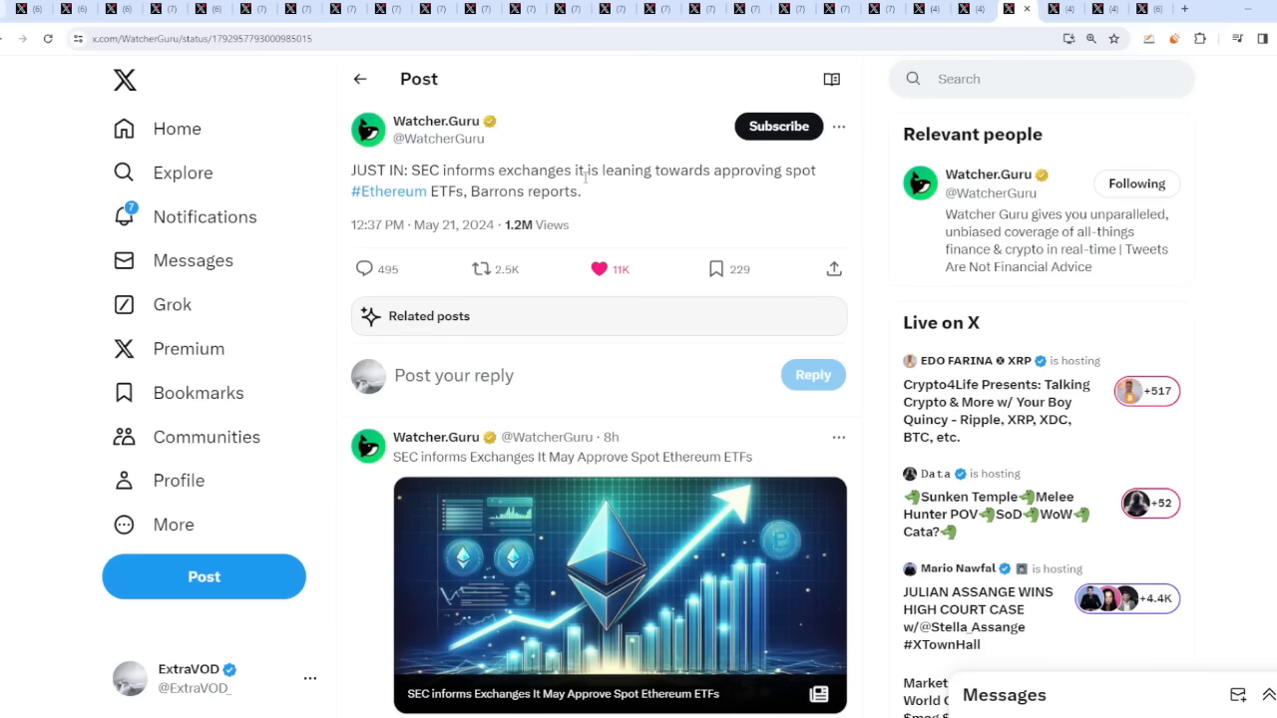
pyautogui.moveTo(876, 153)
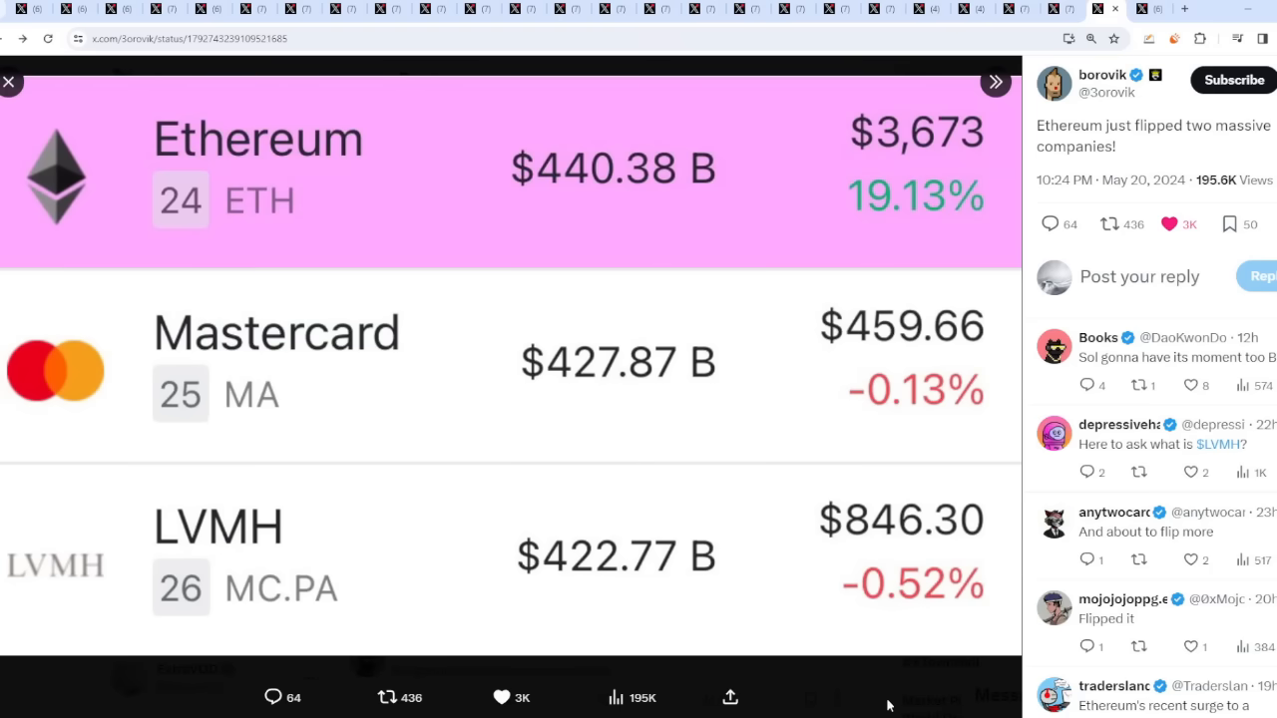
pyautogui.click(10, 81)
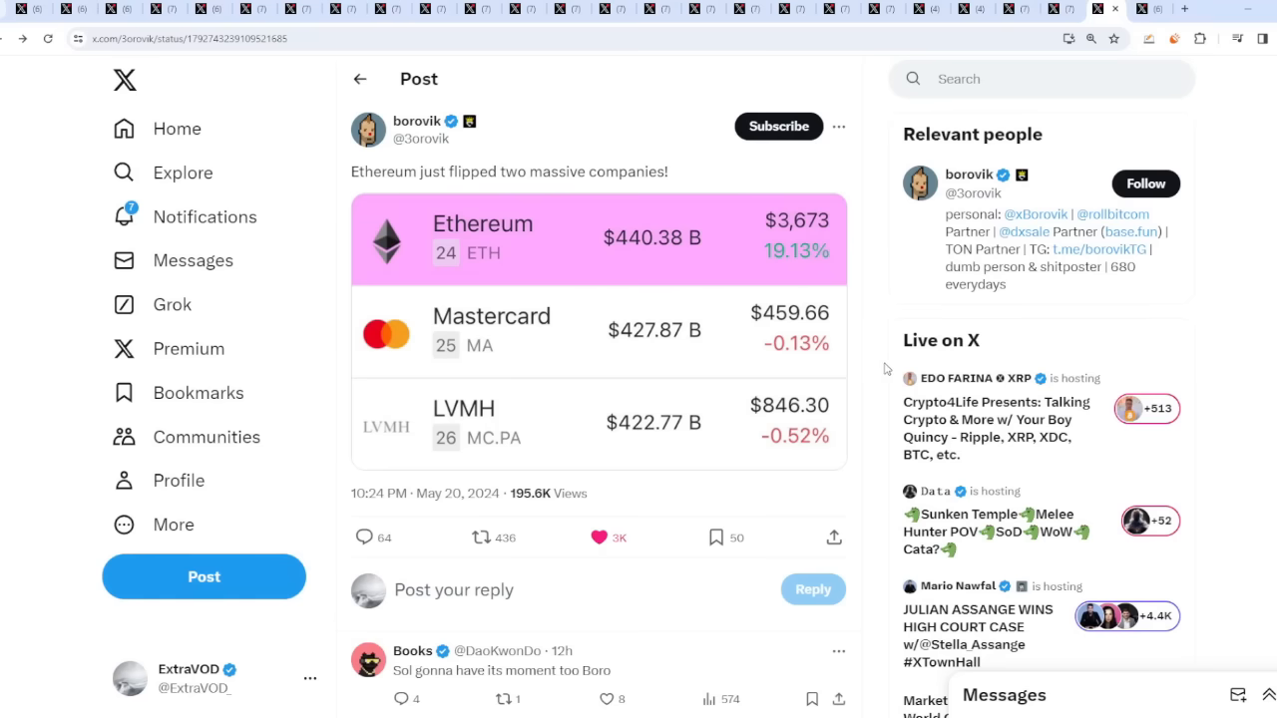
pyautogui.moveTo(828, 356)
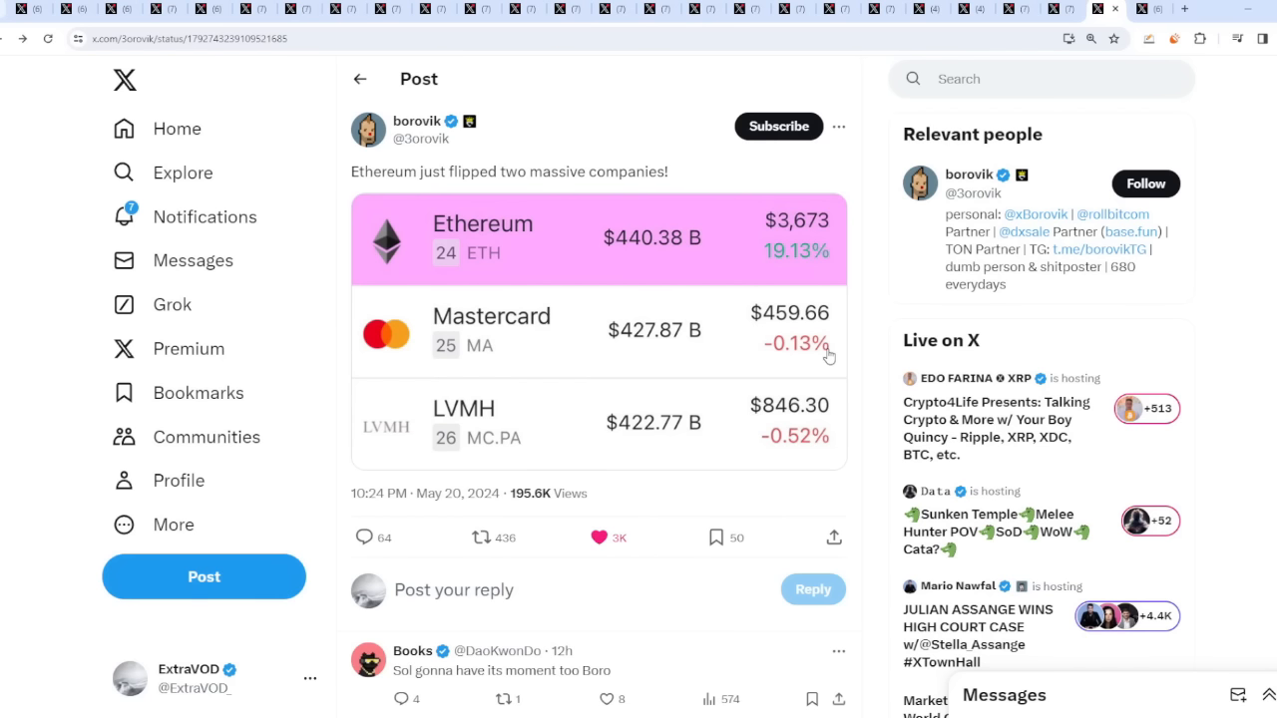
pyautogui.moveTo(874, 319)
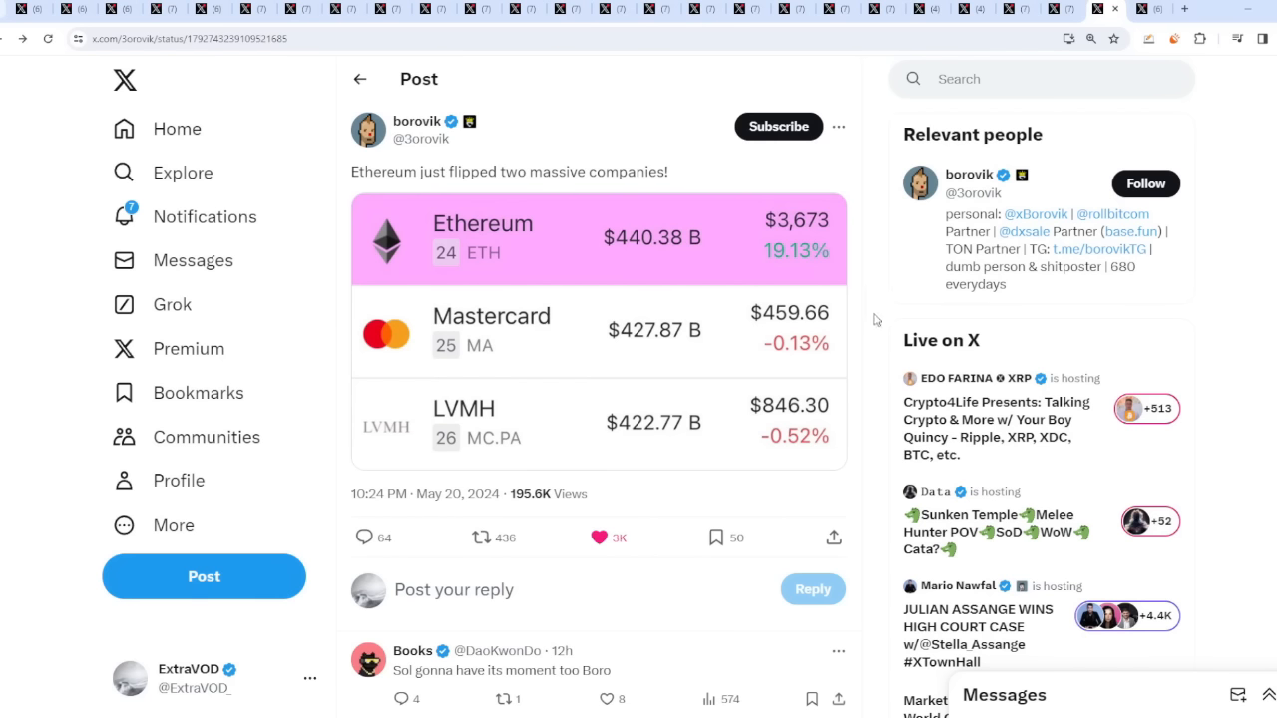